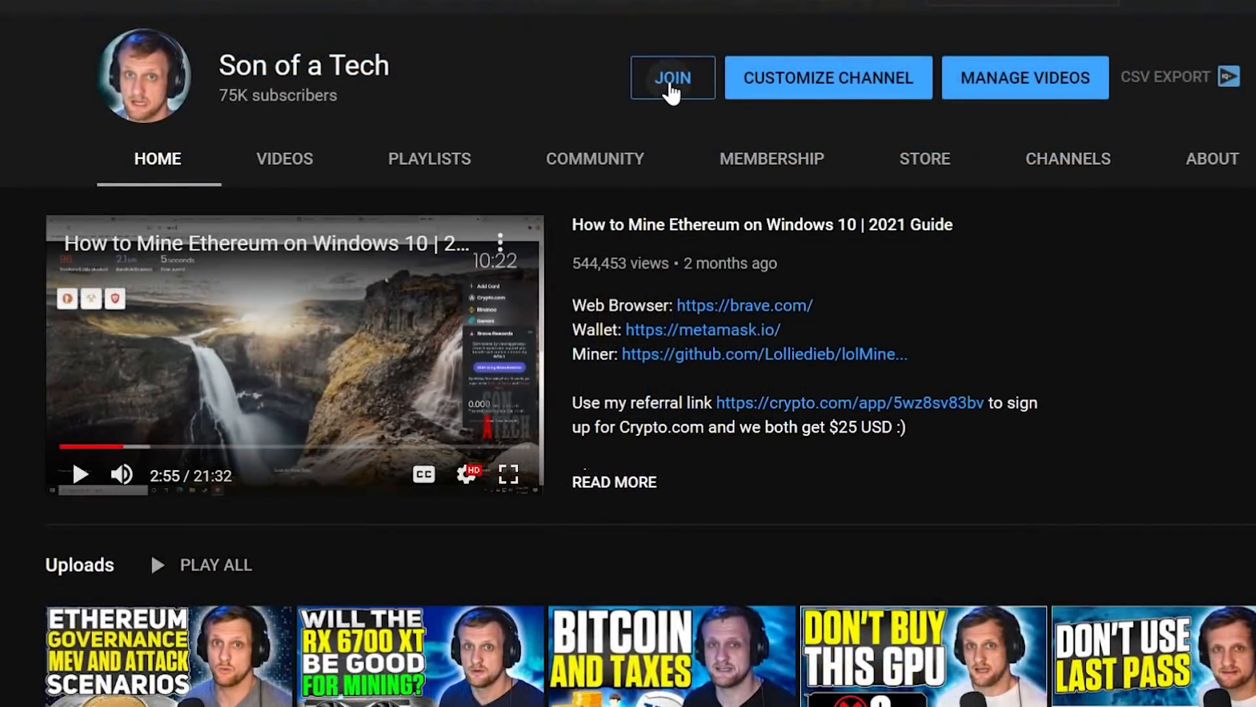
# - Preview the channel membership tiers, dismiss the offer, and scroll through the members-only perks page
pyautogui.click(671, 78)
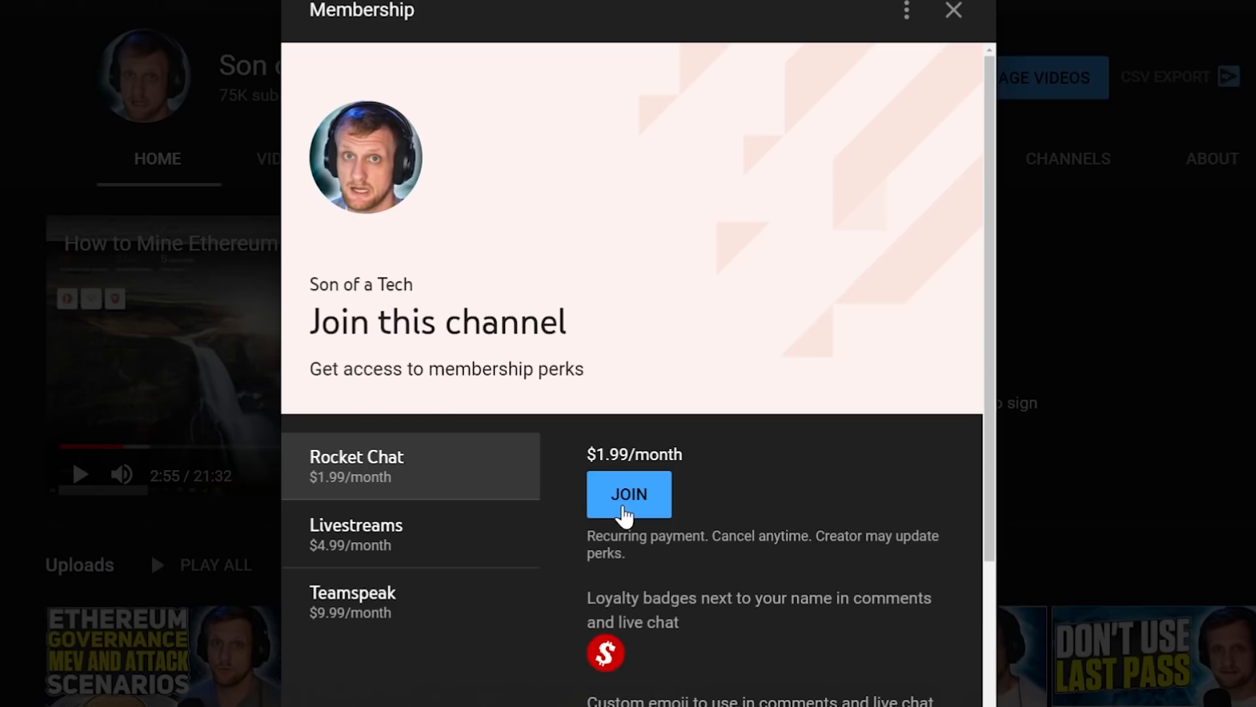
pyautogui.moveTo(864, 234)
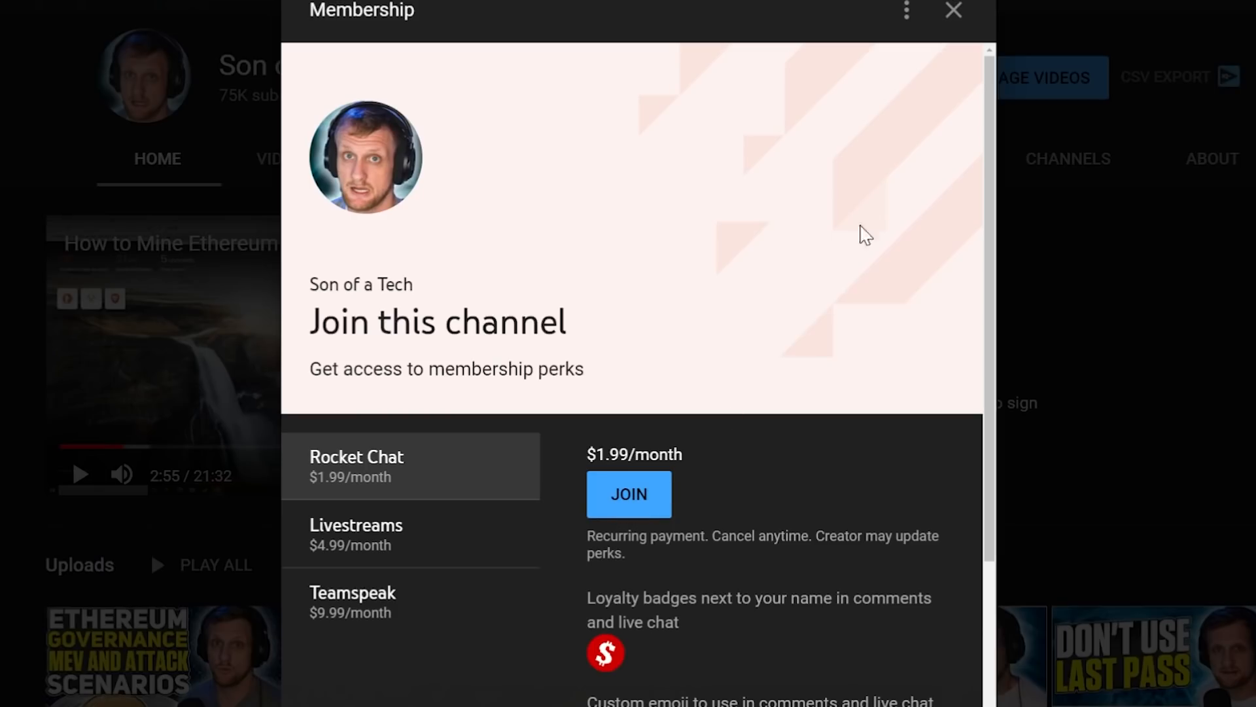
pyautogui.click(952, 10)
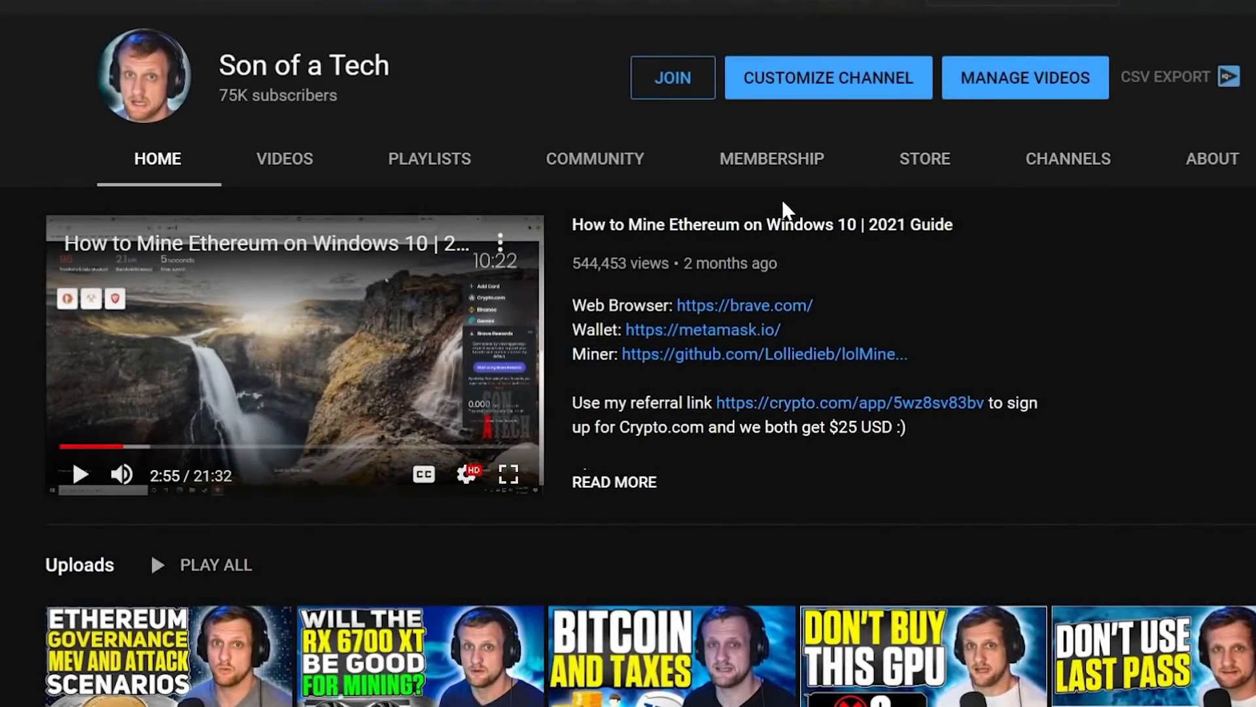
pyautogui.click(770, 158)
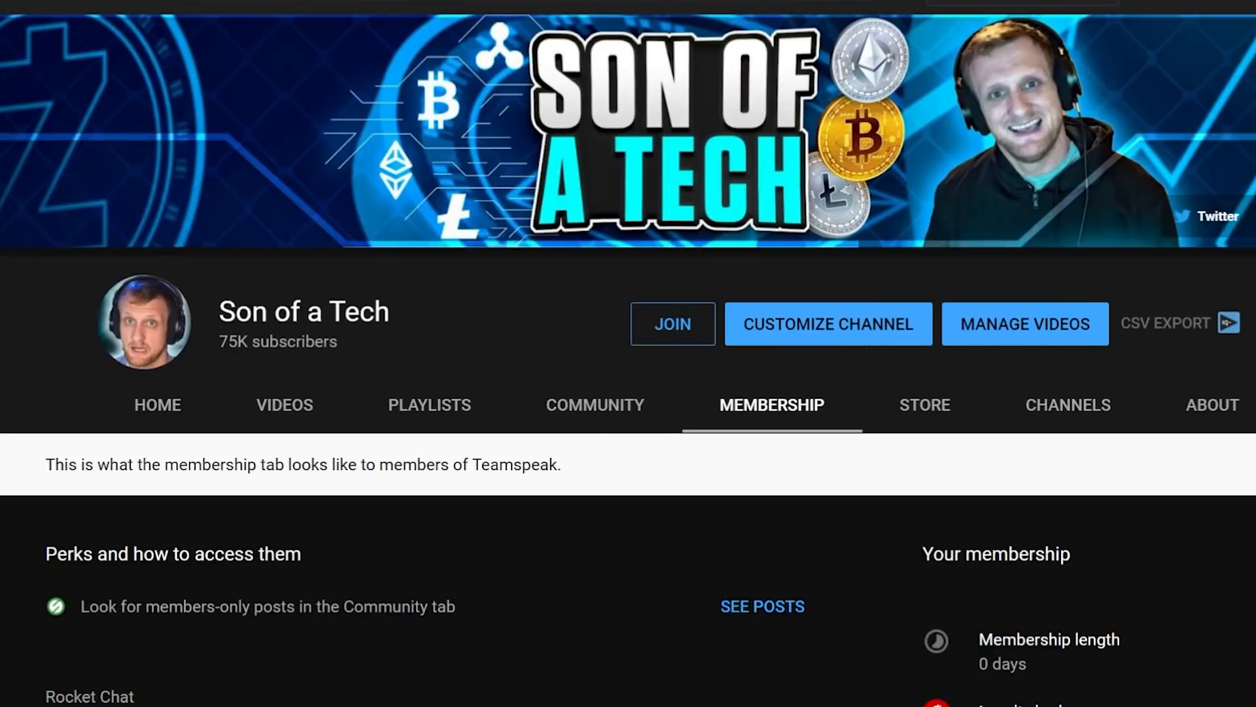
pyautogui.scroll(-3)
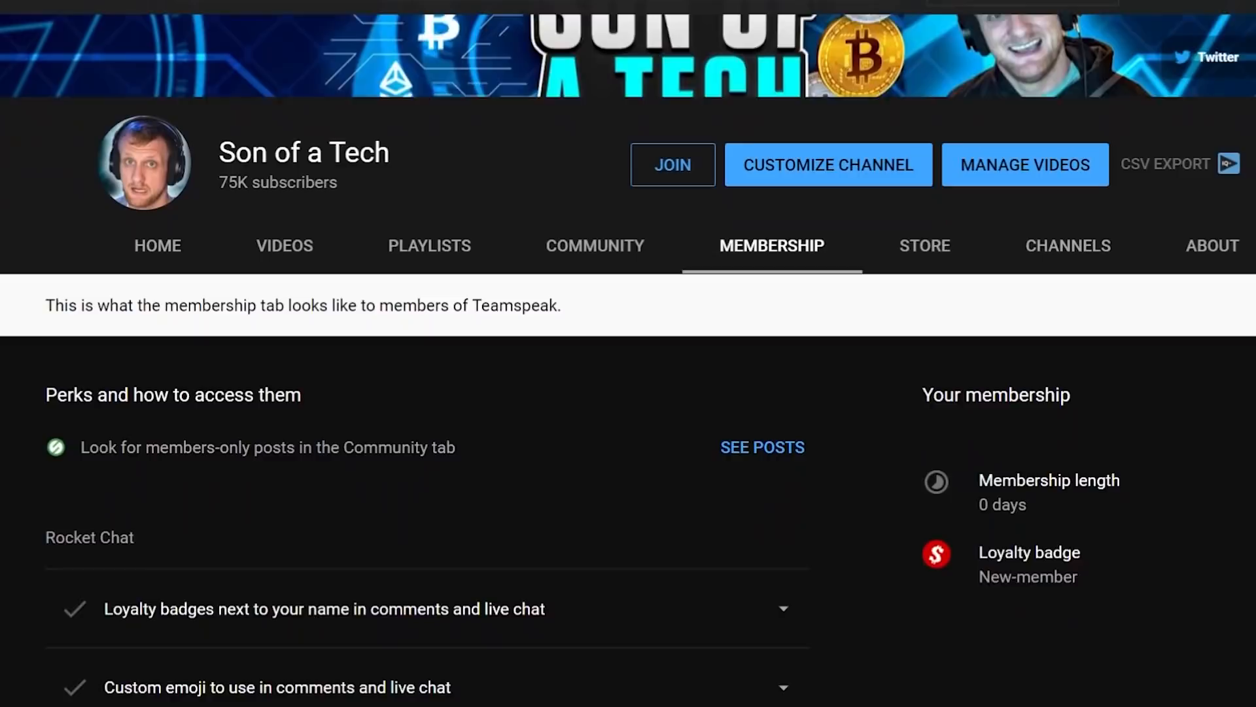
pyautogui.scroll(-3)
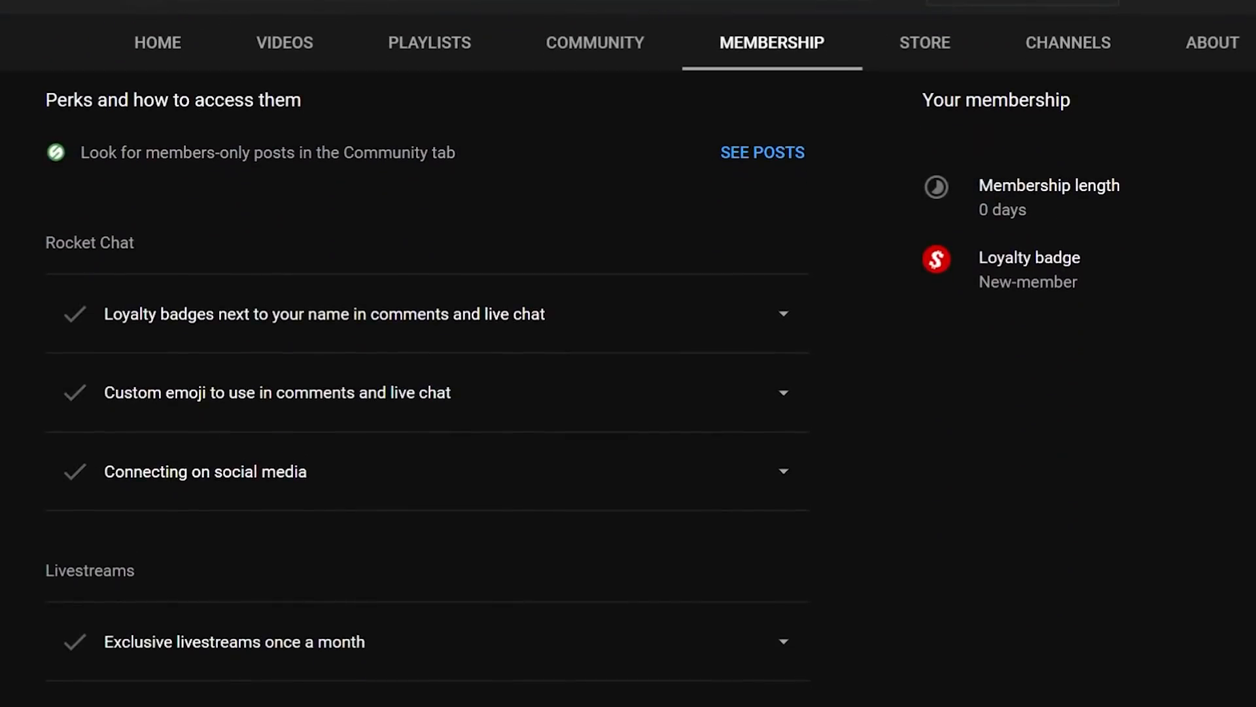
pyautogui.moveTo(549, 495)
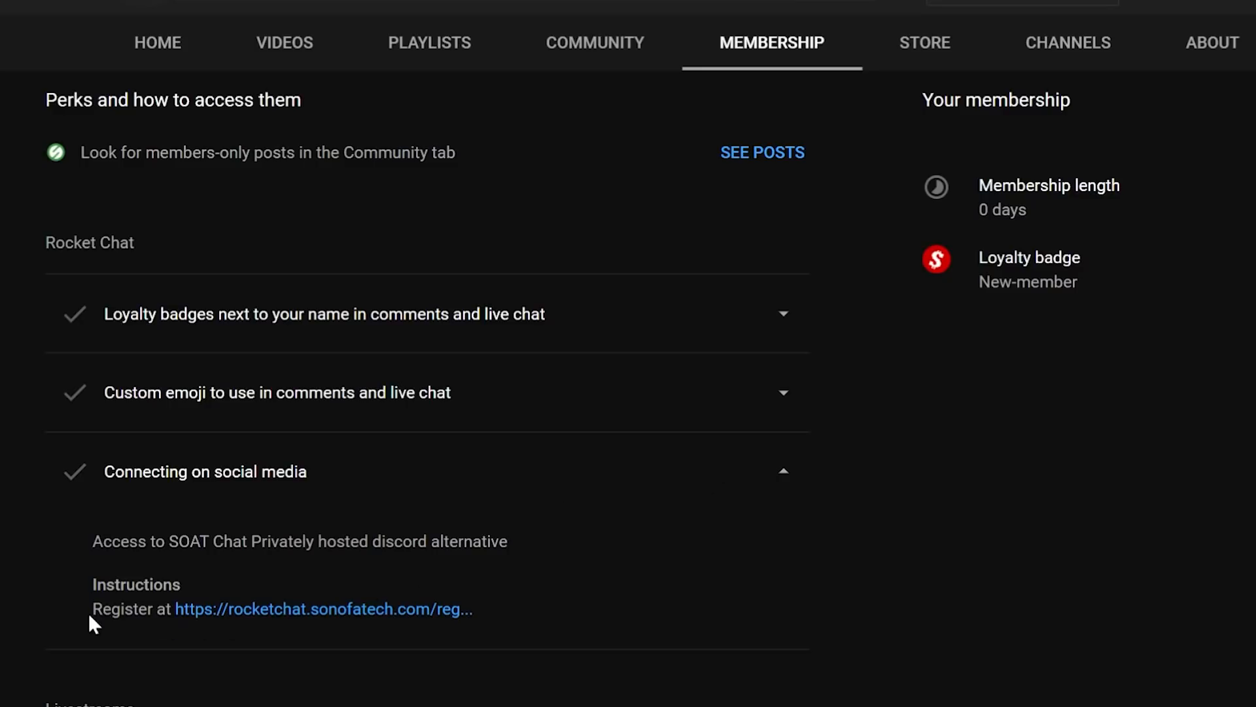
pyautogui.moveTo(326, 624)
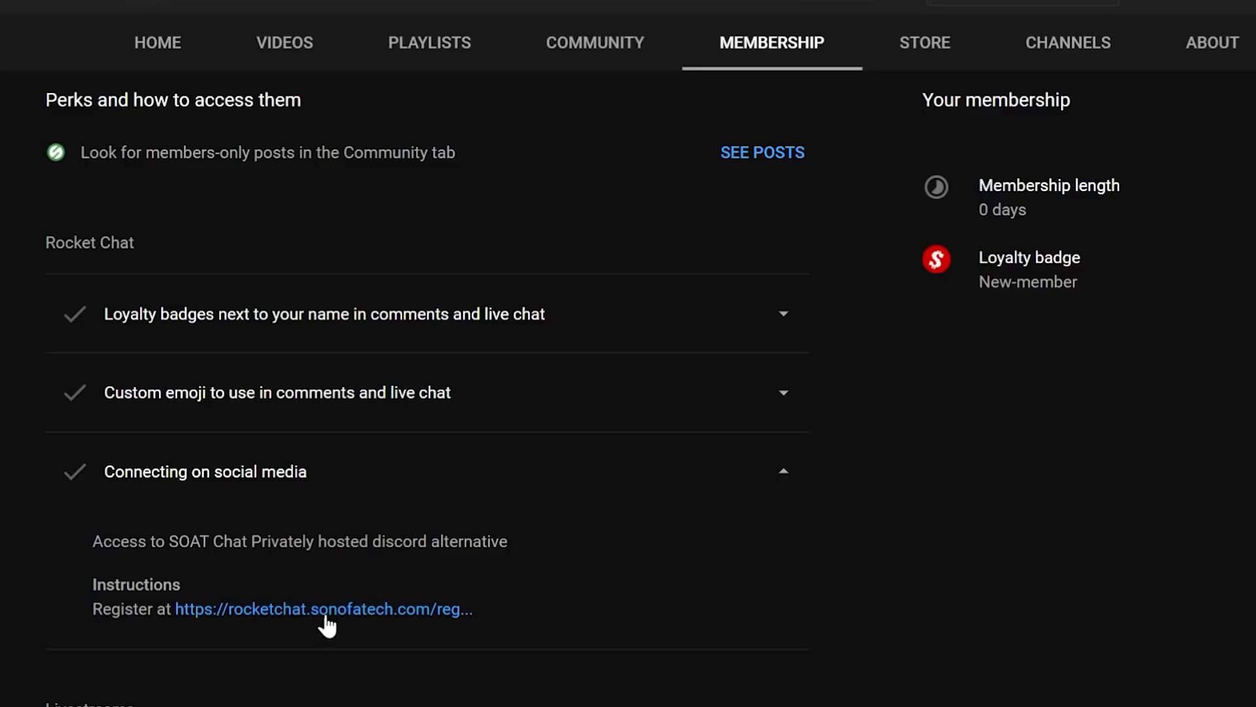
pyautogui.moveTo(1052, 356)
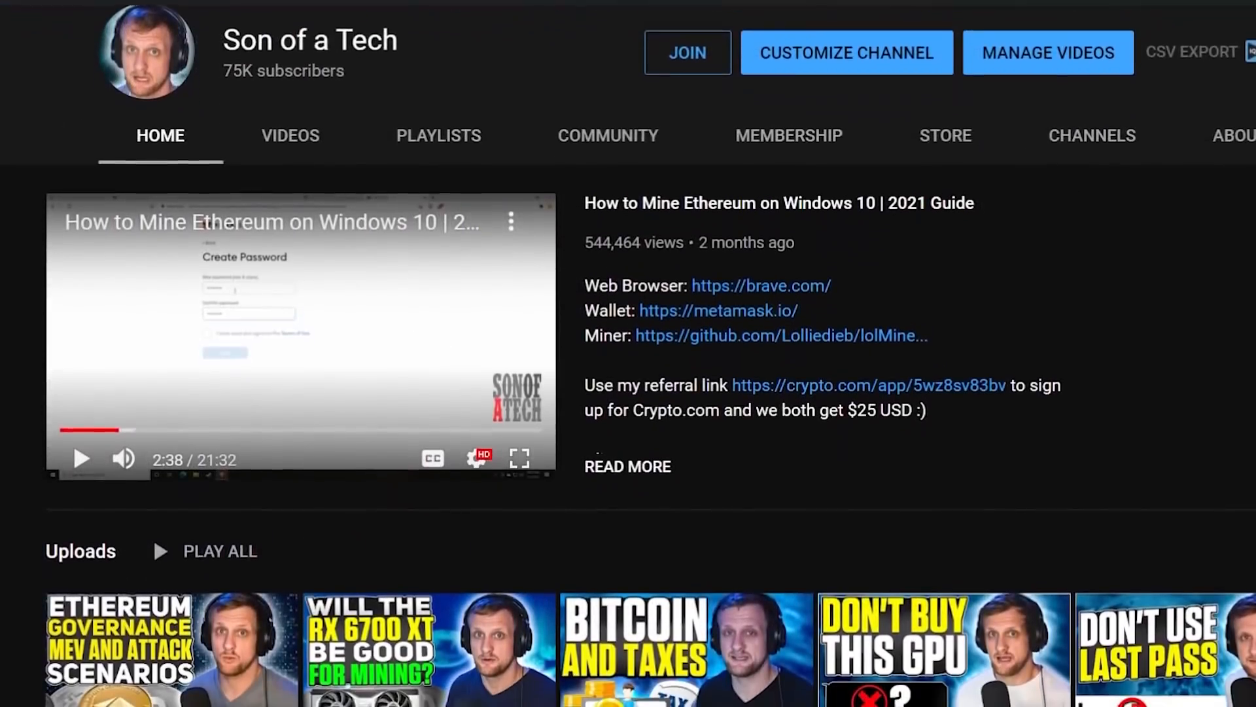
pyautogui.scroll(-3)
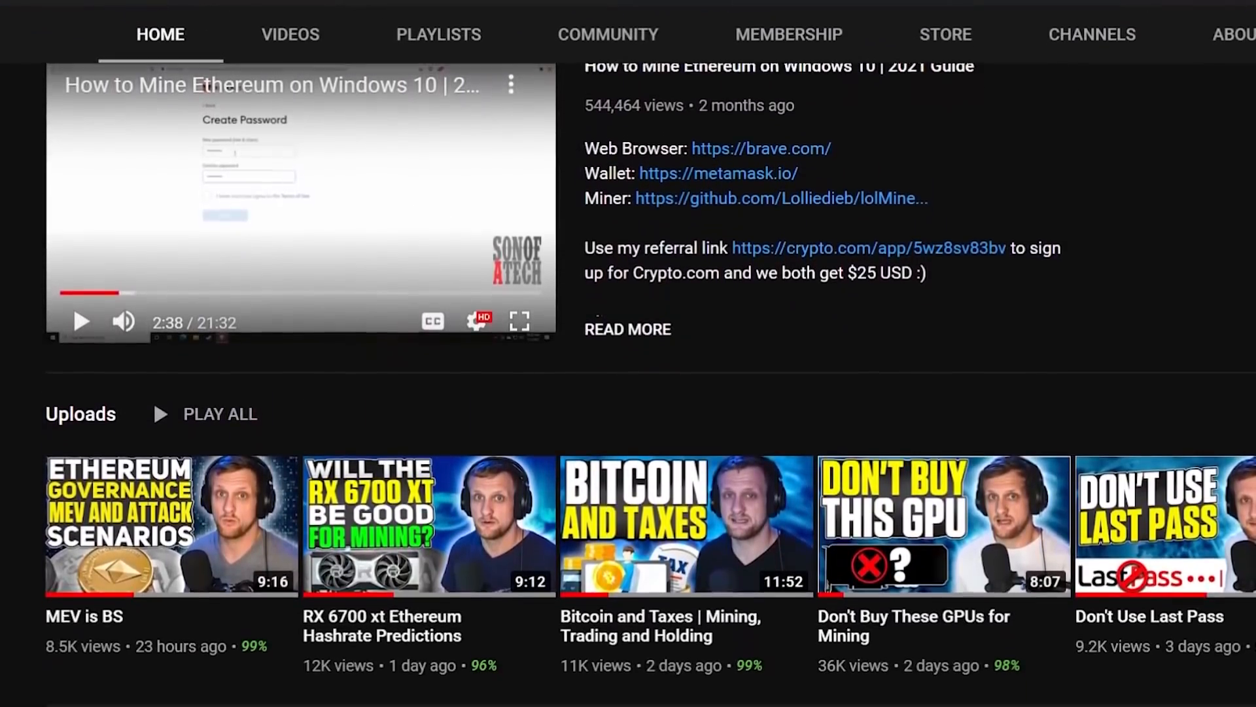
pyautogui.scroll(-3)
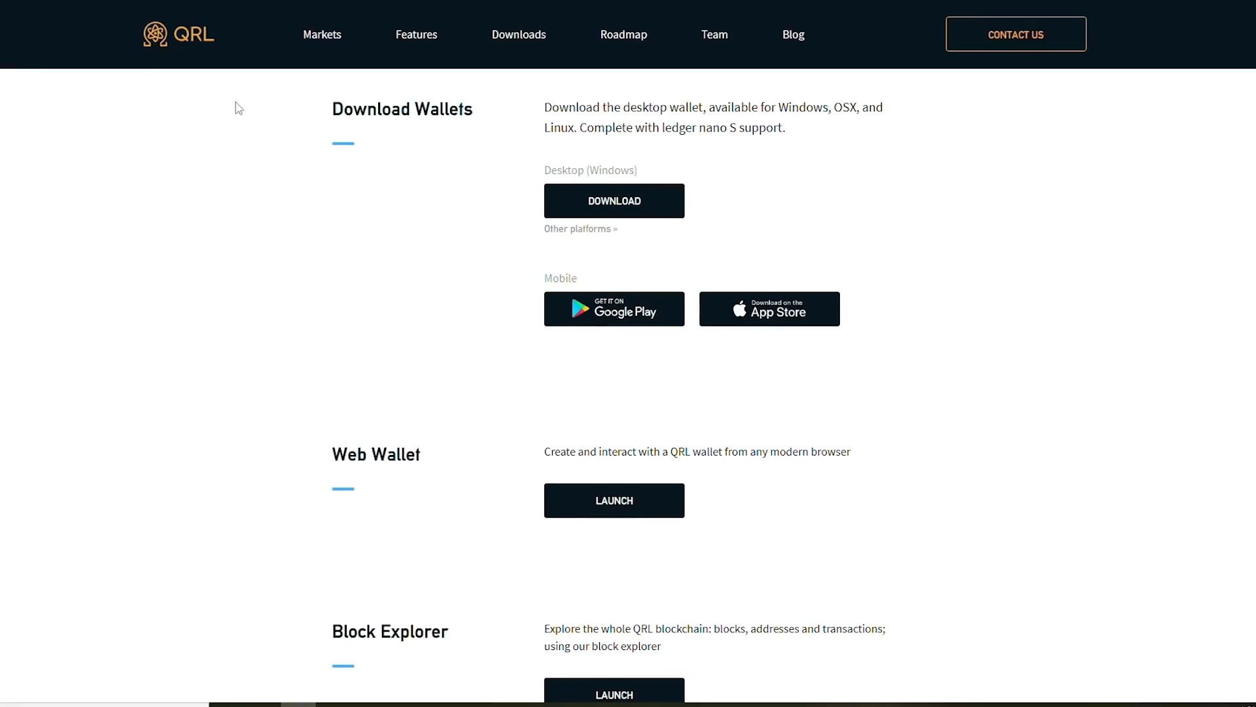
pyautogui.moveTo(470, 421)
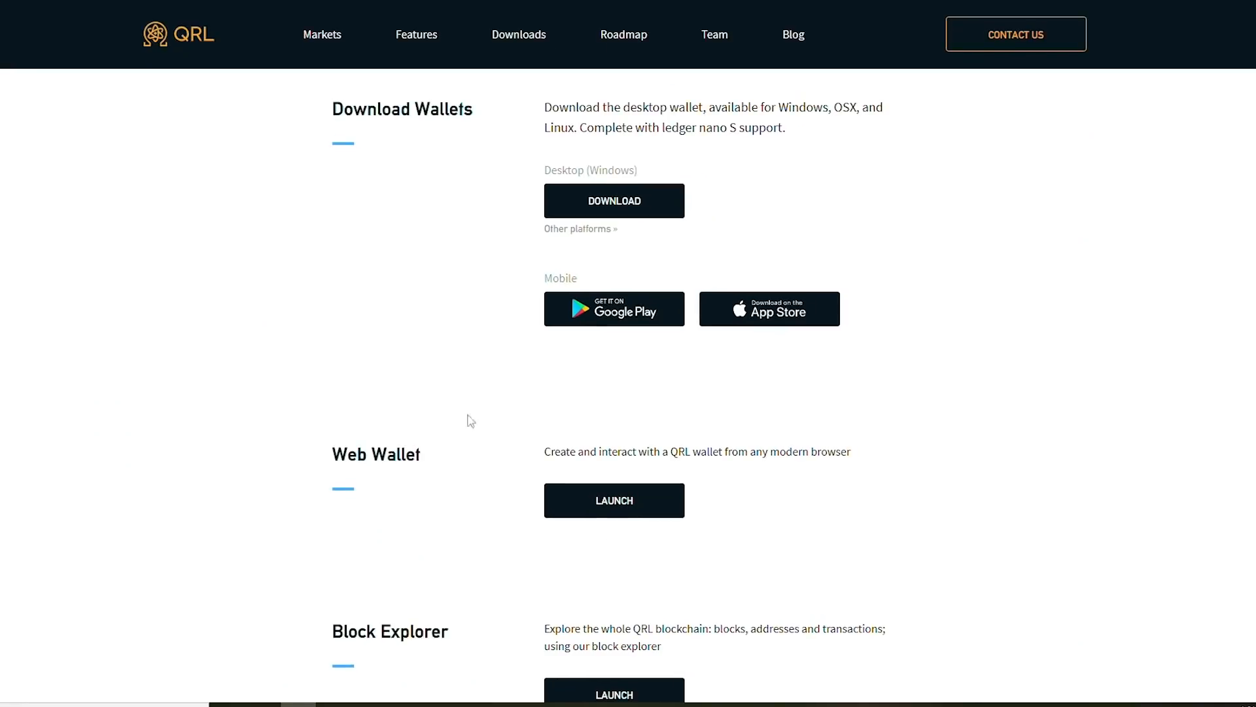
pyautogui.moveTo(395, 545)
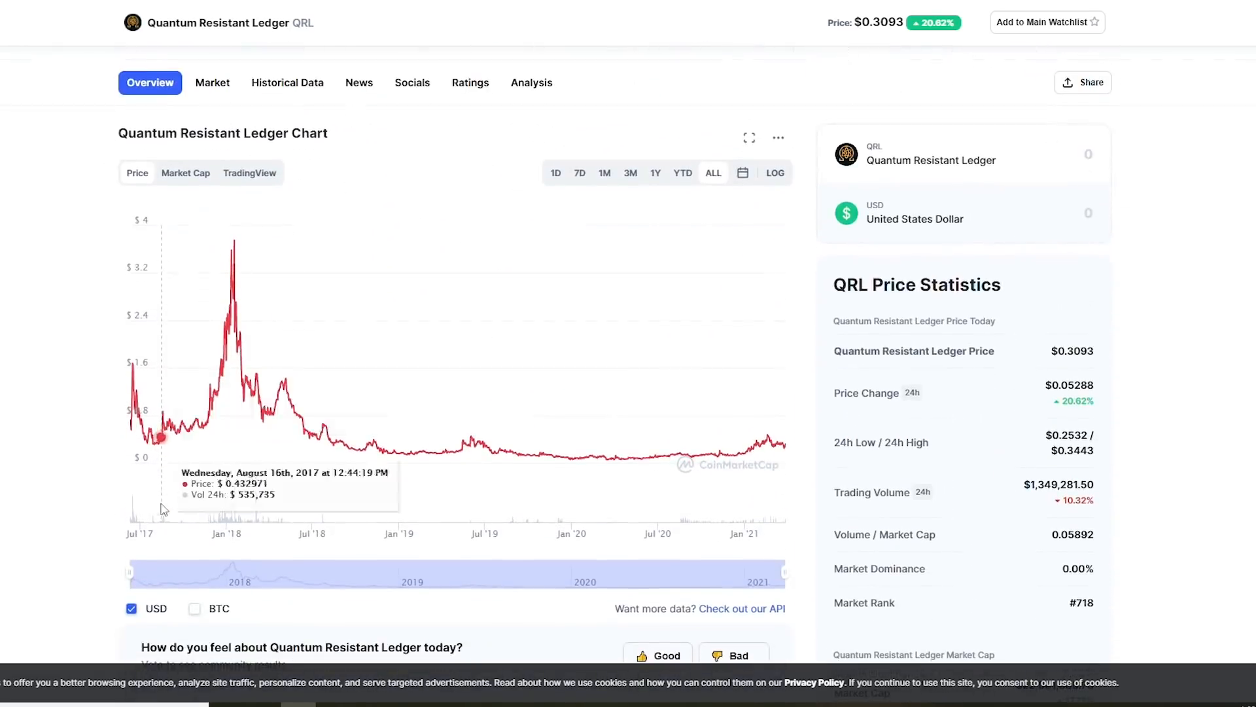
pyautogui.moveTo(153, 425)
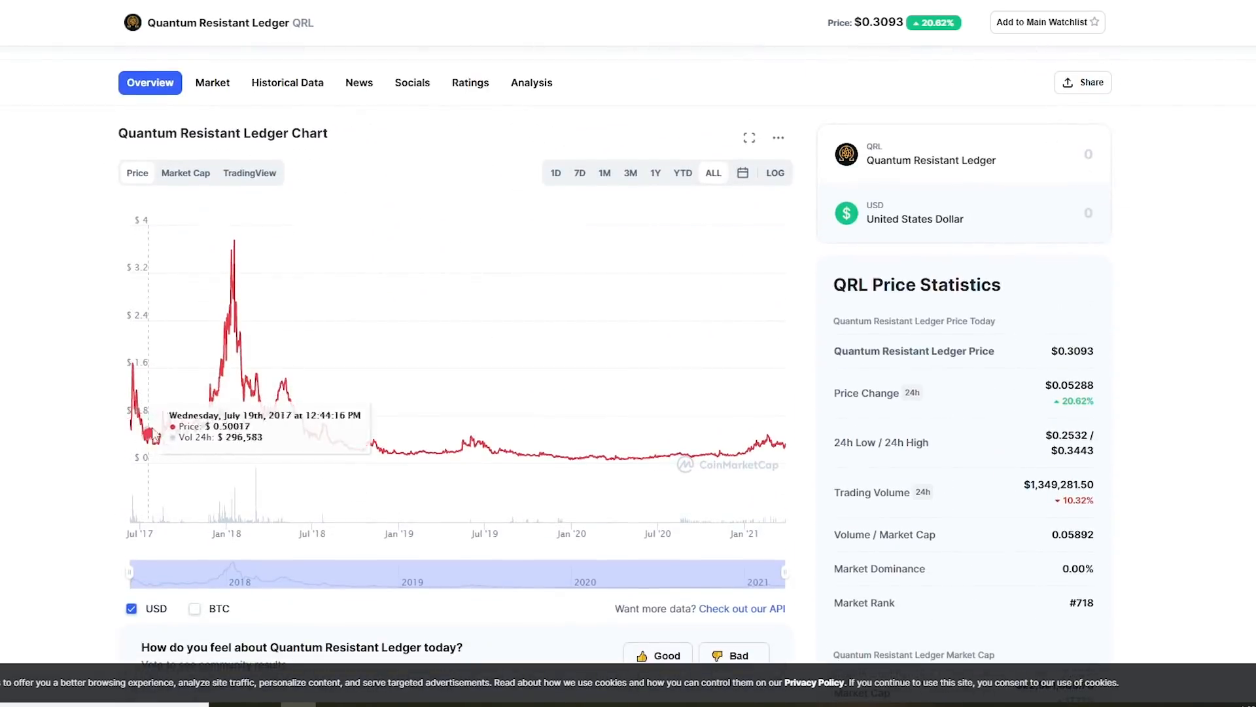
pyautogui.moveTo(313, 450)
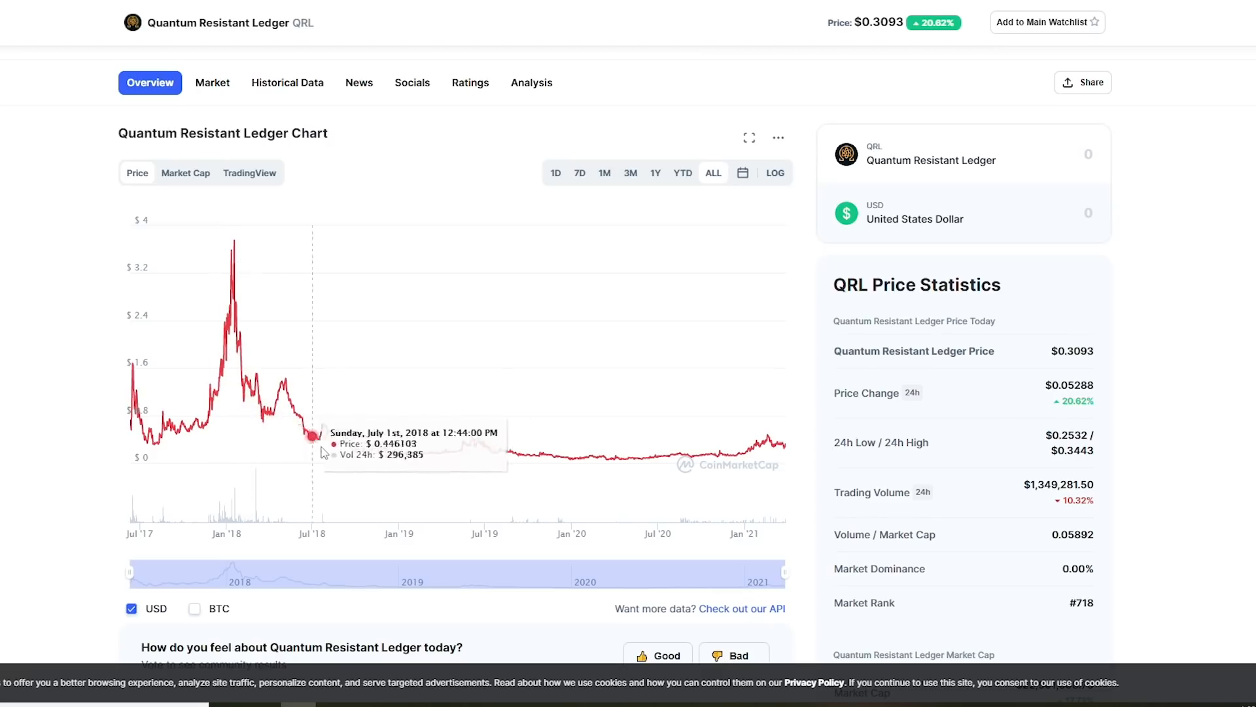
pyautogui.moveTo(713, 478)
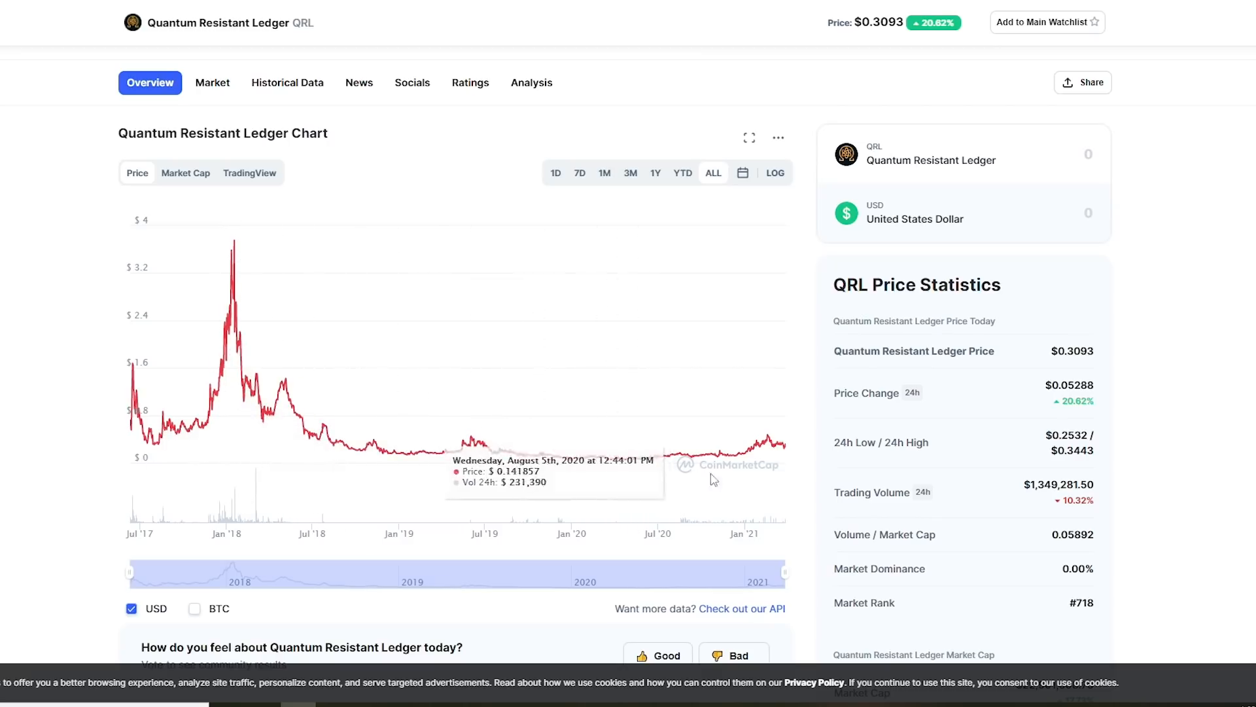
pyautogui.moveTo(422, 493)
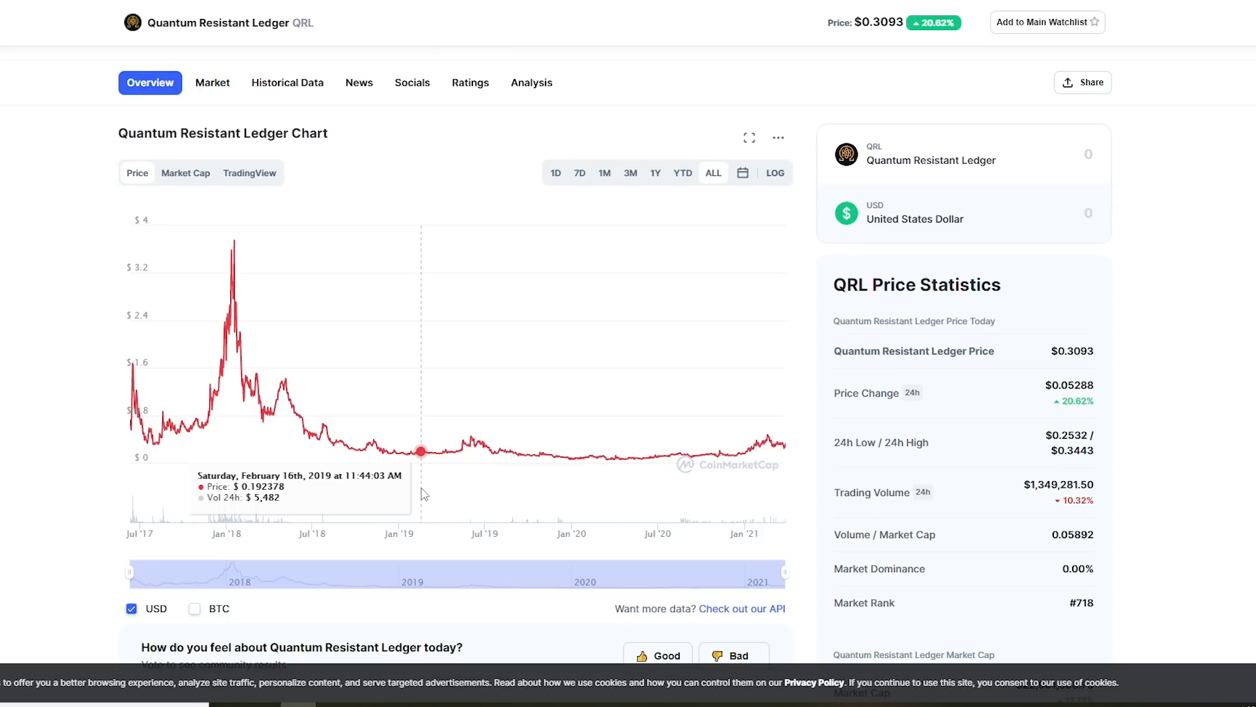
# - Scroll down to the QRL Markets table and highlight CoinTiger's 97.49% volume share
pyautogui.scroll(-3)
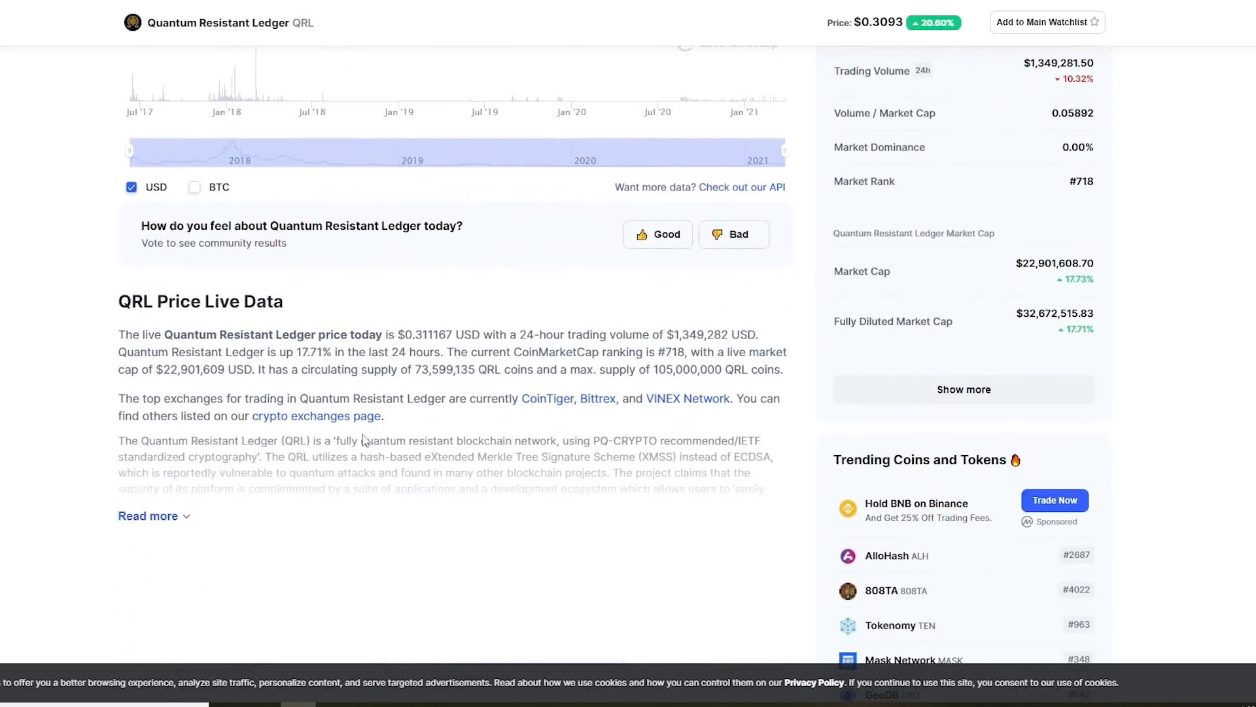
pyautogui.moveTo(408, 436)
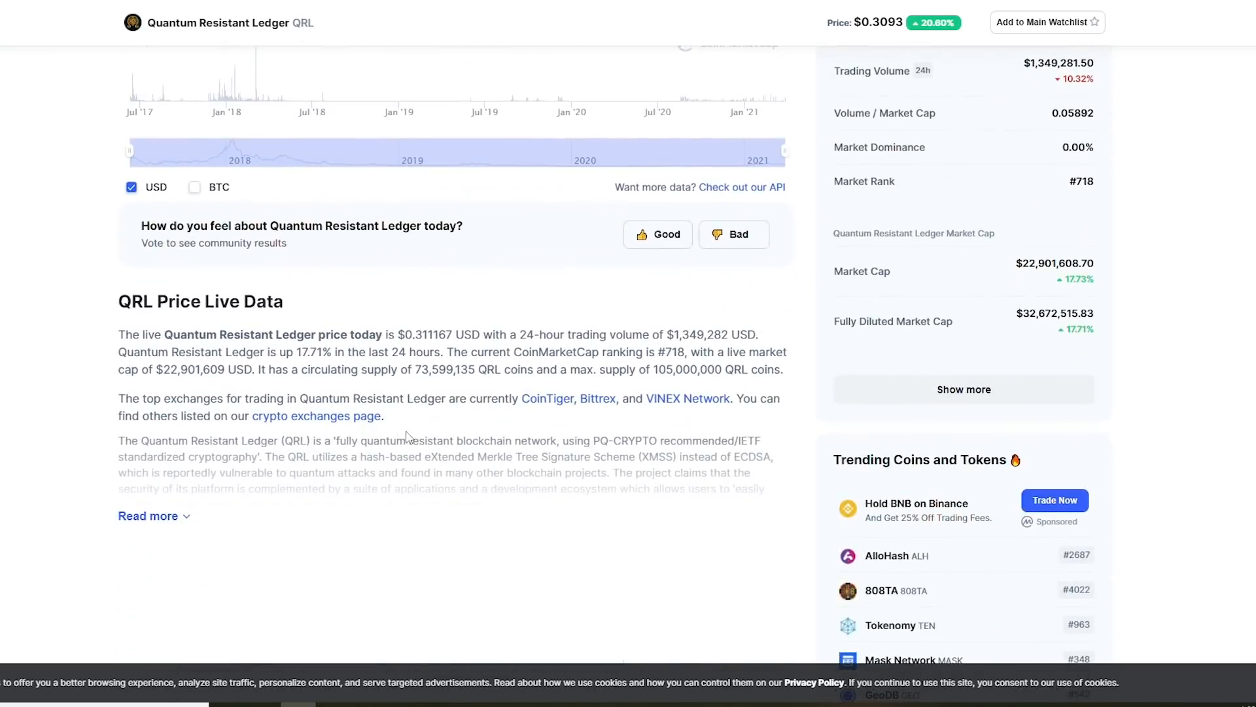
pyautogui.scroll(-3)
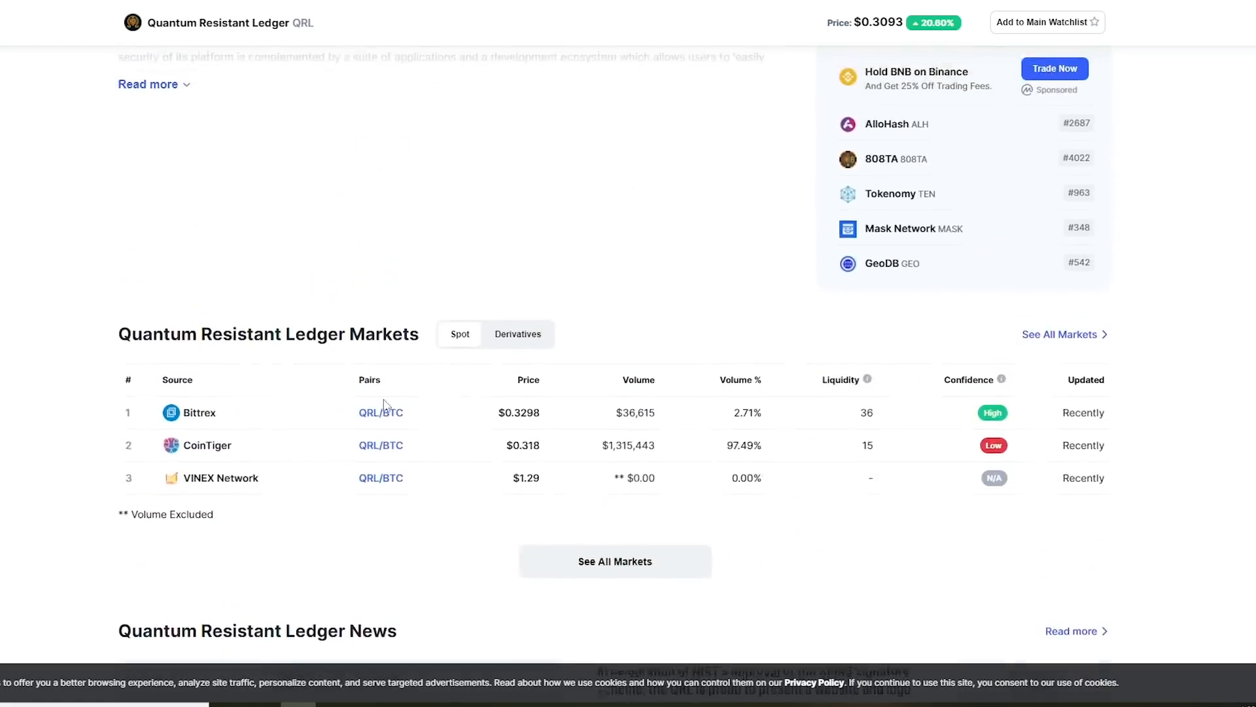
pyautogui.scroll(3)
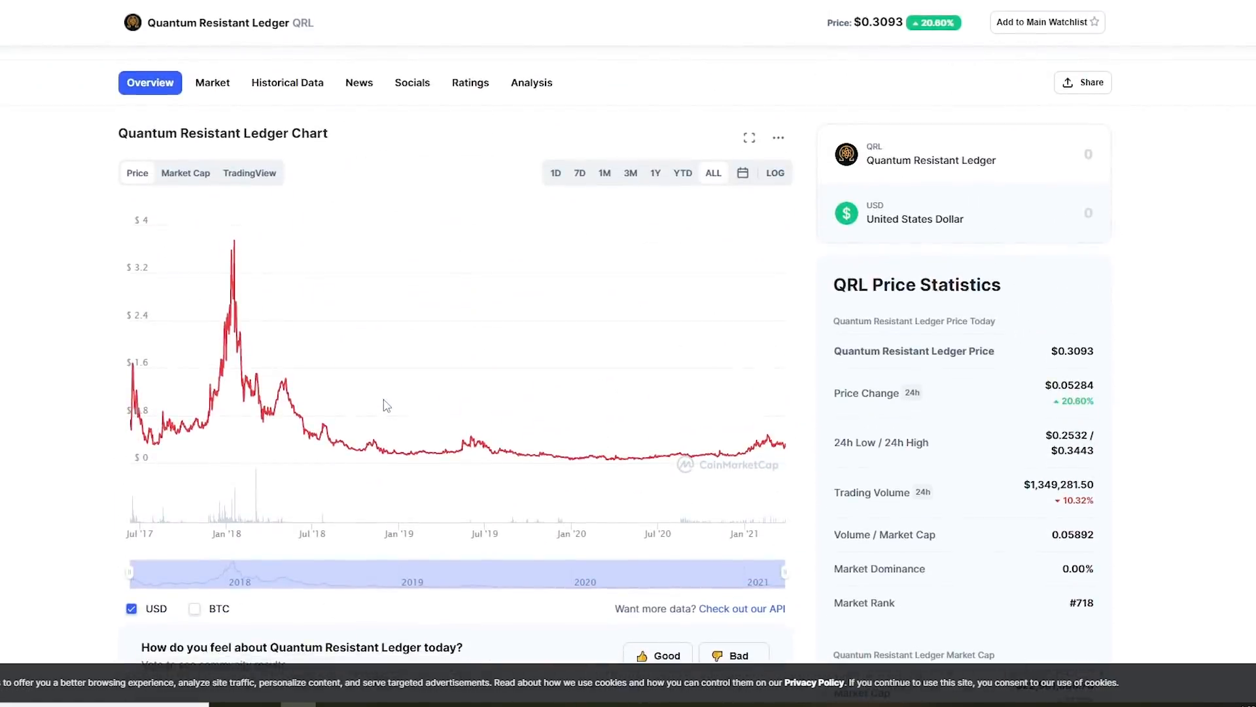
pyautogui.scroll(-3)
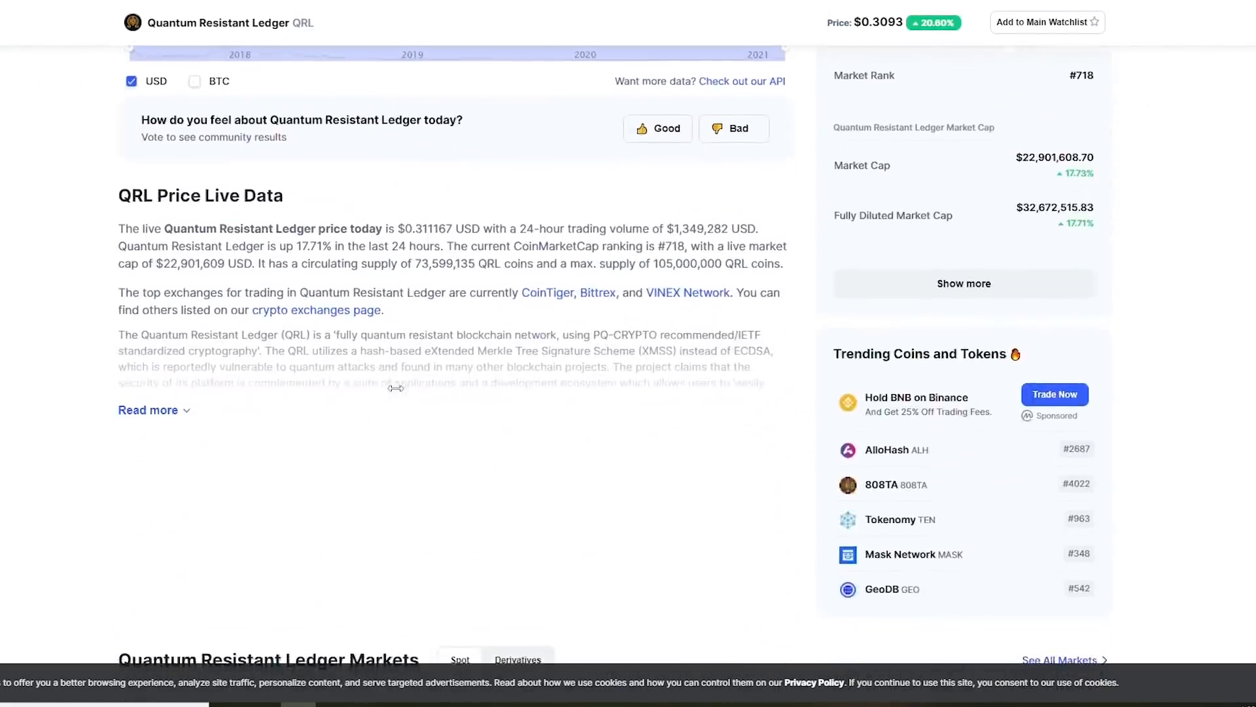
pyautogui.moveTo(396, 393)
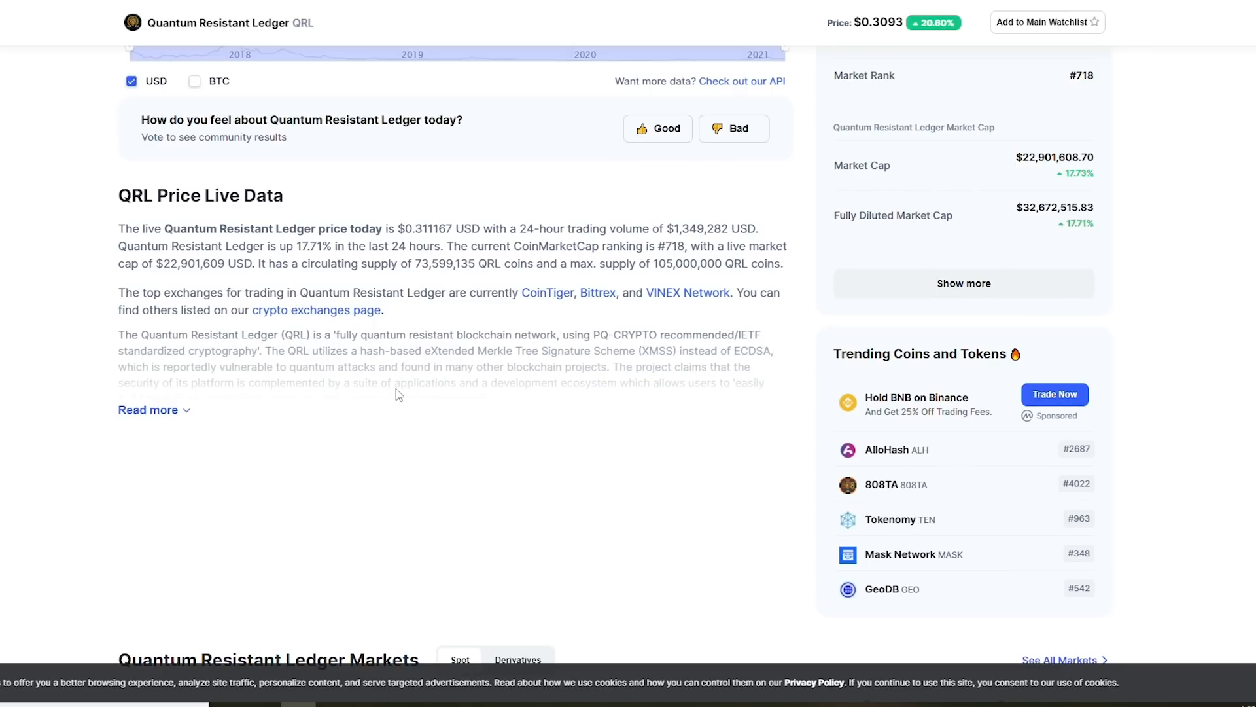
pyautogui.scroll(-3)
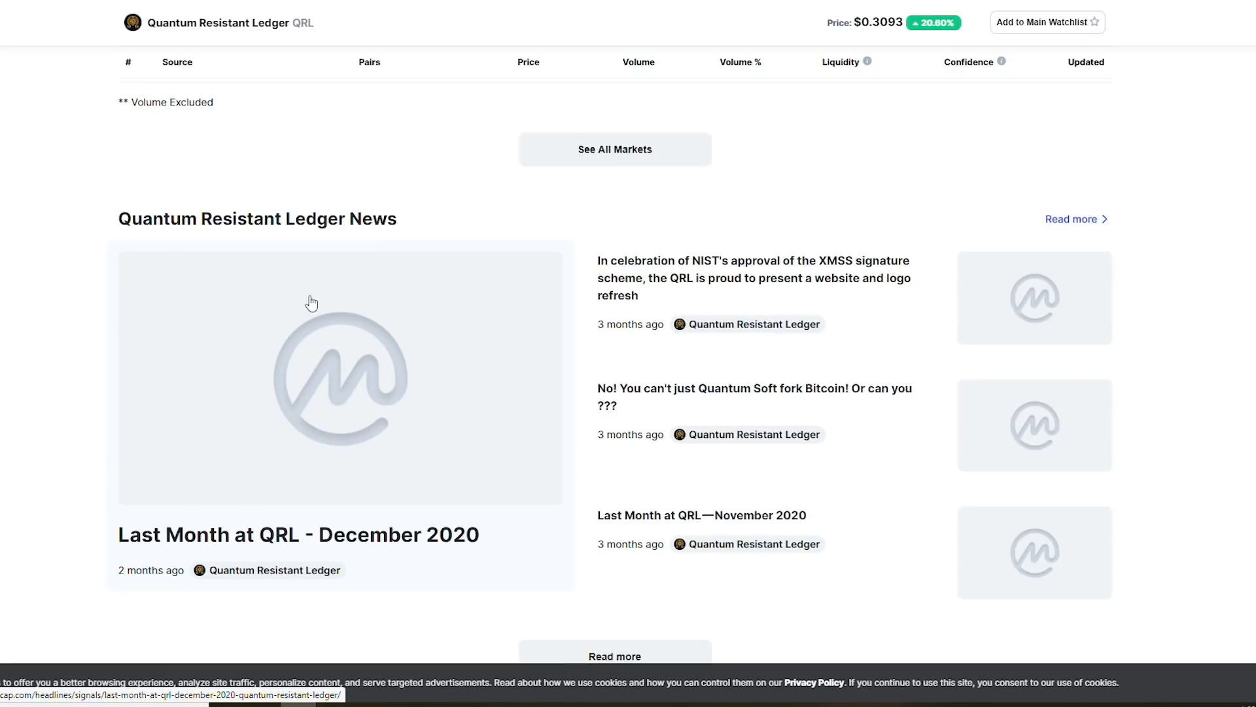
pyautogui.moveTo(309, 290)
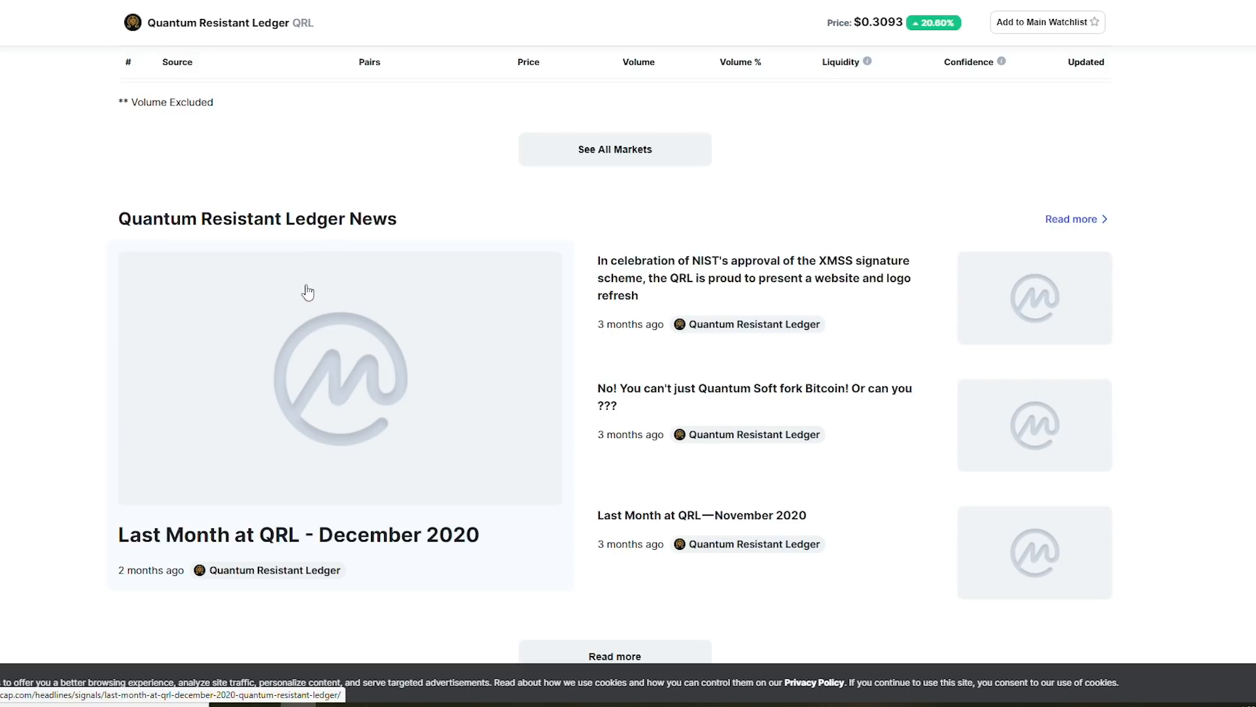
pyautogui.scroll(3)
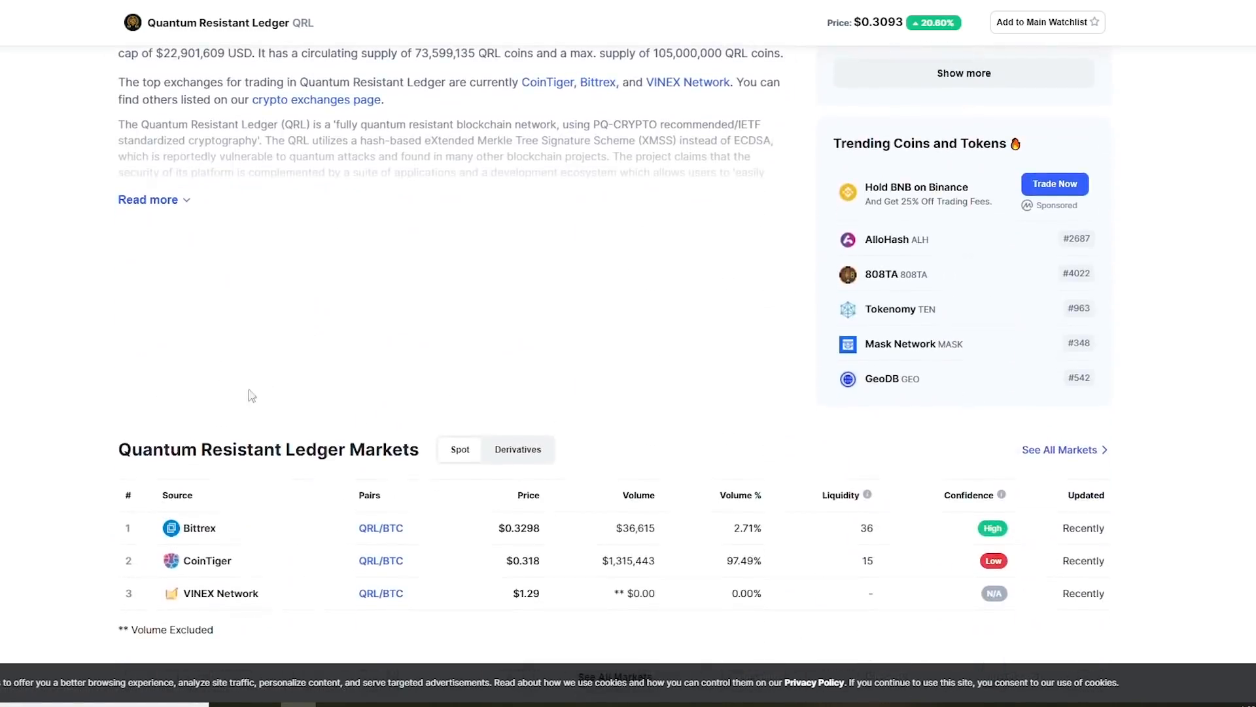
pyautogui.moveTo(549, 564)
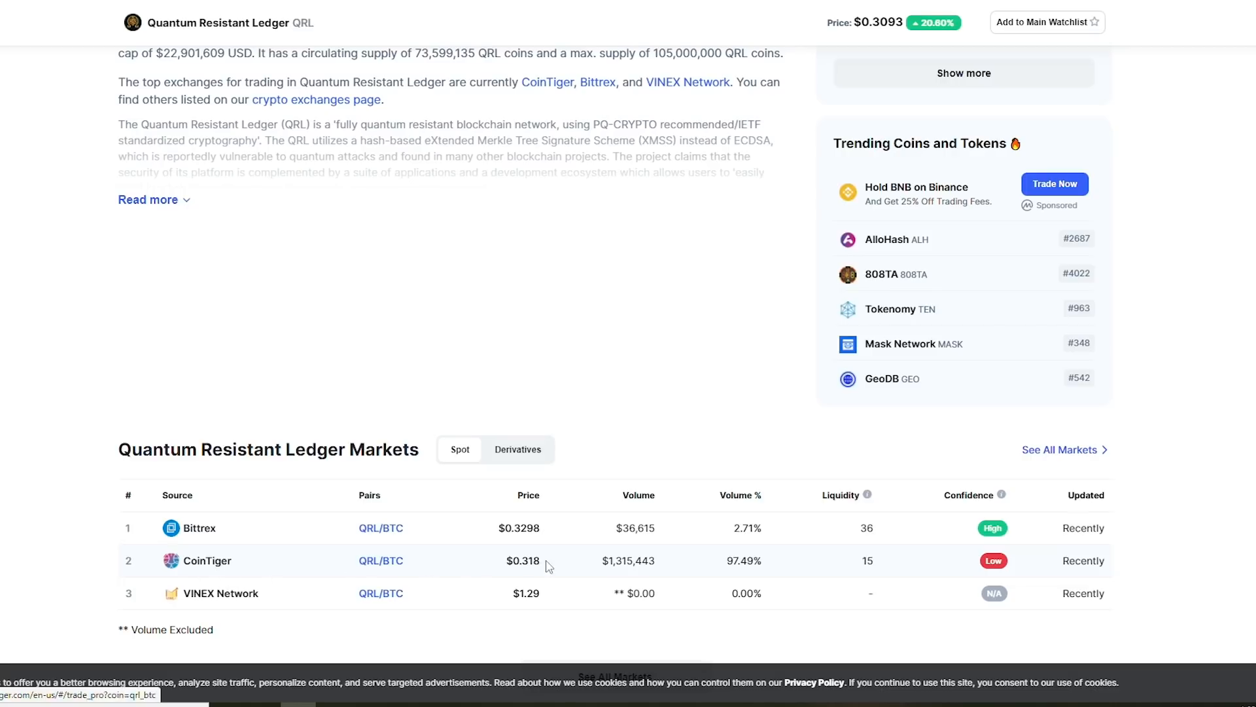
pyautogui.doubleClick(743, 560)
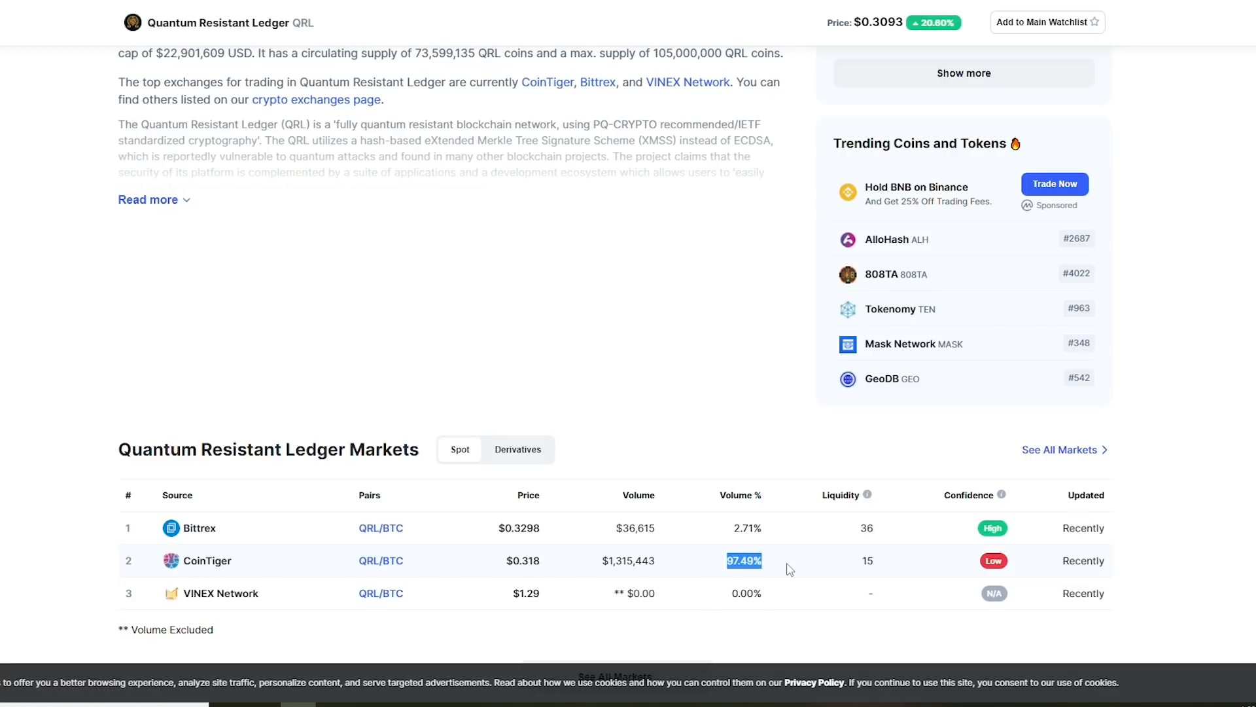
pyautogui.moveTo(970, 560)
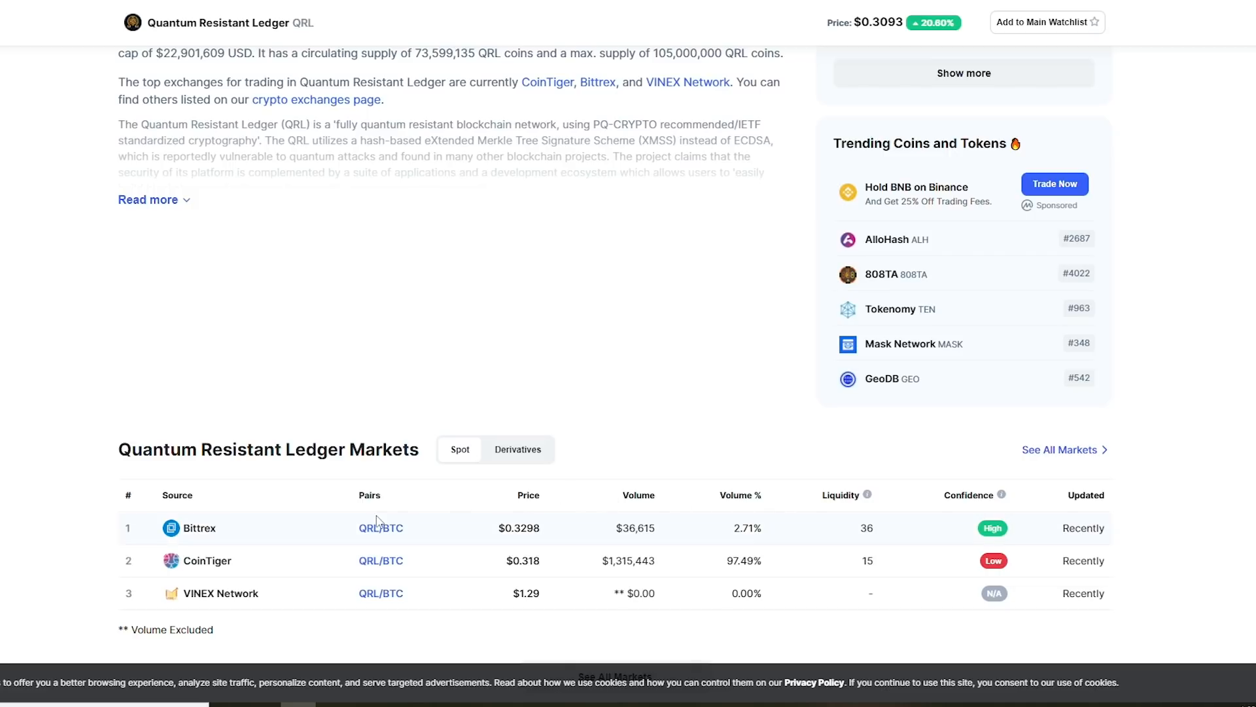
pyautogui.moveTo(296, 474)
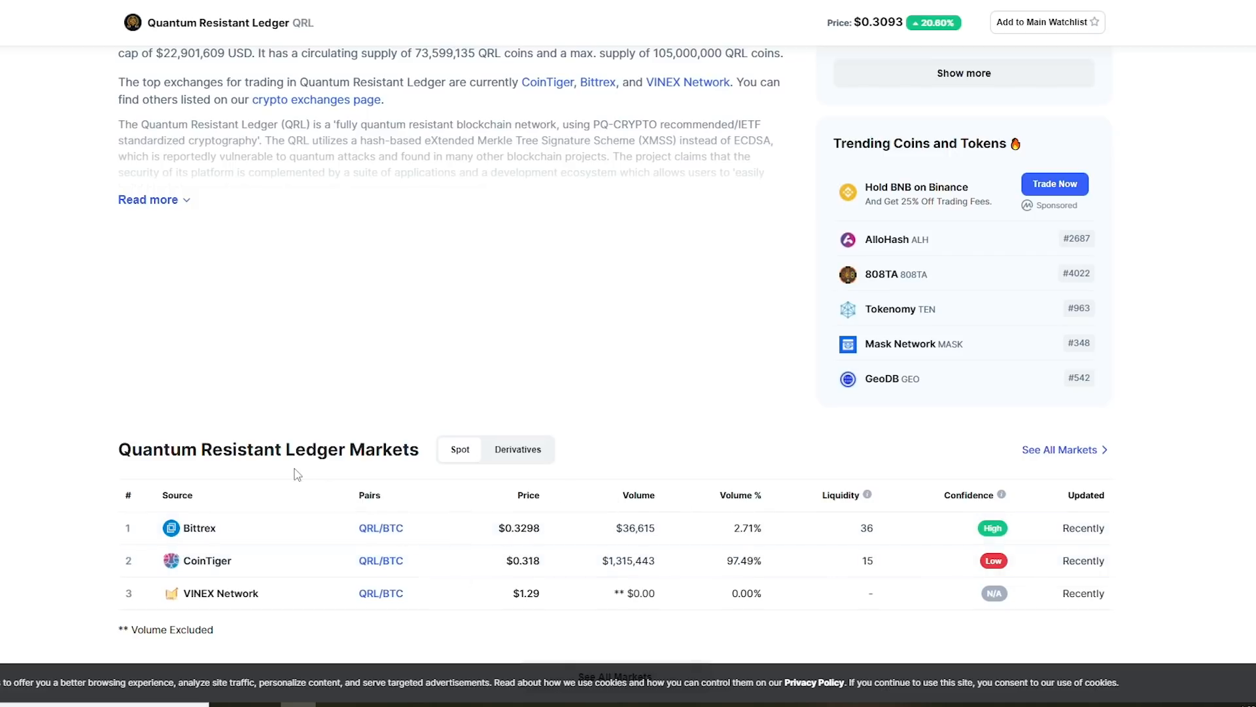
pyautogui.moveTo(276, 390)
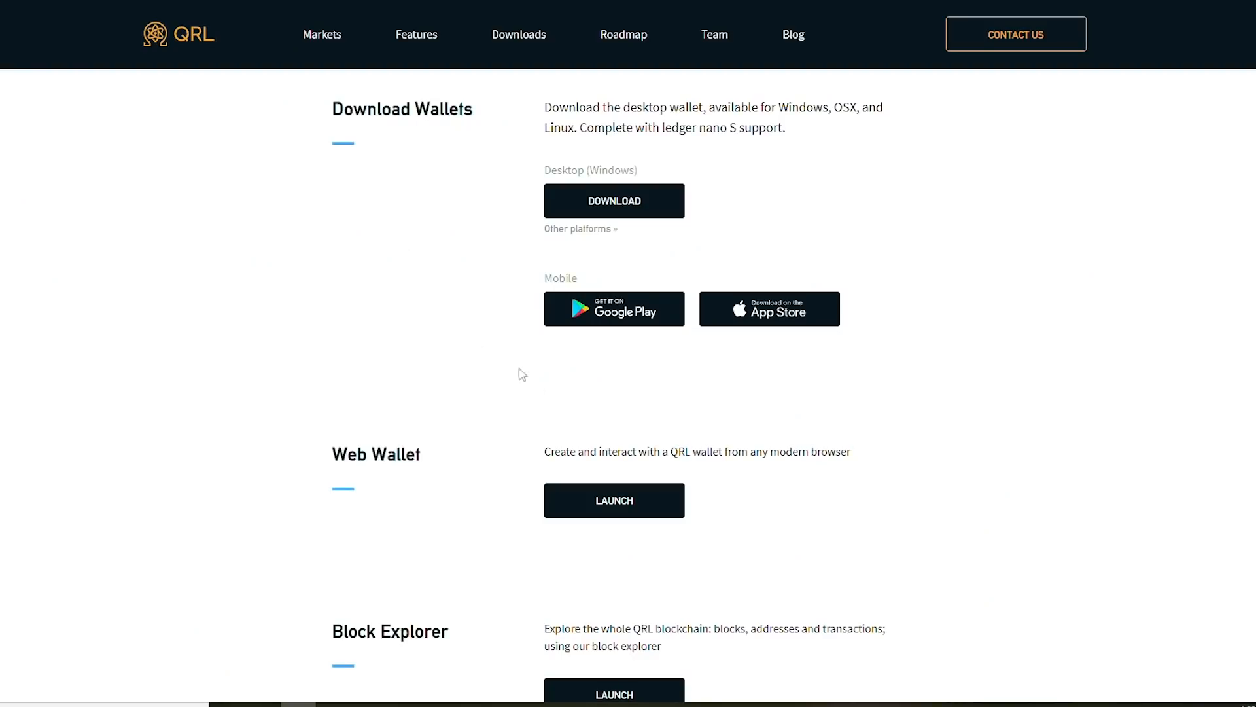
# - Launch Web Wallet, create a wallet with the entered passphrase, and acknowledge the save-details warning
pyautogui.click(614, 500)
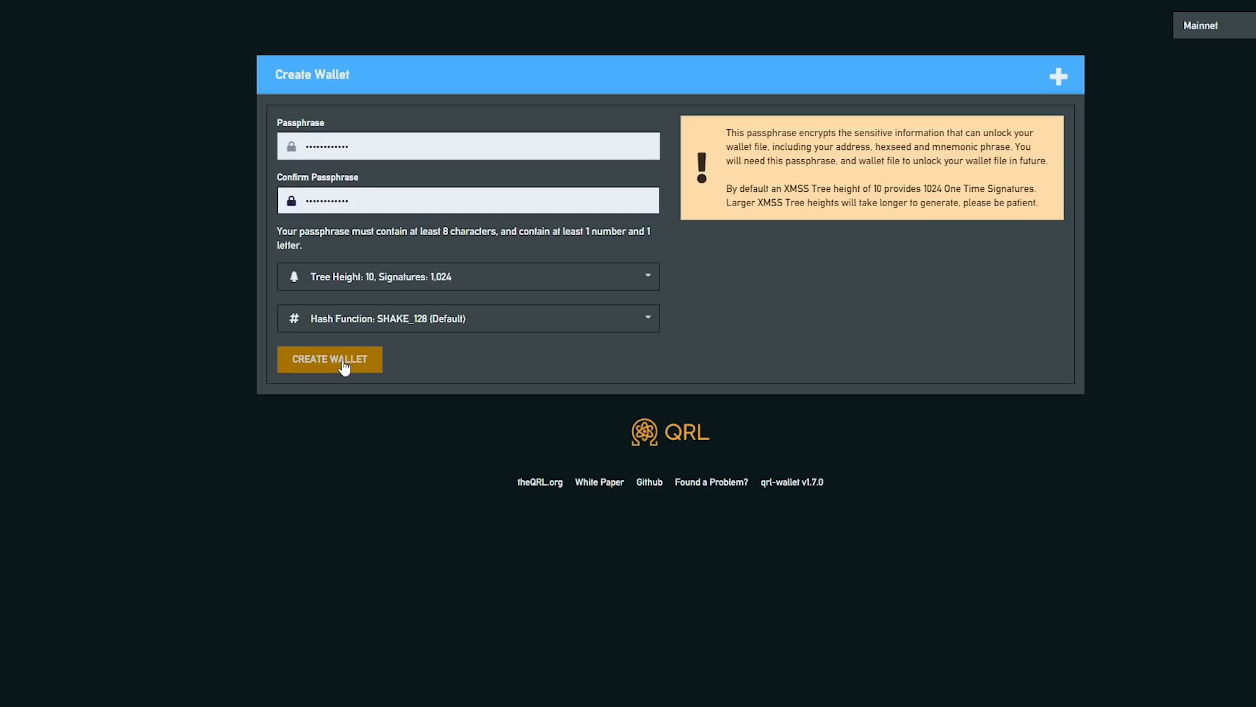
pyautogui.click(329, 359)
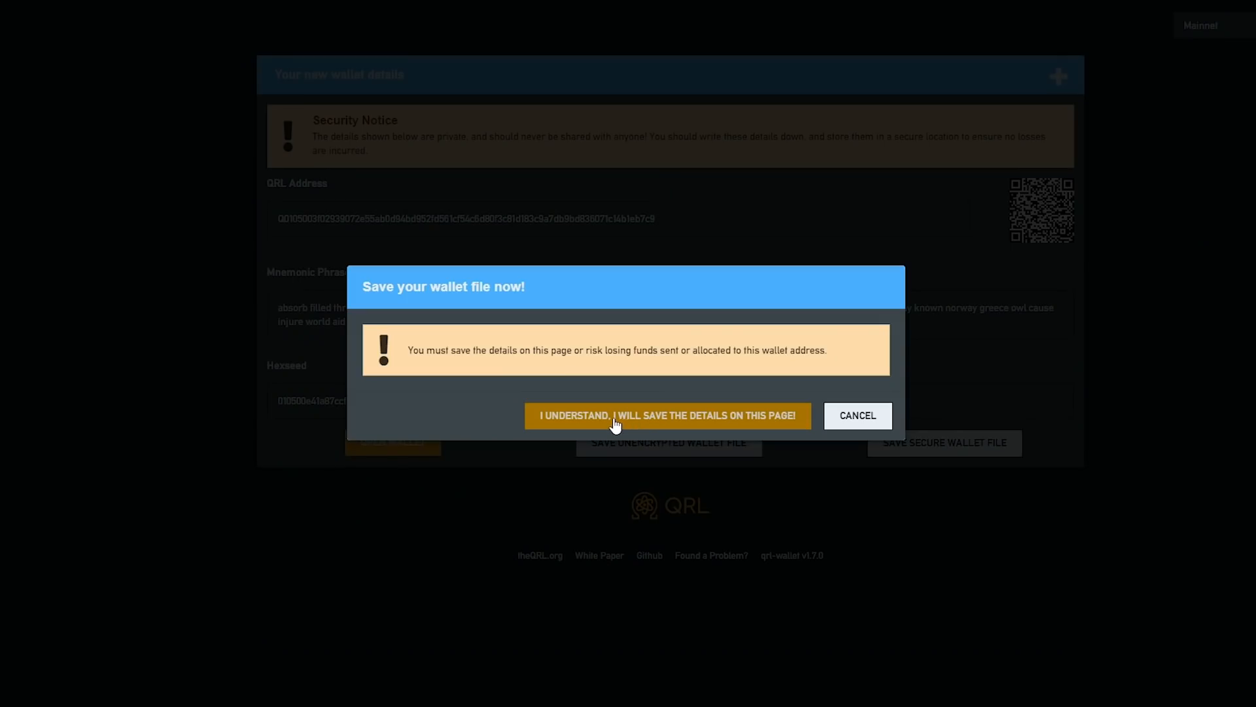
pyautogui.click(667, 414)
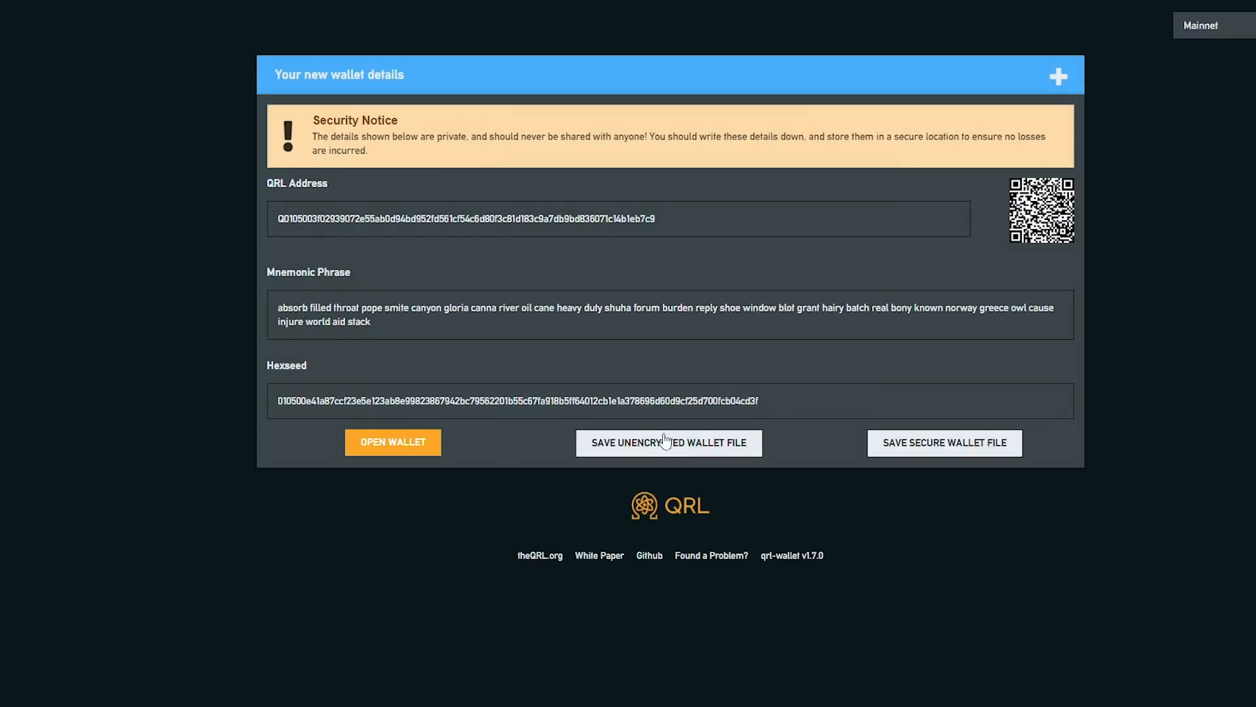
pyautogui.moveTo(492, 461)
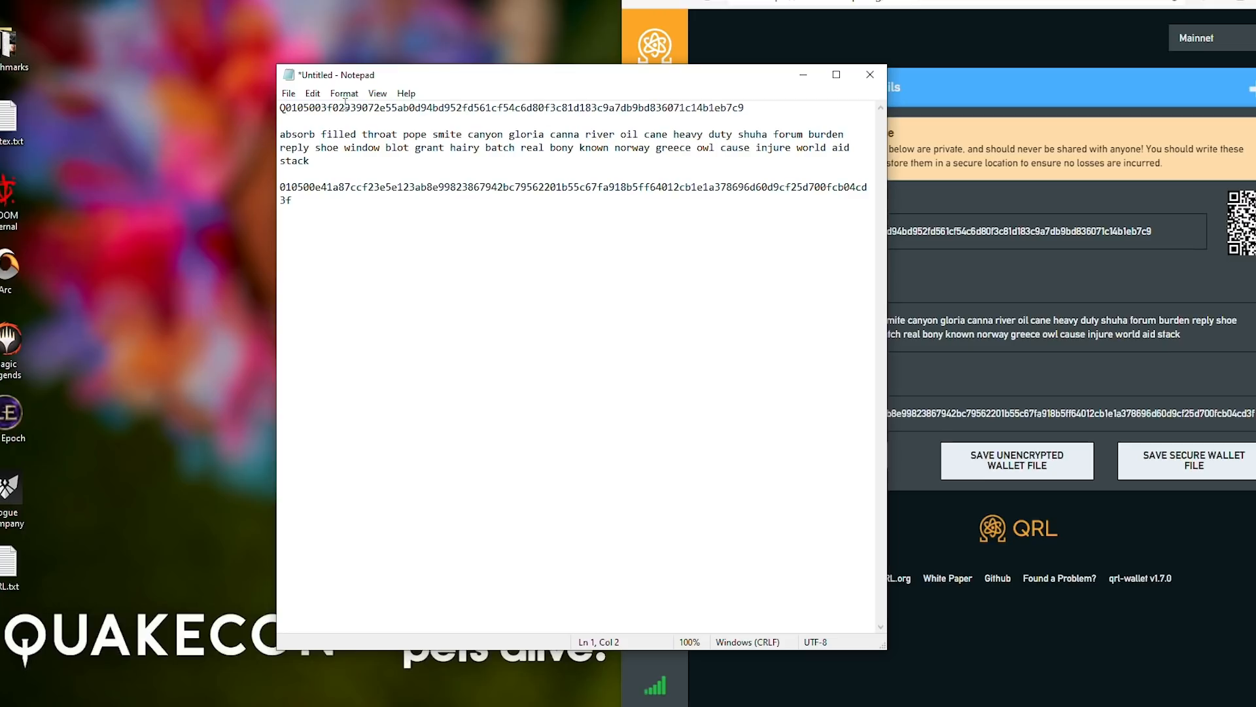
# - Save the wallet notes through File > Save As as qrlwallet on the Desktop
pyautogui.click(288, 92)
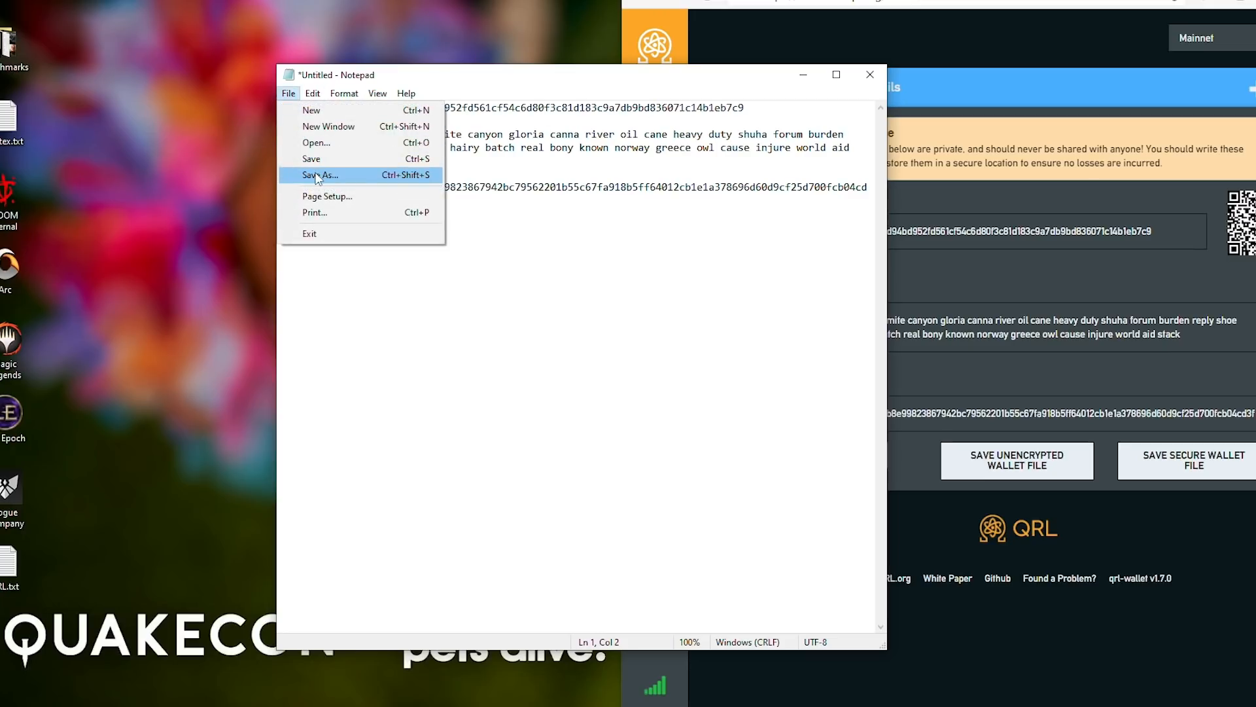
pyautogui.click(319, 175)
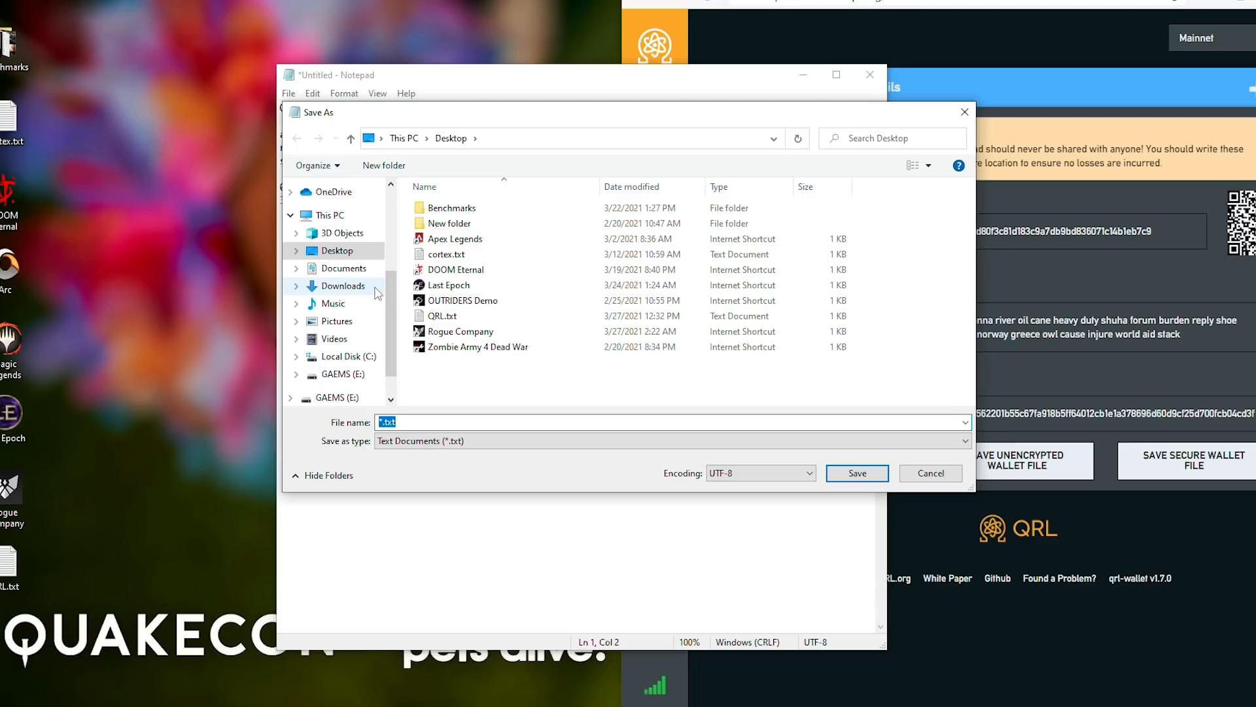
pyautogui.write('qrlw')
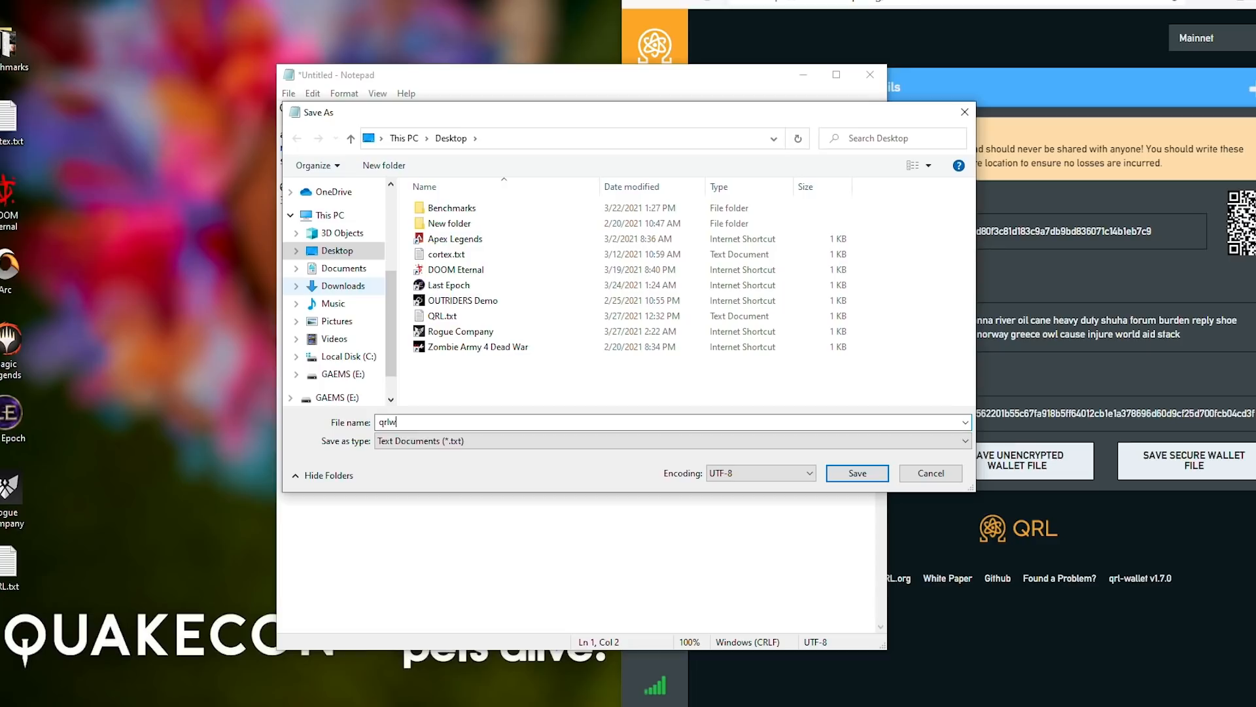
pyautogui.click(855, 473)
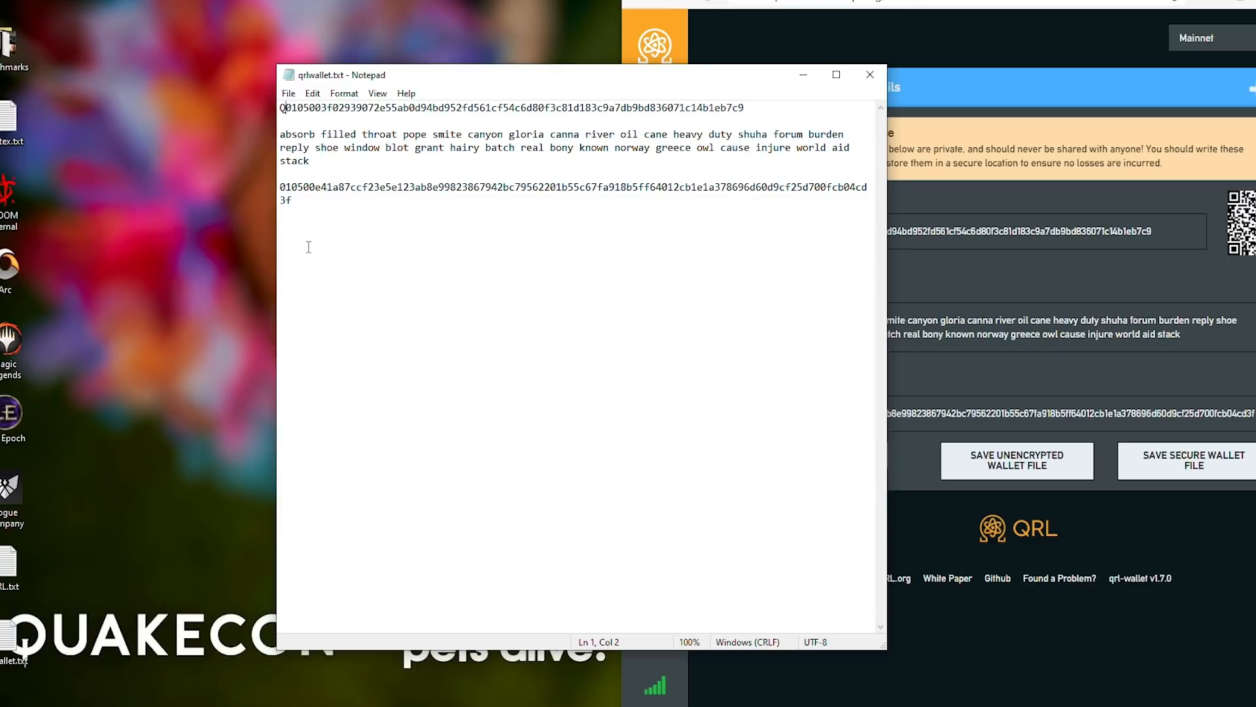
pyautogui.moveTo(706, 252)
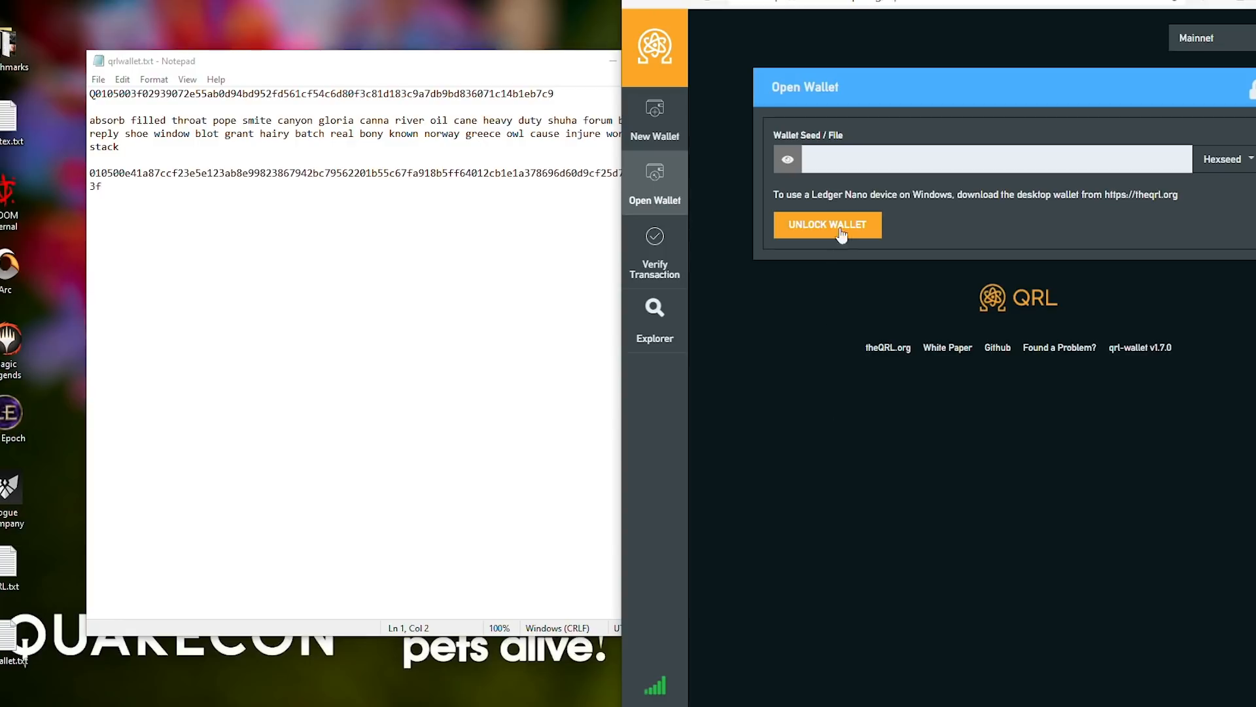
# - Enter the passphrase and try unlocking, then paste the hexseed from the notes and retry
pyautogui.write('••••')
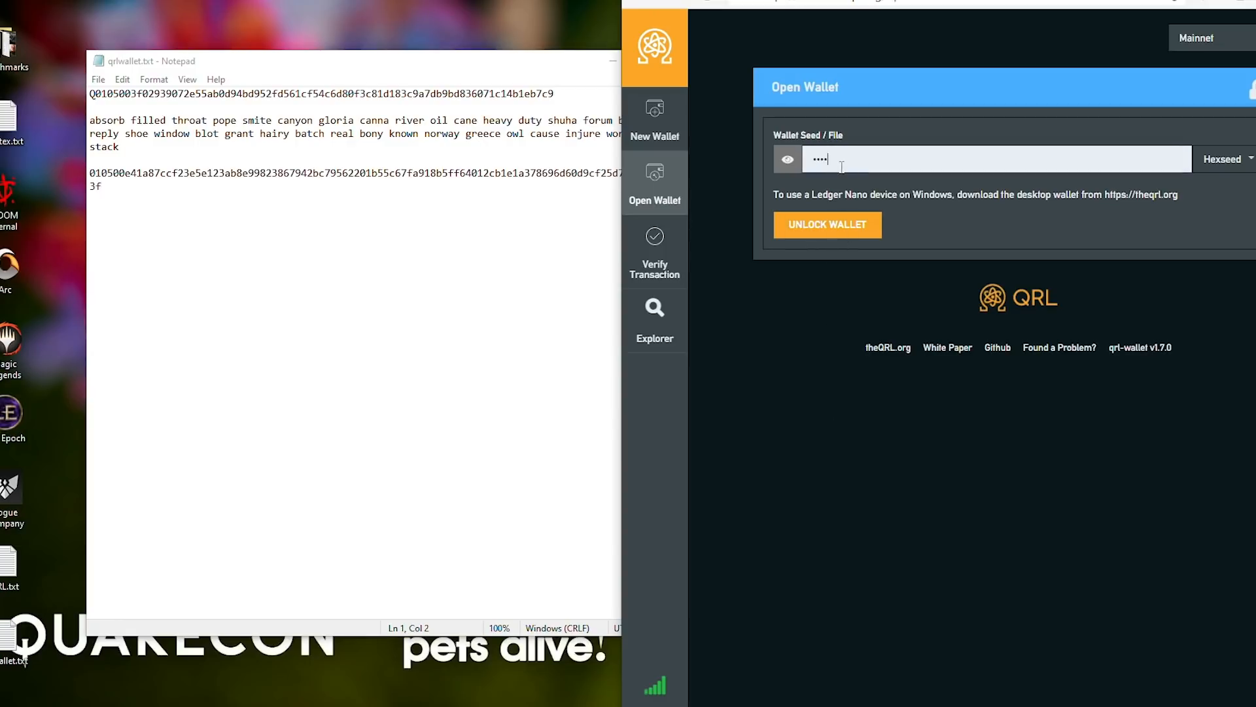
pyautogui.click(827, 224)
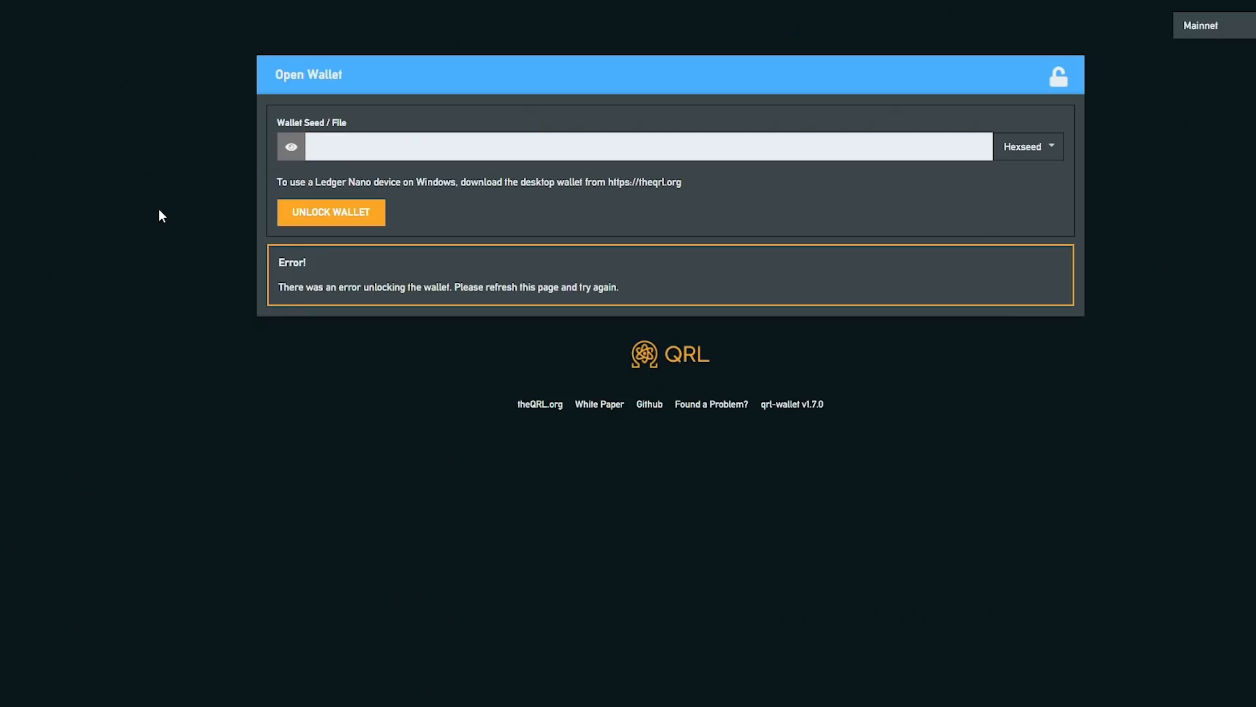
pyautogui.click(647, 145)
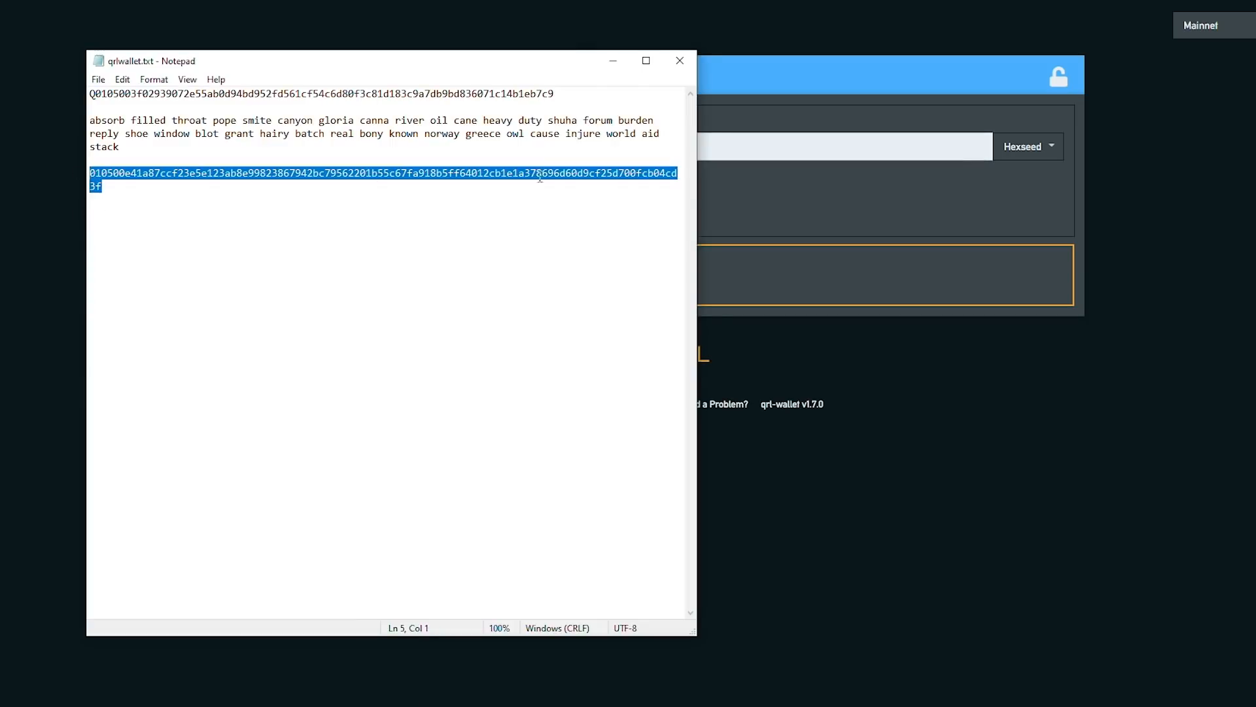
pyautogui.click(331, 212)
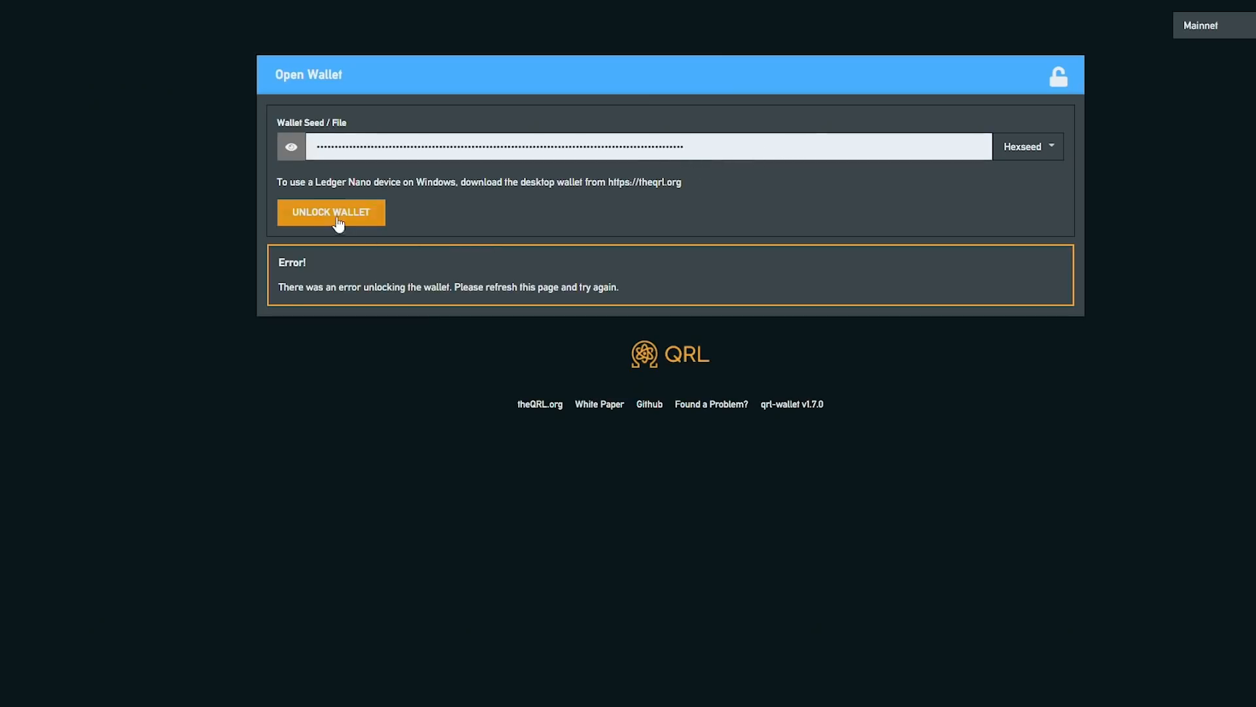
pyautogui.click(331, 212)
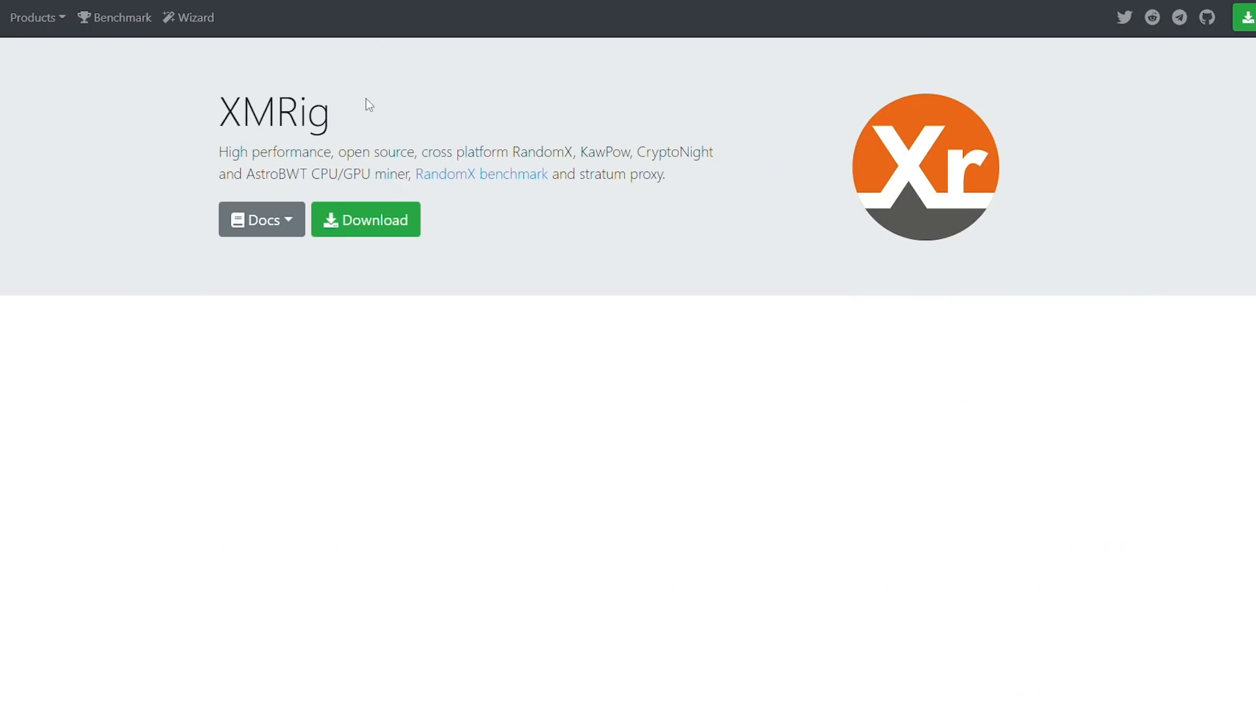
# - Download xmrig-6.10.0-gcc-win64.zip past the antivirus warning and check the download's options menu
pyautogui.click(364, 219)
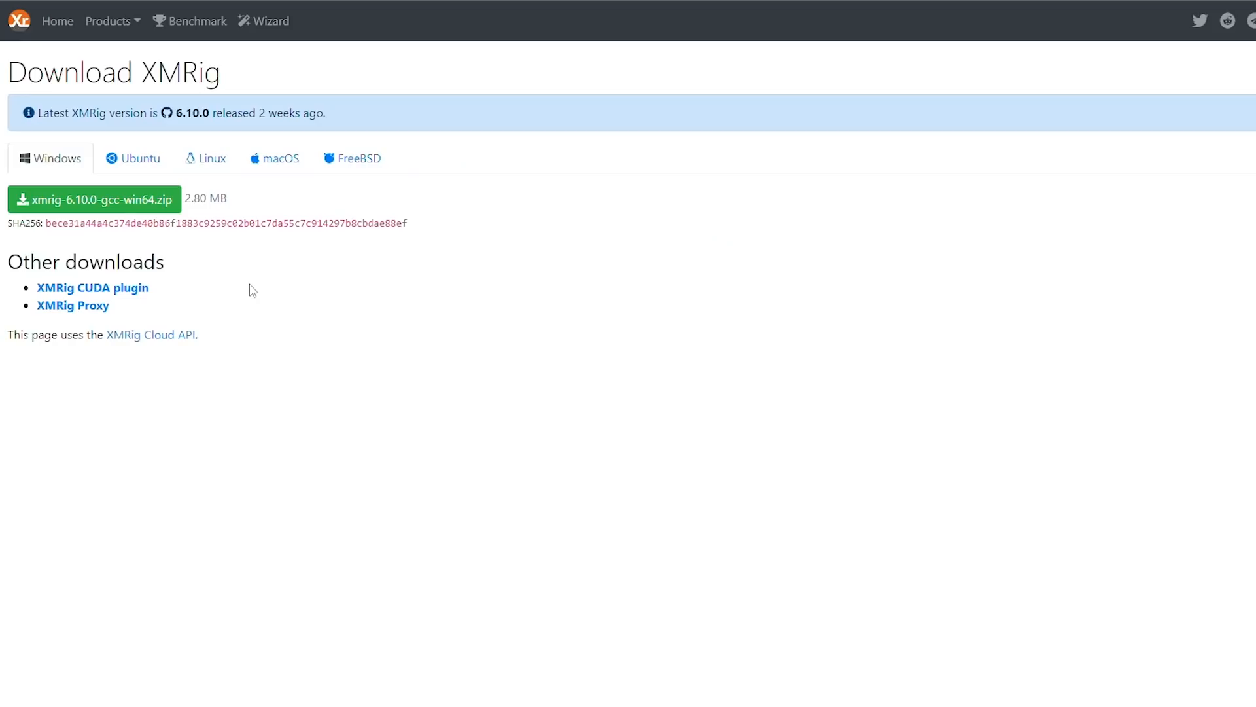
pyautogui.moveTo(286, 287)
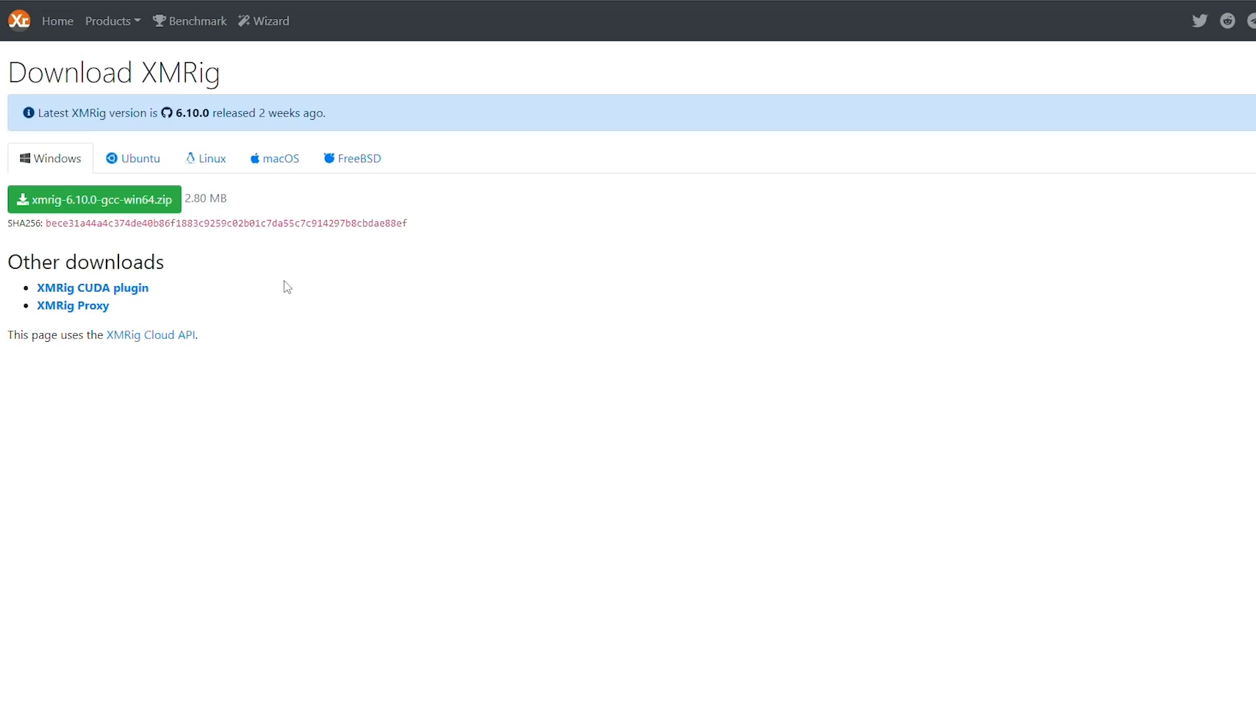
pyautogui.moveTo(143, 226)
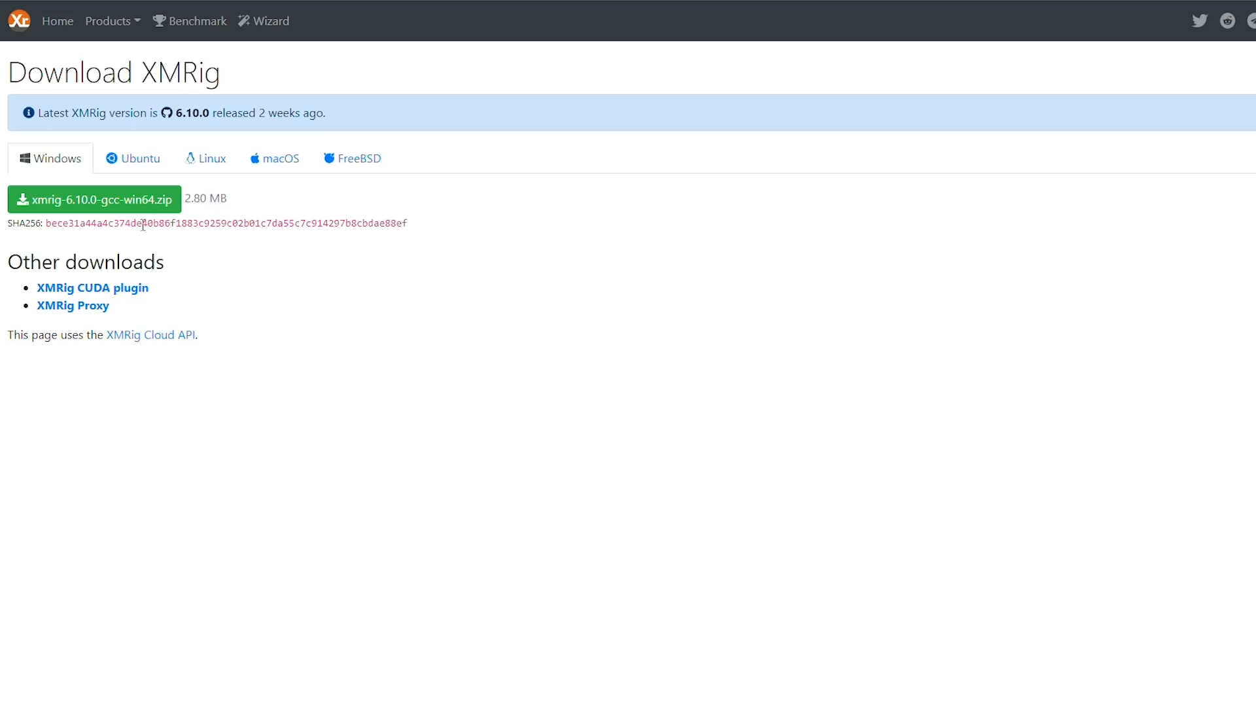
pyautogui.moveTo(94, 199)
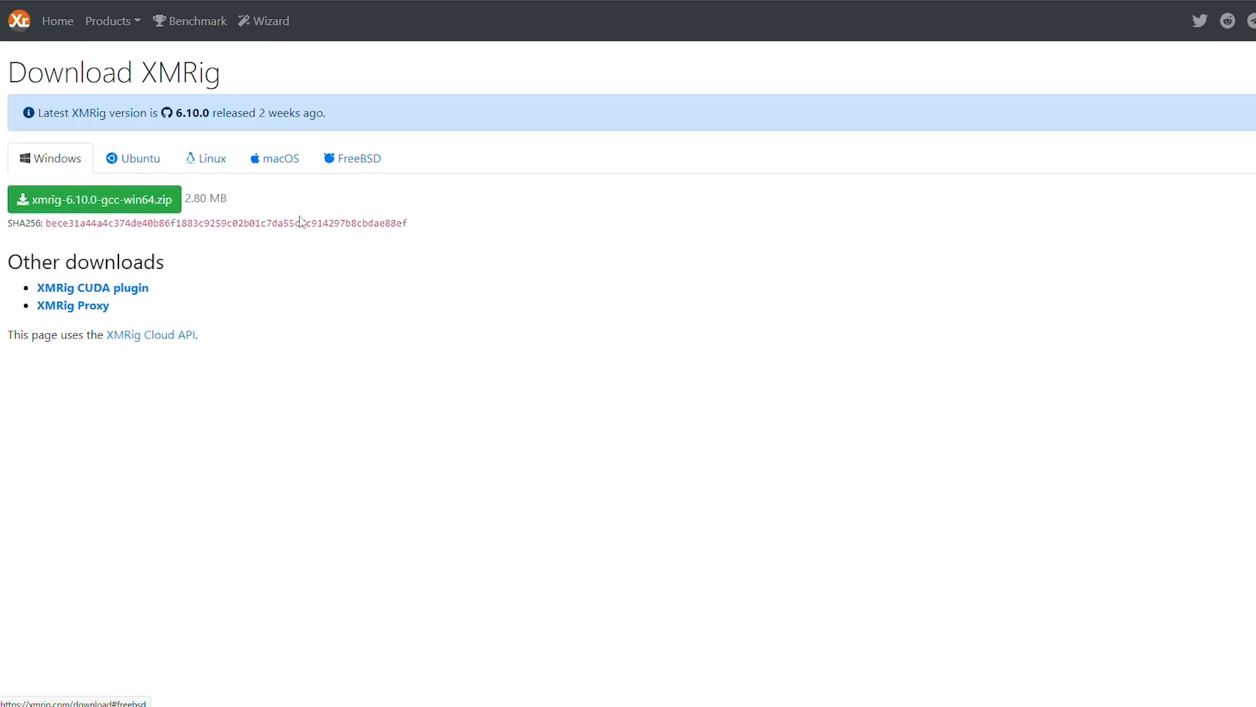
pyautogui.click(94, 199)
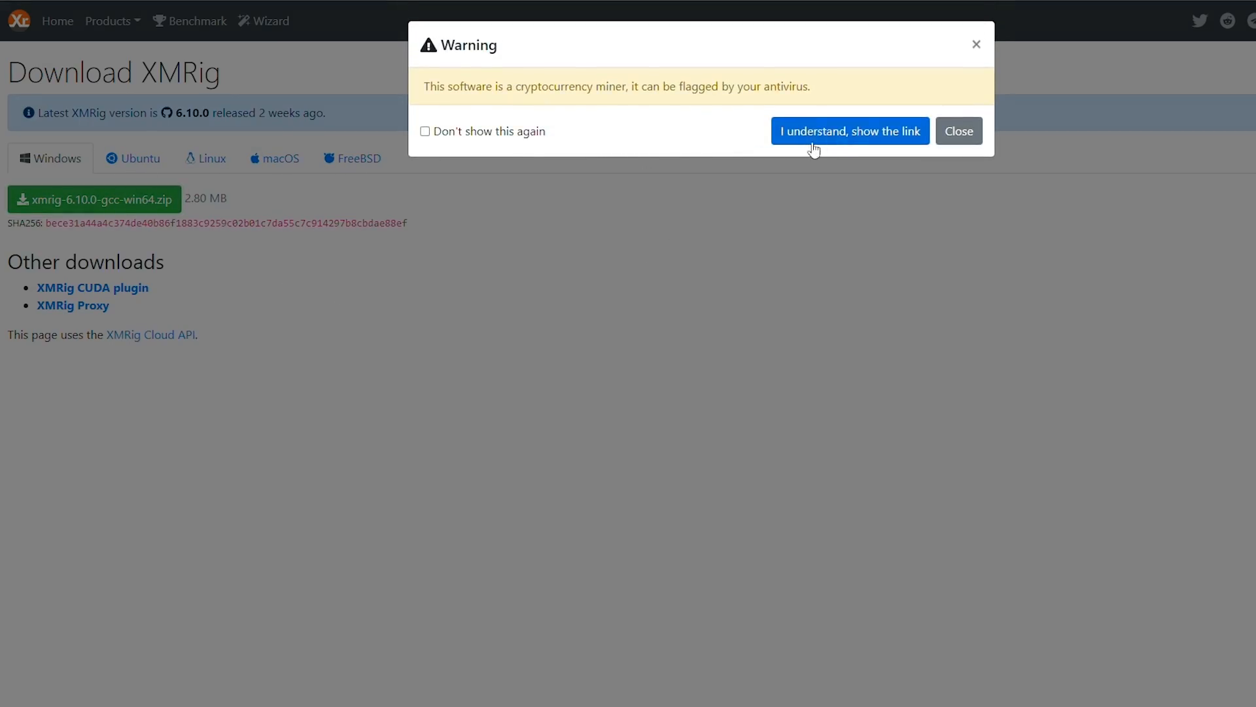
pyautogui.click(849, 131)
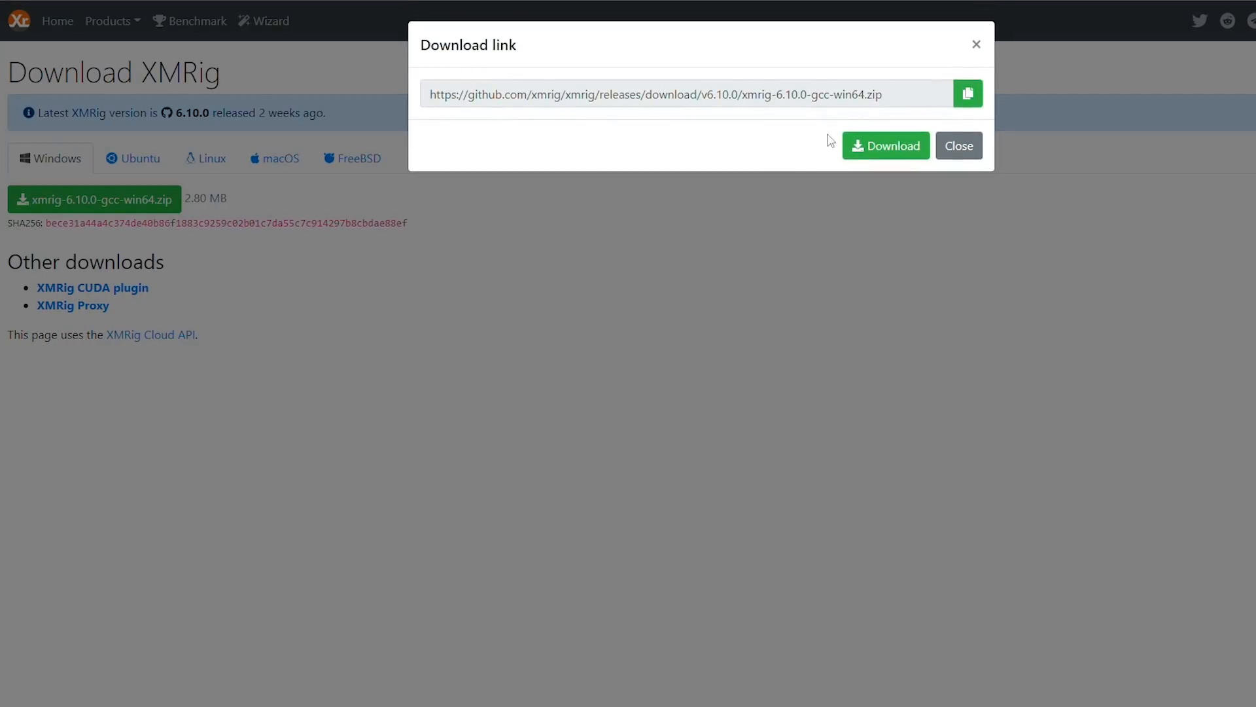
pyautogui.click(884, 146)
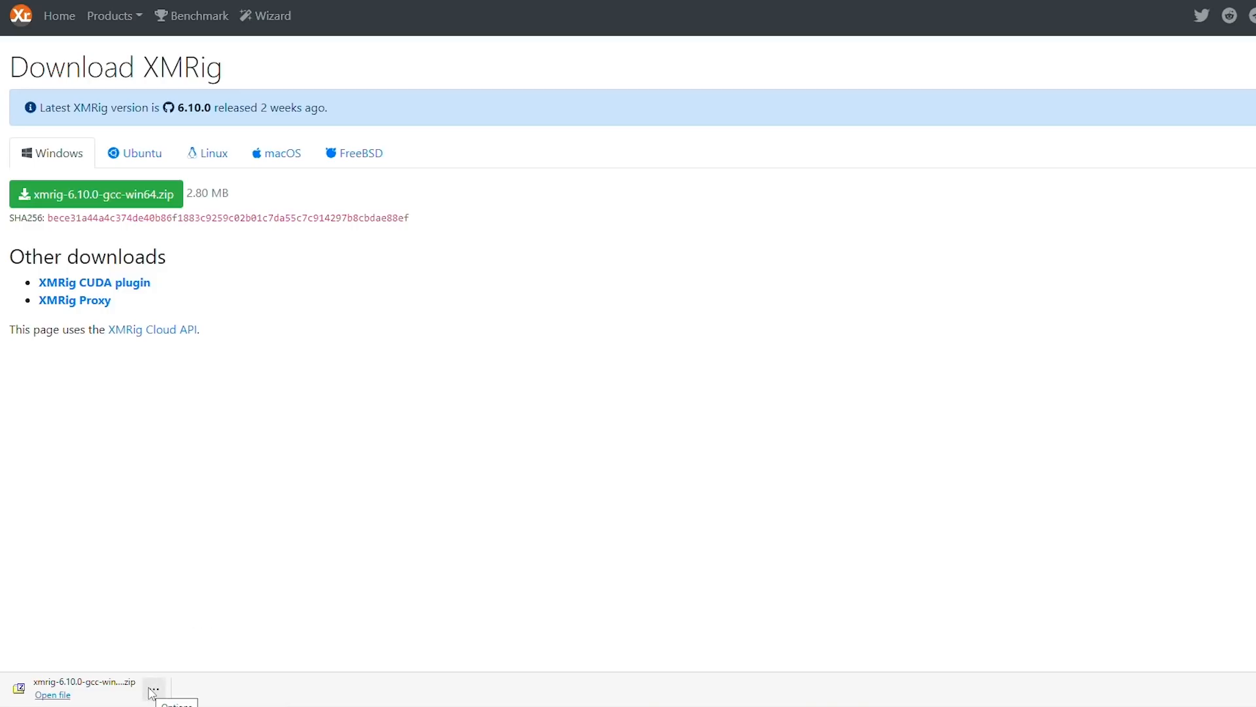
pyautogui.click(153, 688)
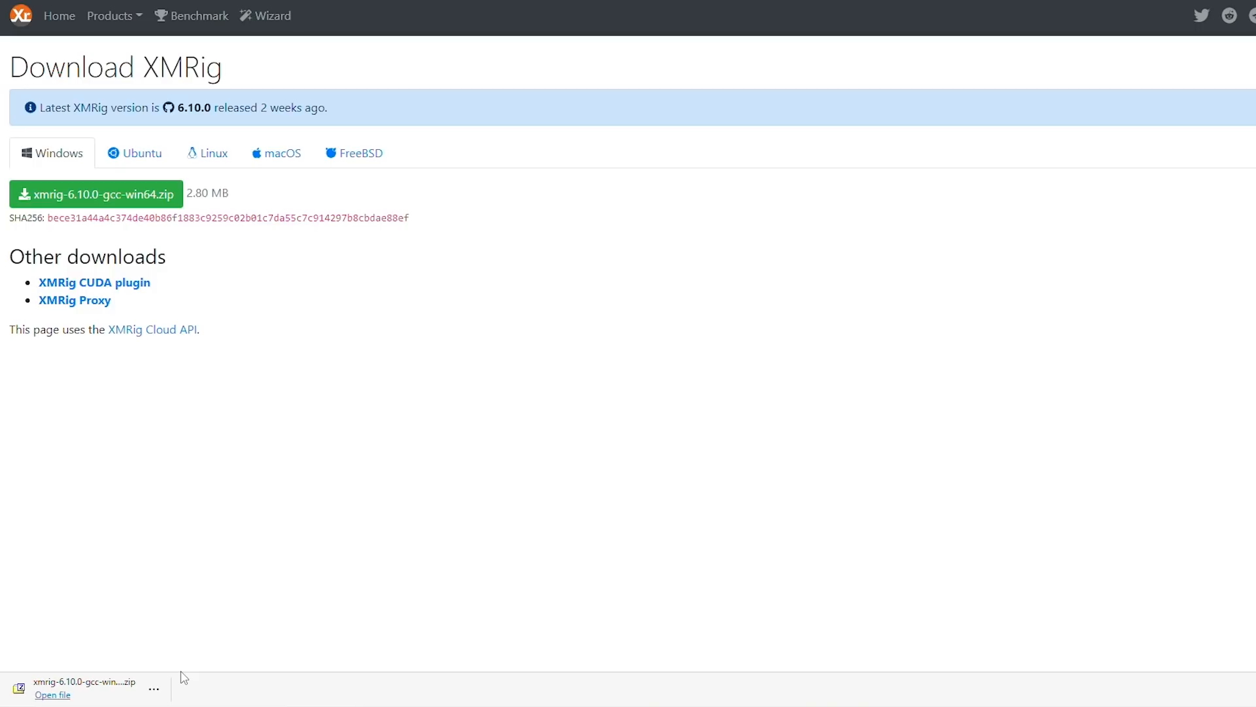
pyautogui.click(154, 689)
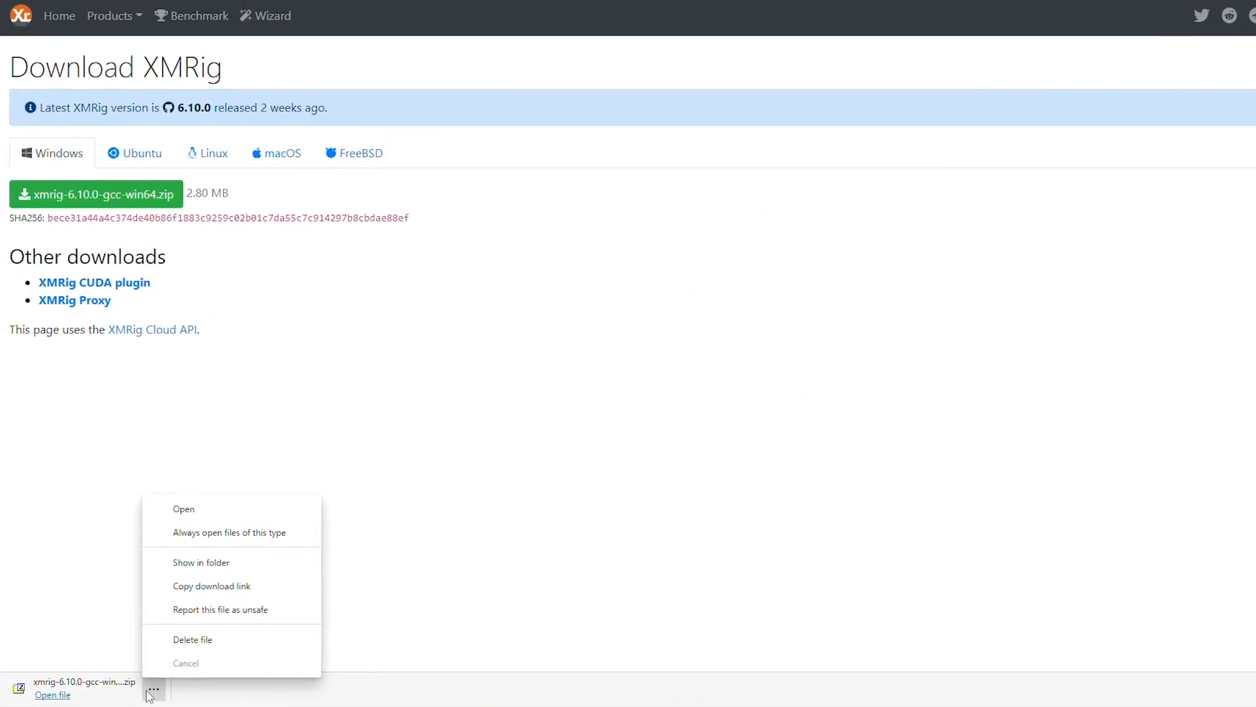
pyautogui.moveTo(225, 562)
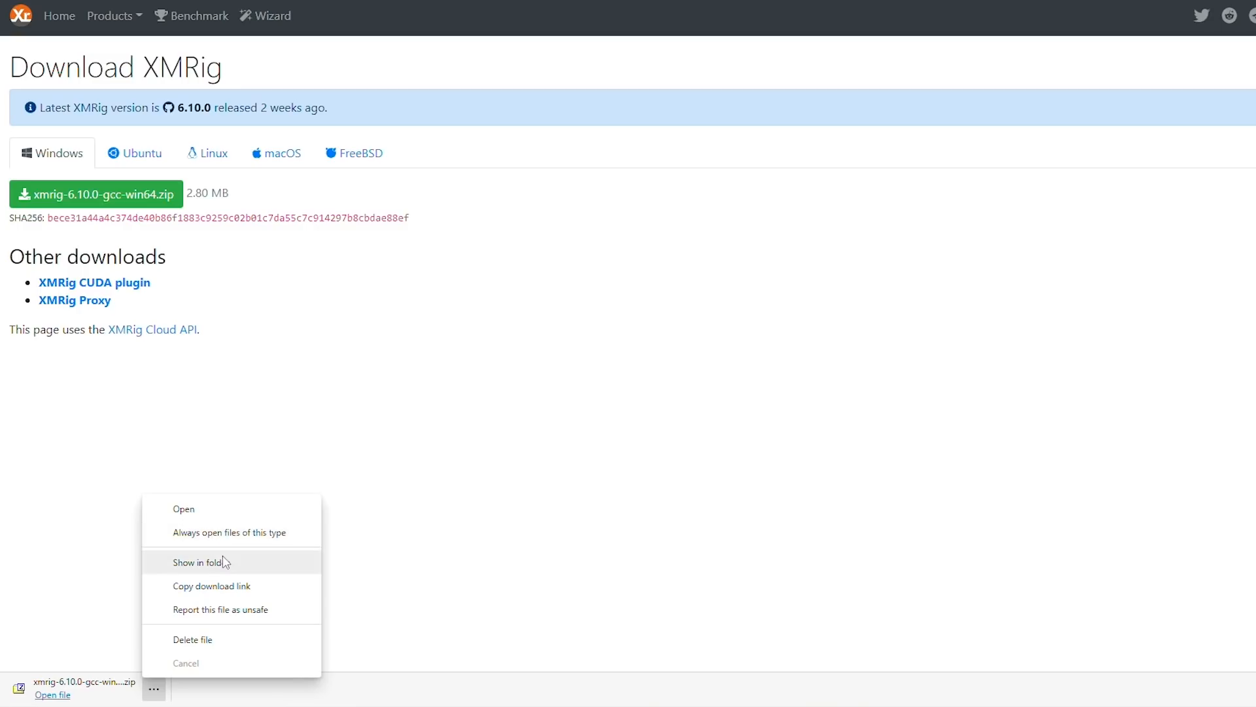
# - Open the xmrig zip from Downloads and choose Edit on start.cmd
pyautogui.click(199, 561)
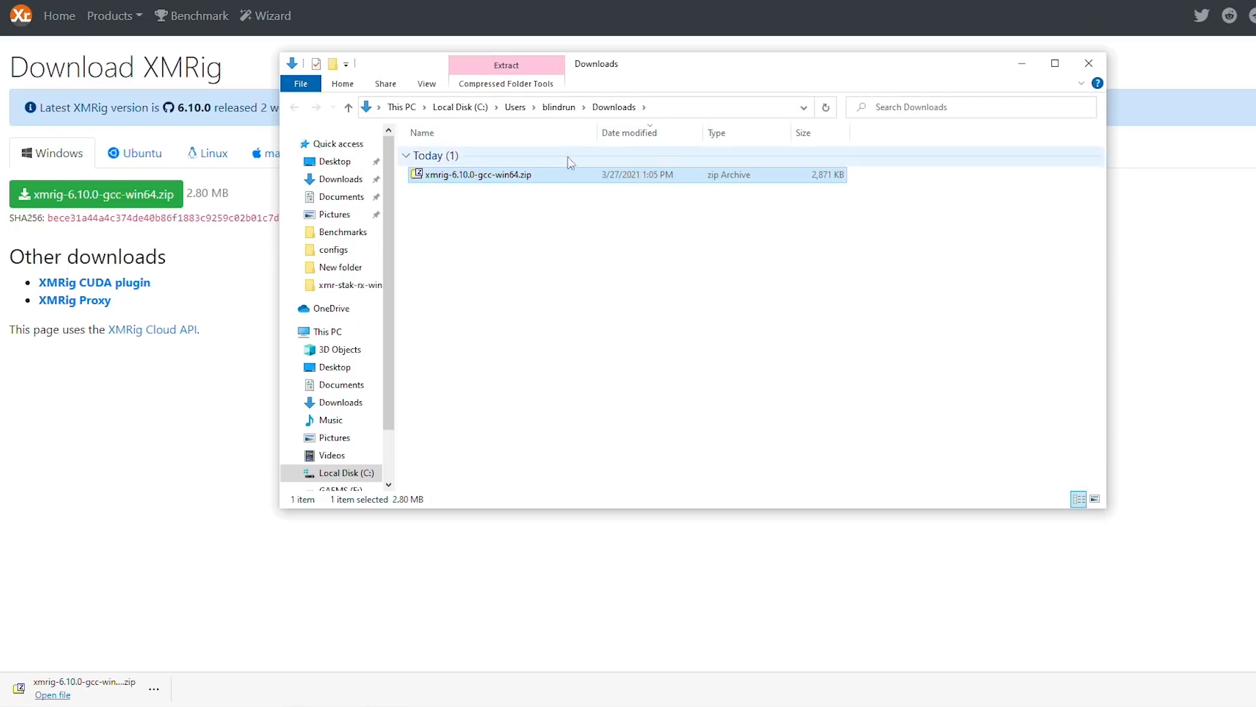
pyautogui.rightClick(480, 175)
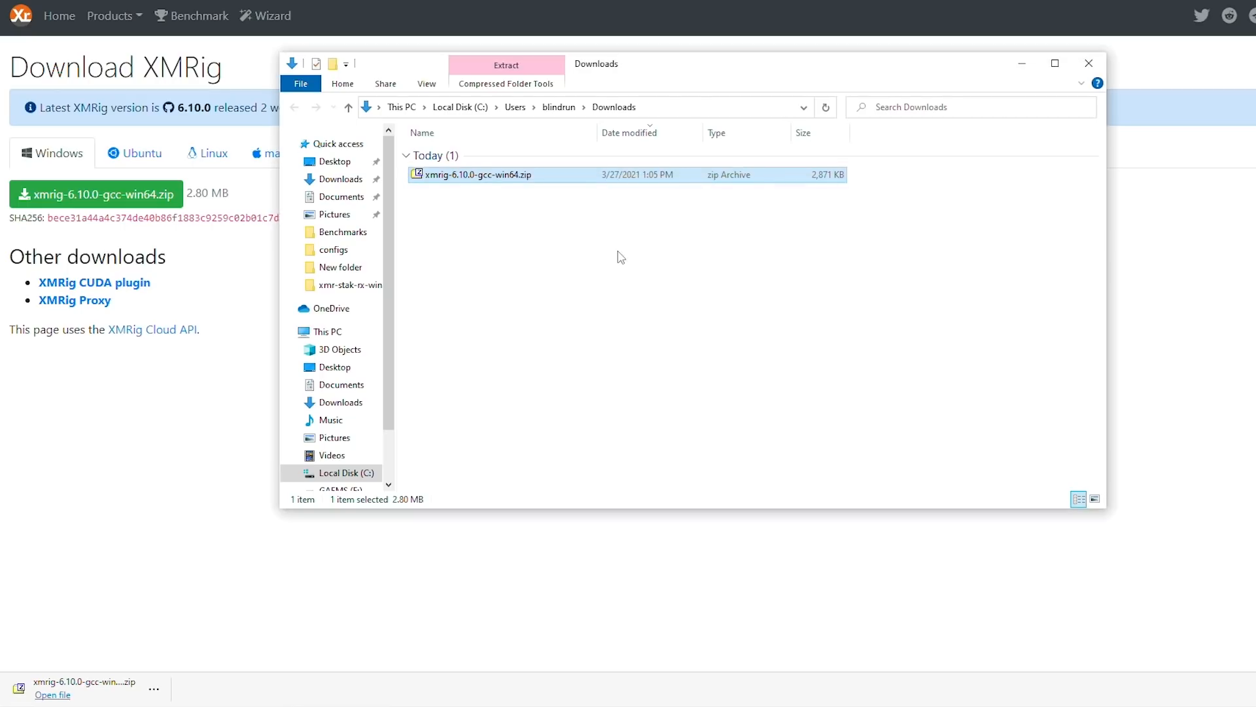
pyautogui.doubleClick(478, 175)
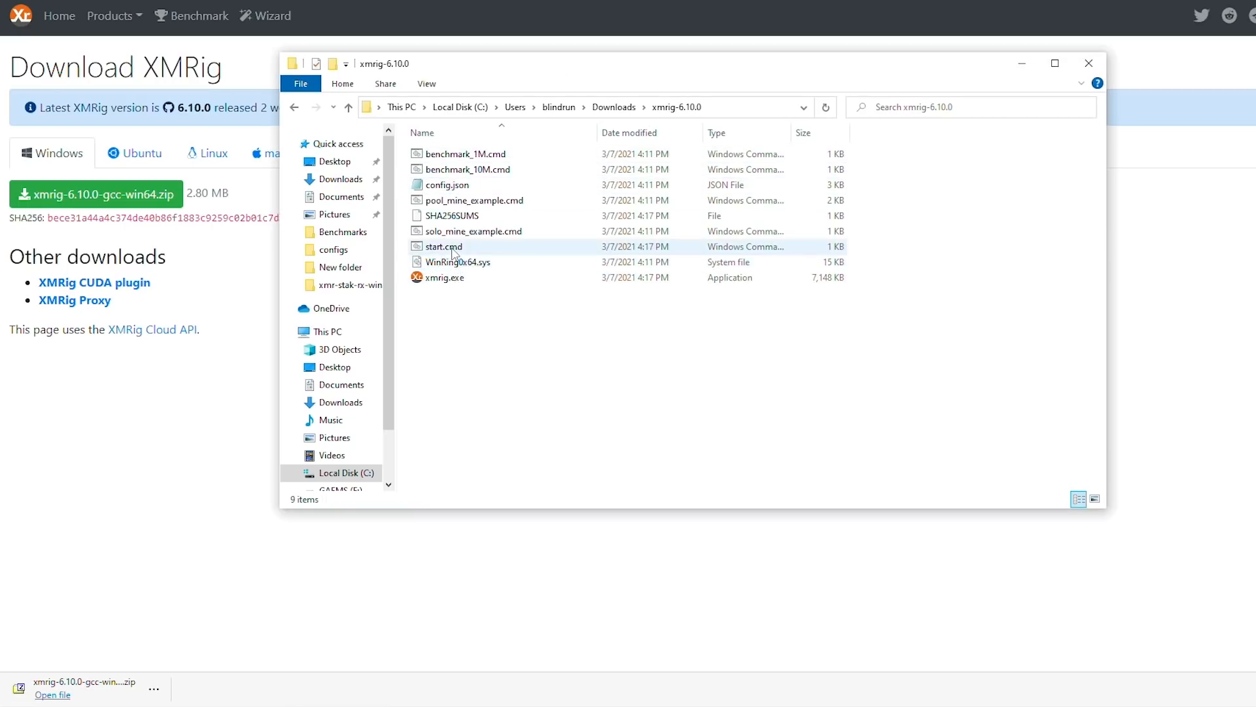
pyautogui.rightClick(442, 246)
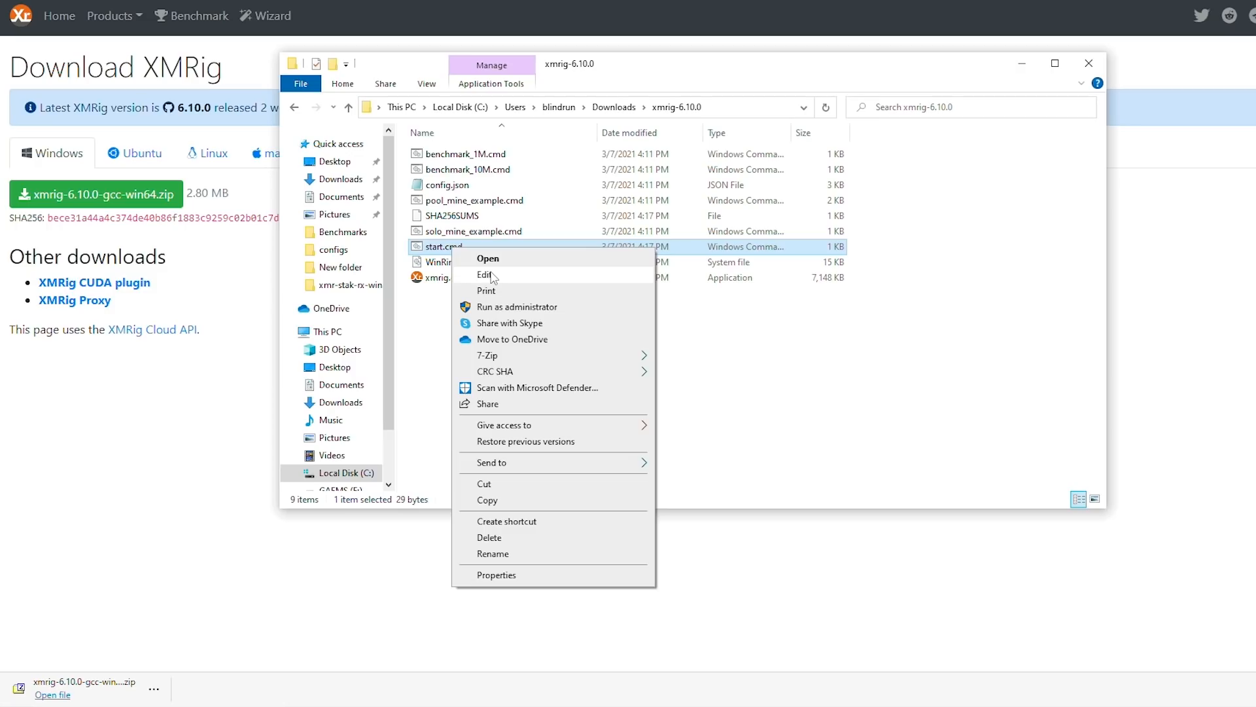
pyautogui.click(484, 275)
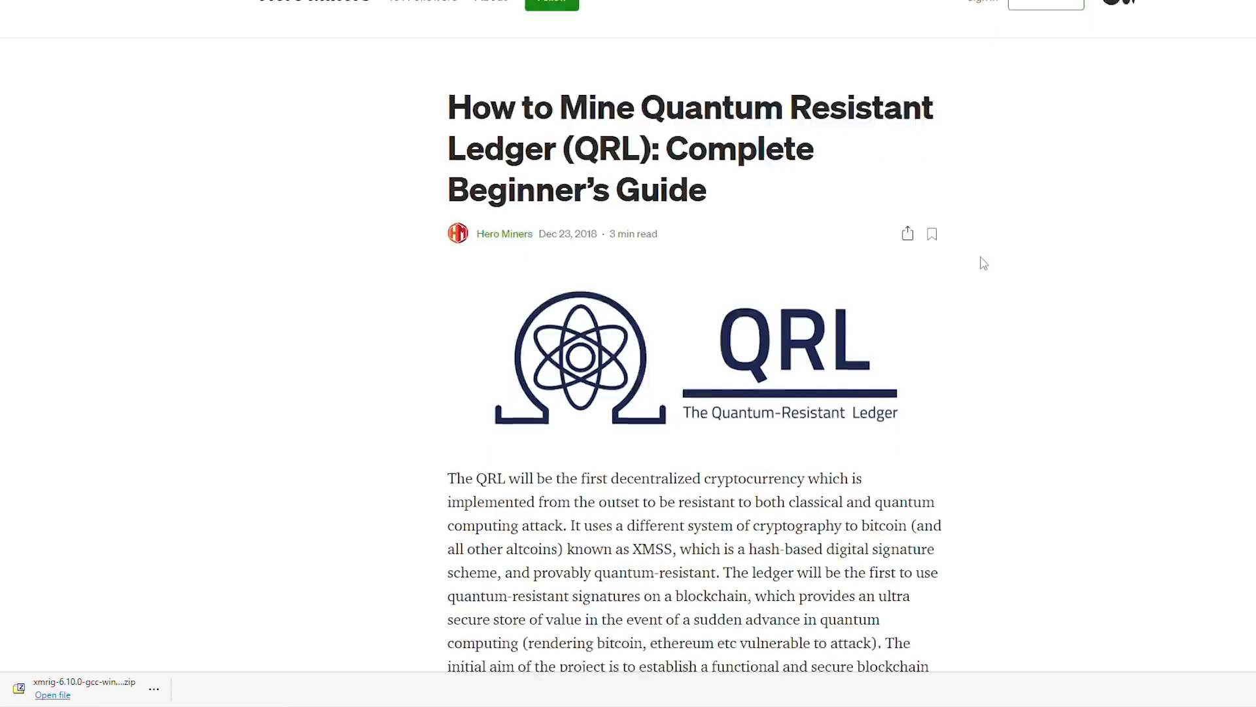
# - Scroll the Hero Miners guide down to the XMRig v6.10.0+ start.cmd example
pyautogui.scroll(-3)
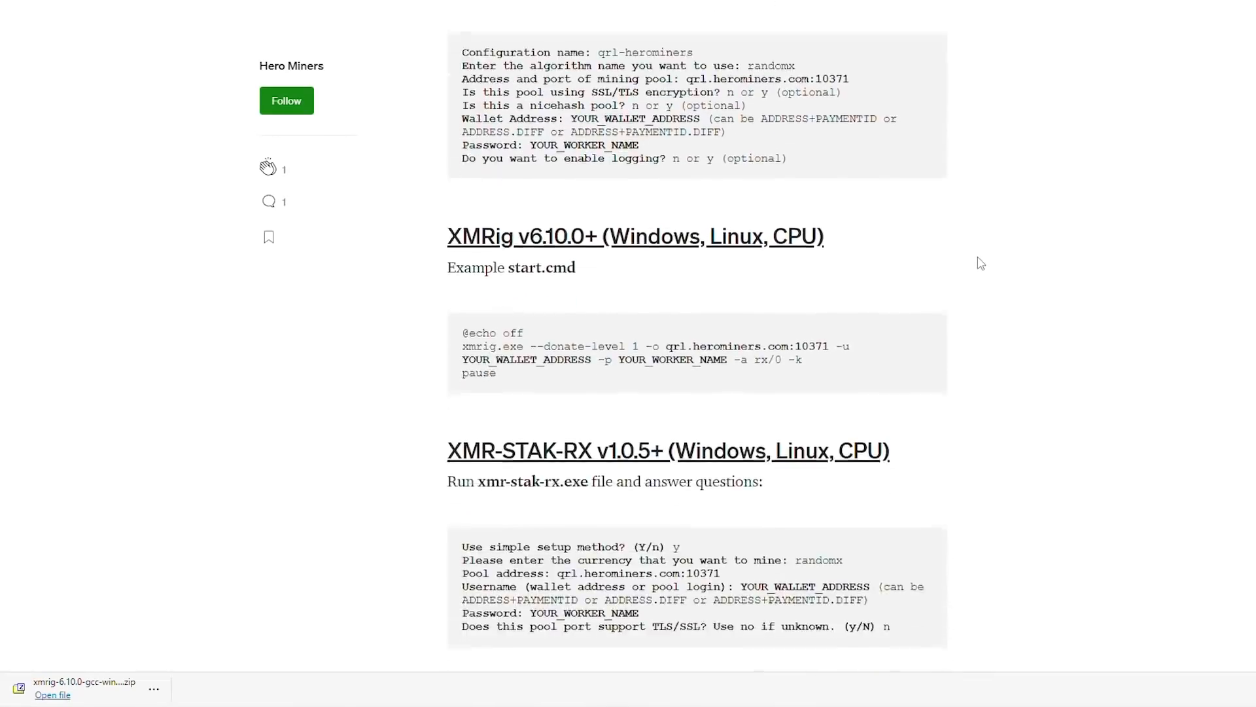
pyautogui.scroll(-3)
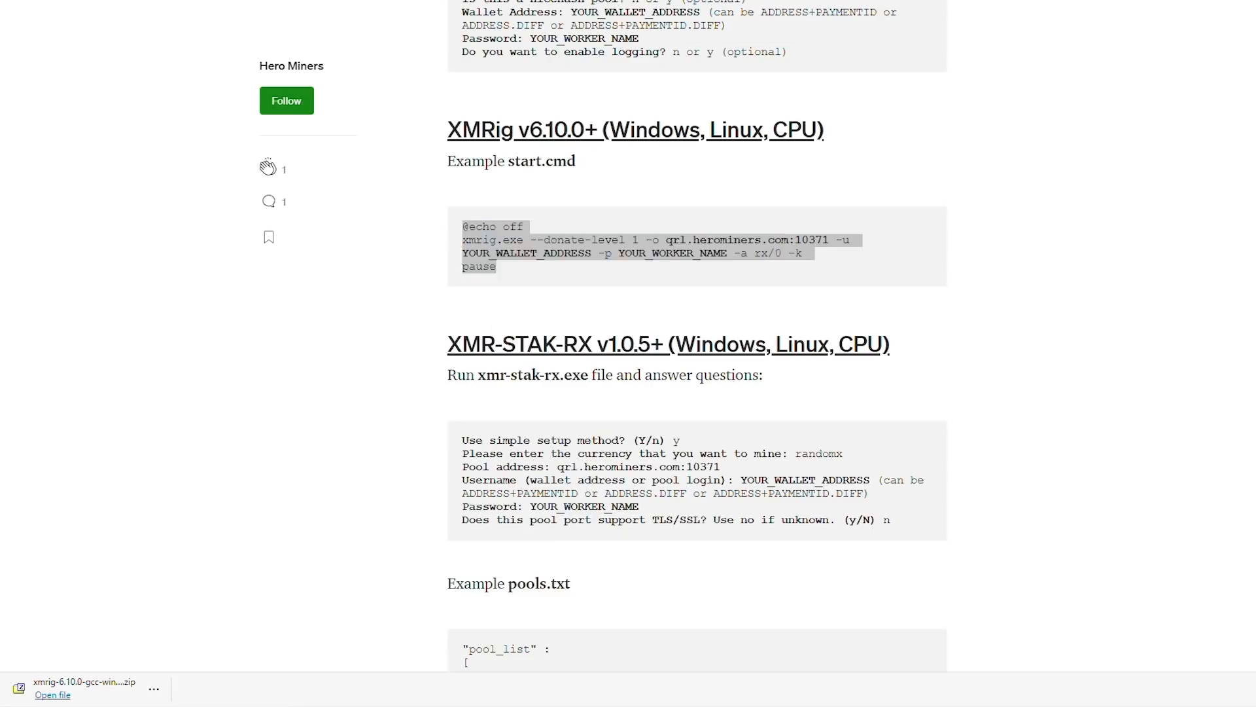
# - Look through Notepad's Edit and Format menus and move the start.cmd window right
pyautogui.click(52, 695)
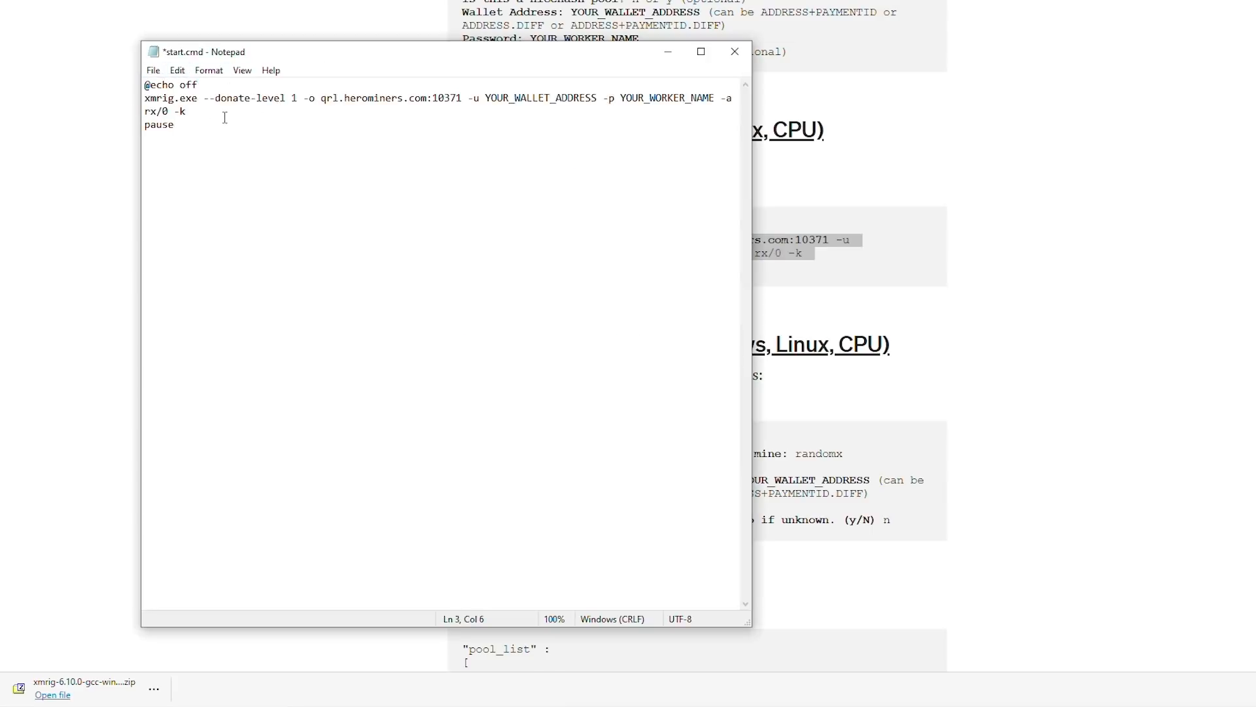
pyautogui.click(177, 70)
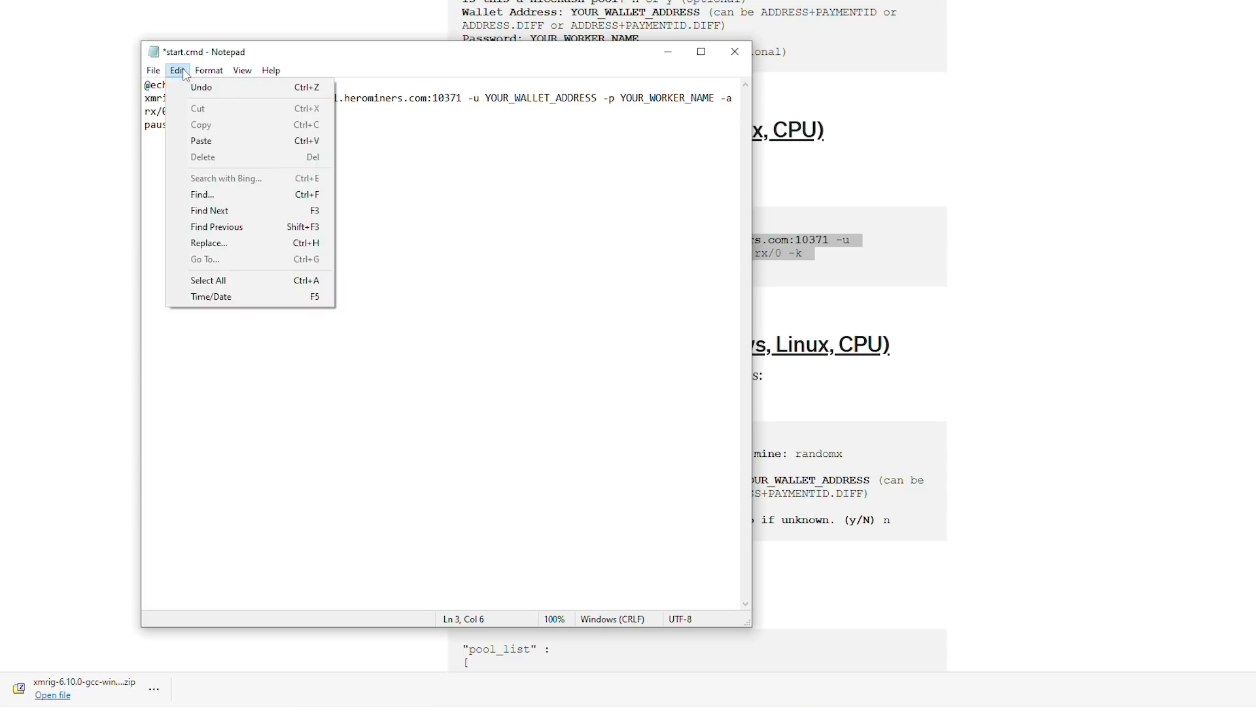
pyautogui.click(208, 71)
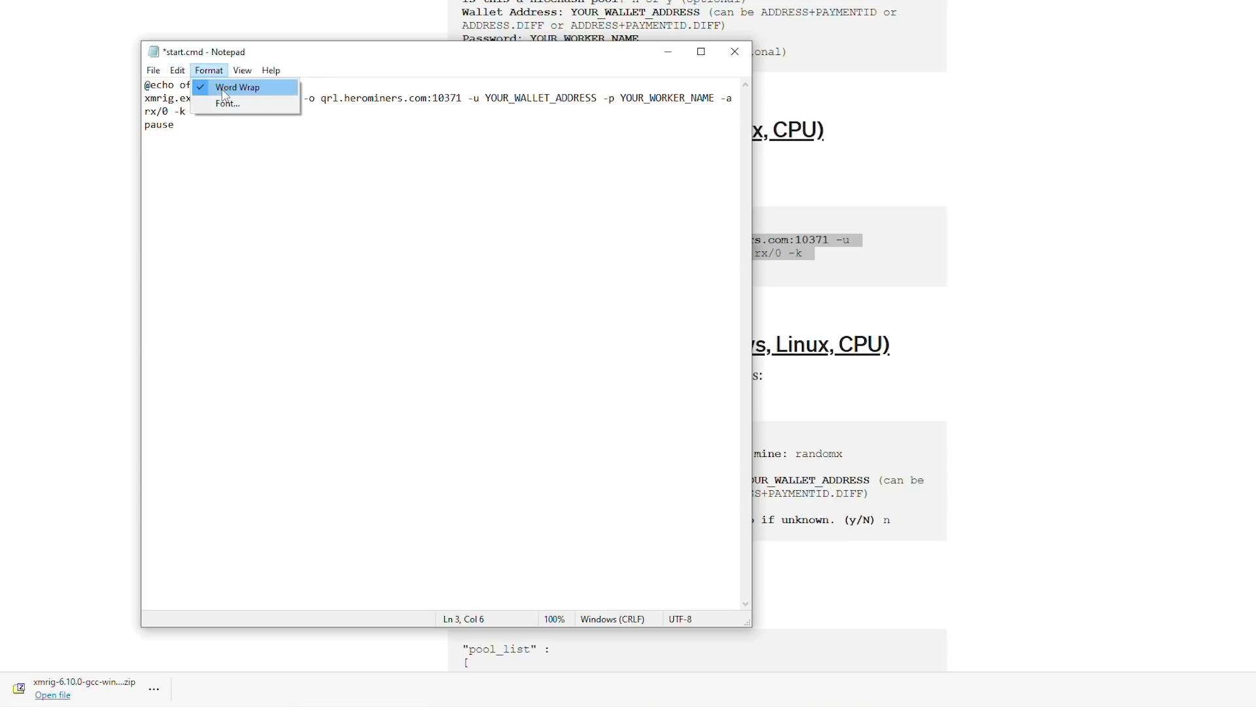
pyautogui.click(238, 87)
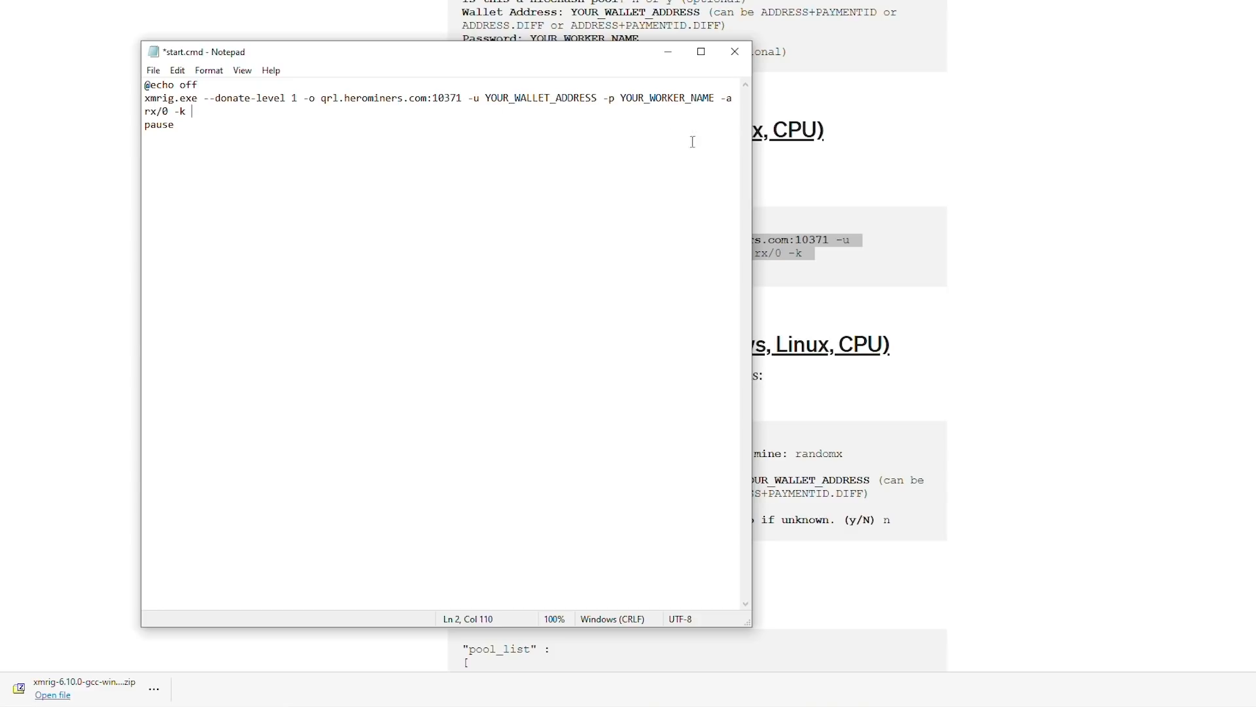
pyautogui.moveTo(451, 36)
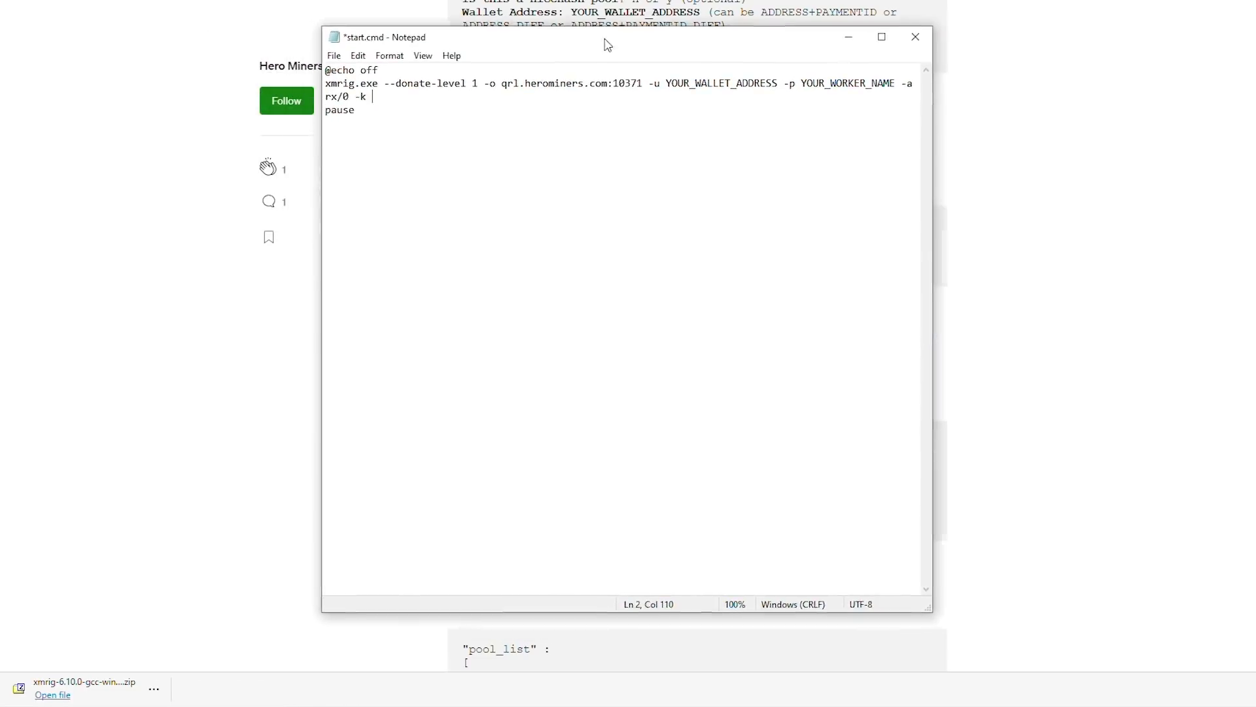
pyautogui.moveTo(603, 44); pyautogui.dragTo(607, 35)
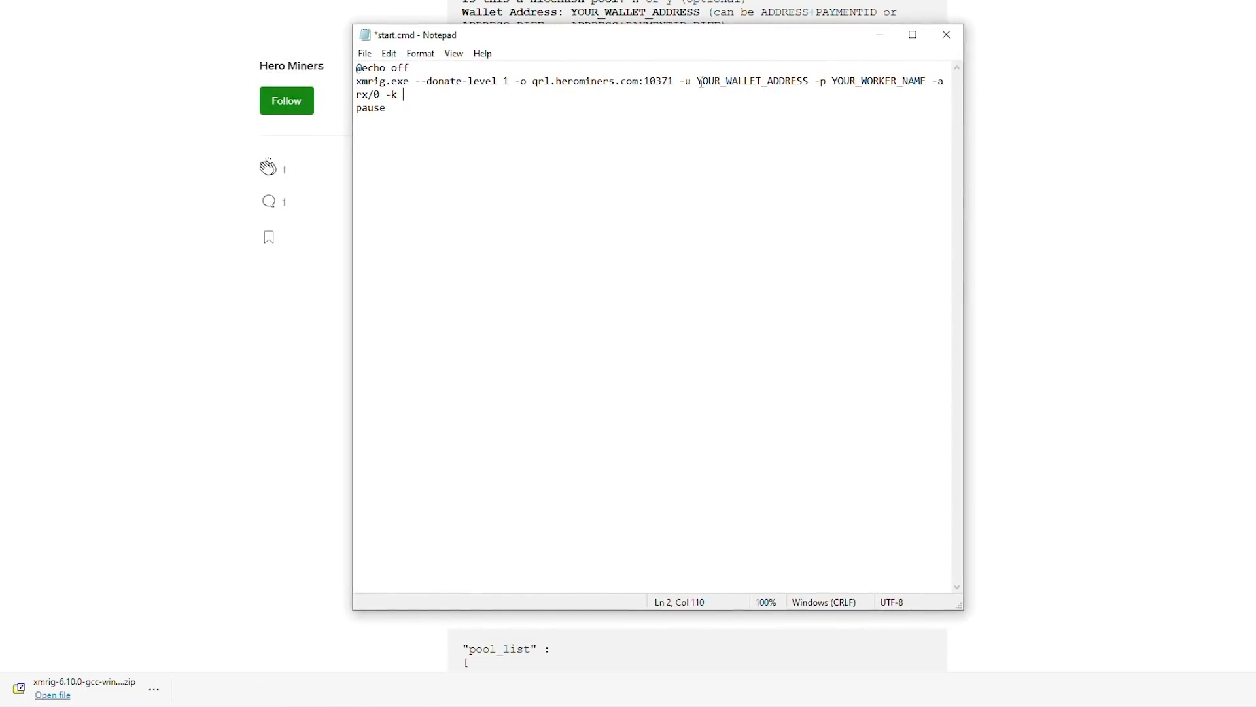
# - Select the YOUR_WALLET_ADDRESS placeholder and type in the replacement text
pyautogui.doubleClick(752, 81)
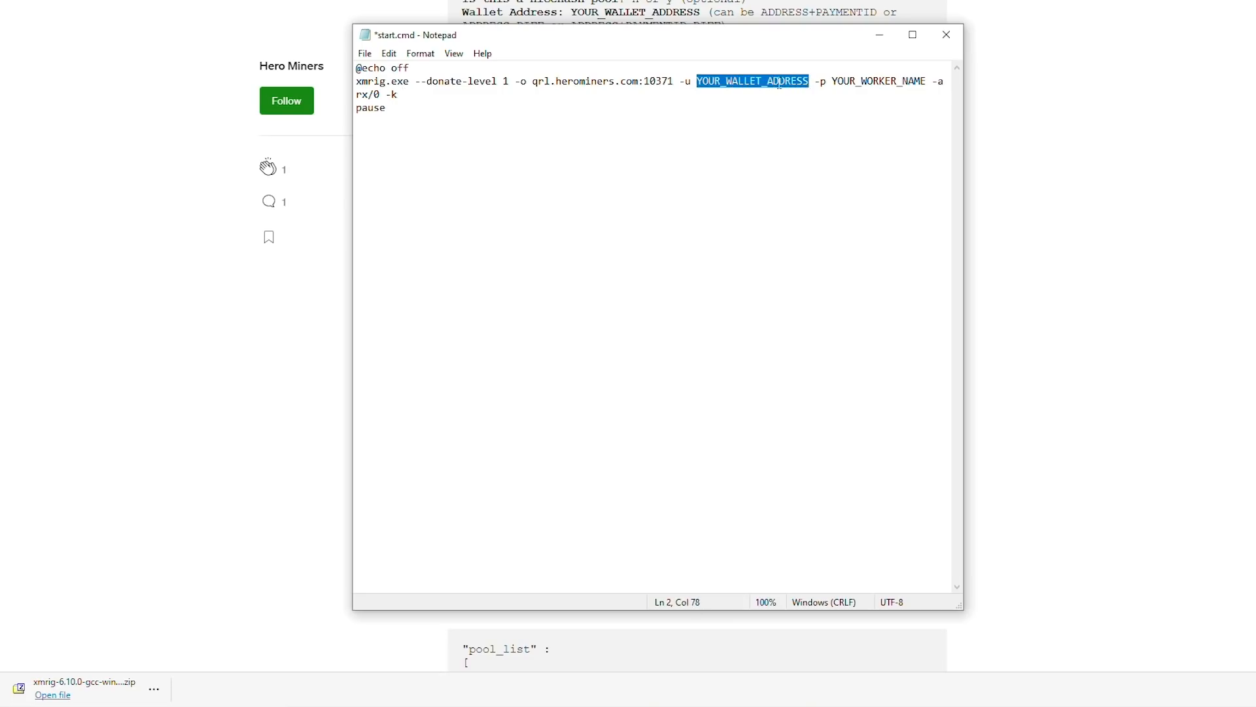
pyautogui.click(718, 122)
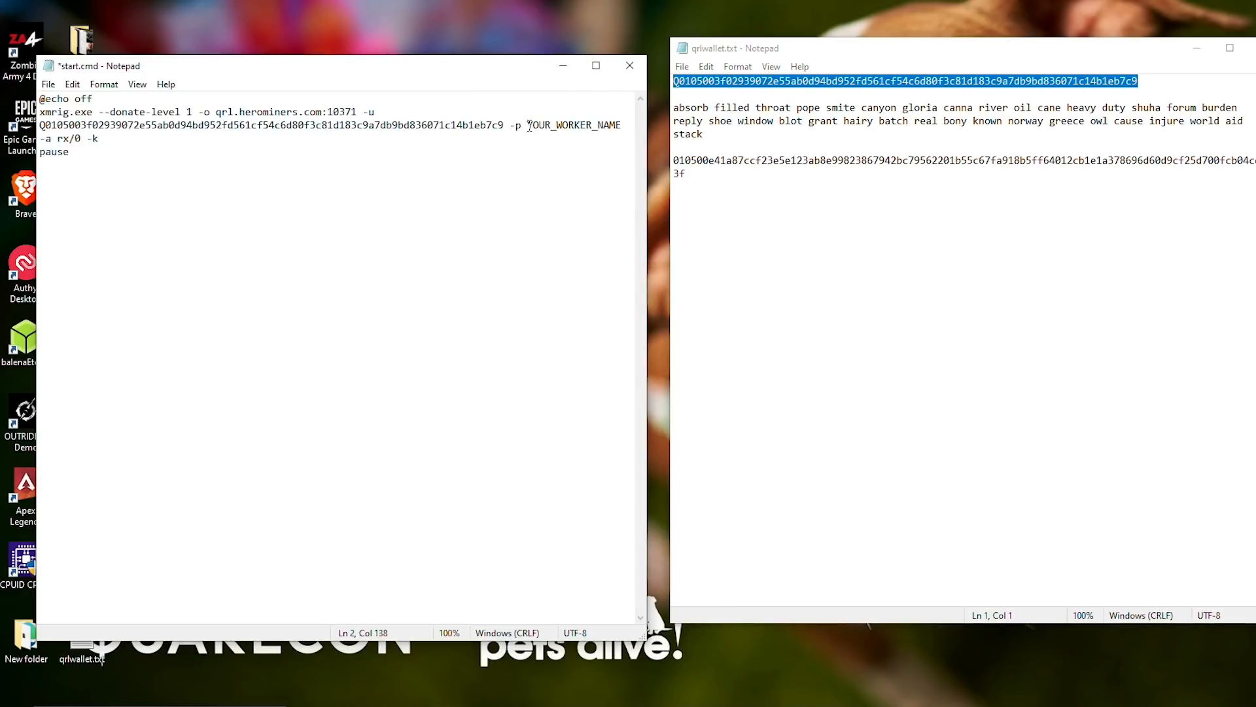
pyautogui.write('SOAT-TES')
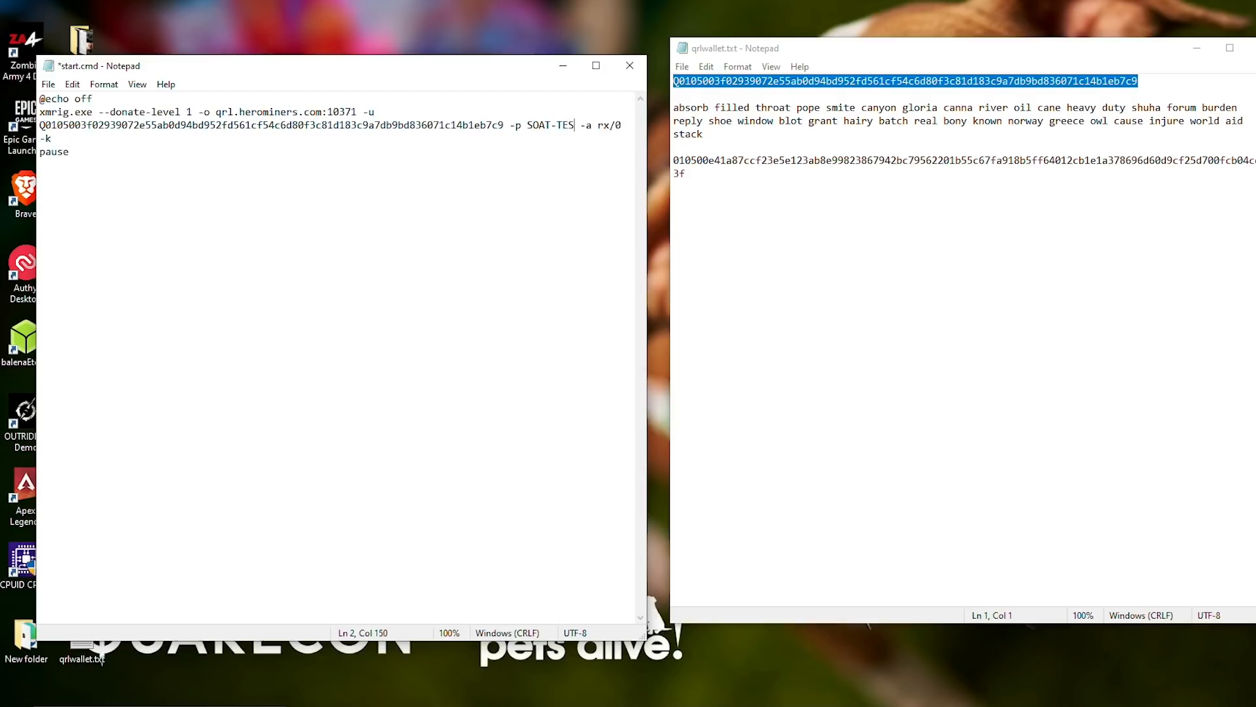
pyautogui.write('T')
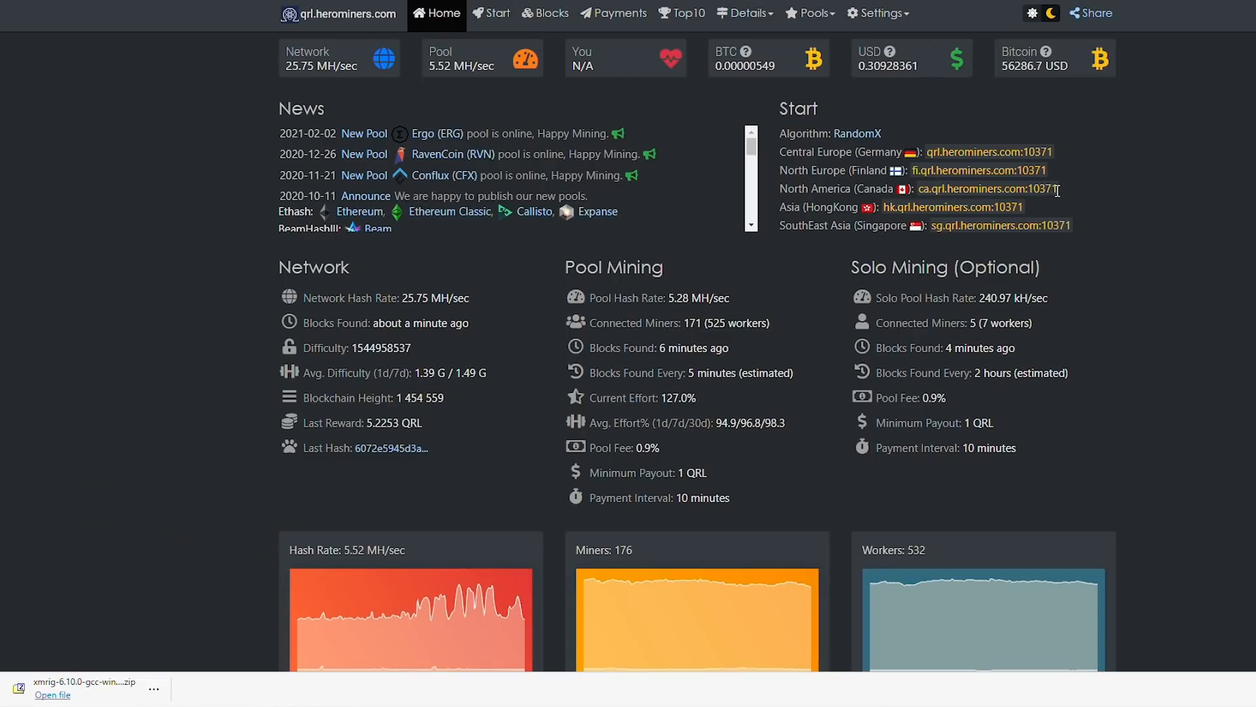
# - Select a regional HeroMiners server address, then the pool address in start.cmd
pyautogui.doubleClick(986, 189)
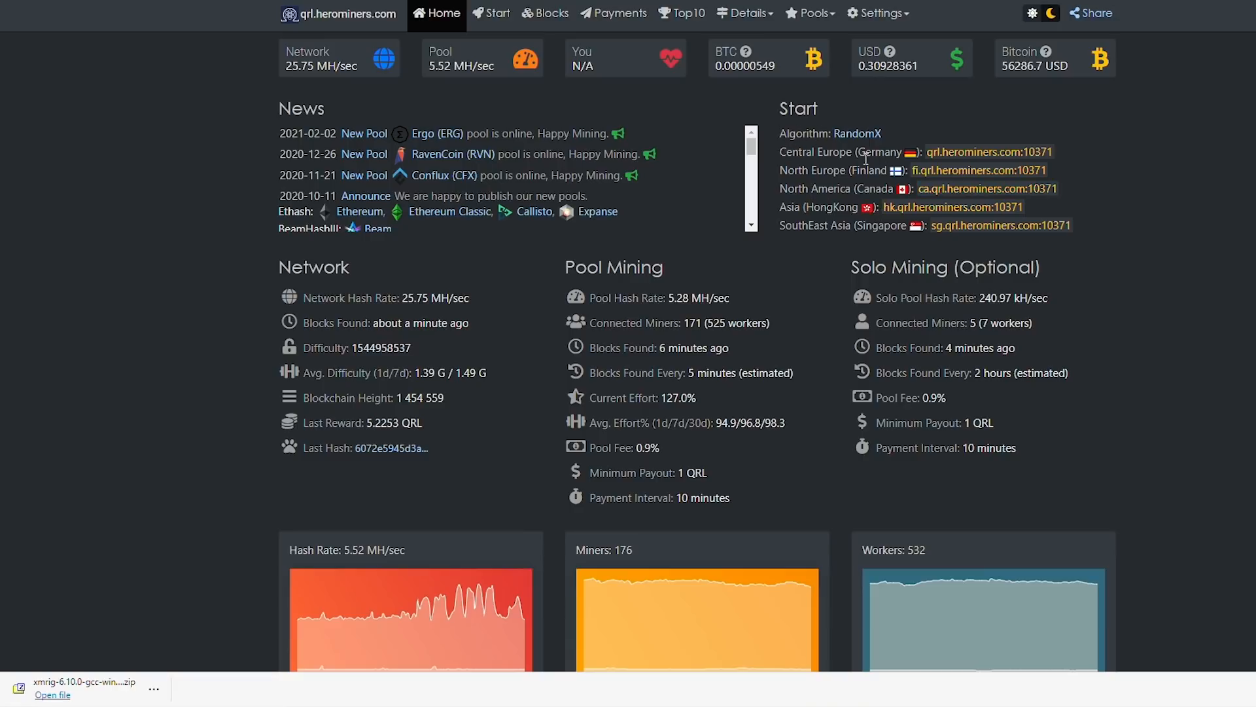
pyautogui.moveTo(847, 218)
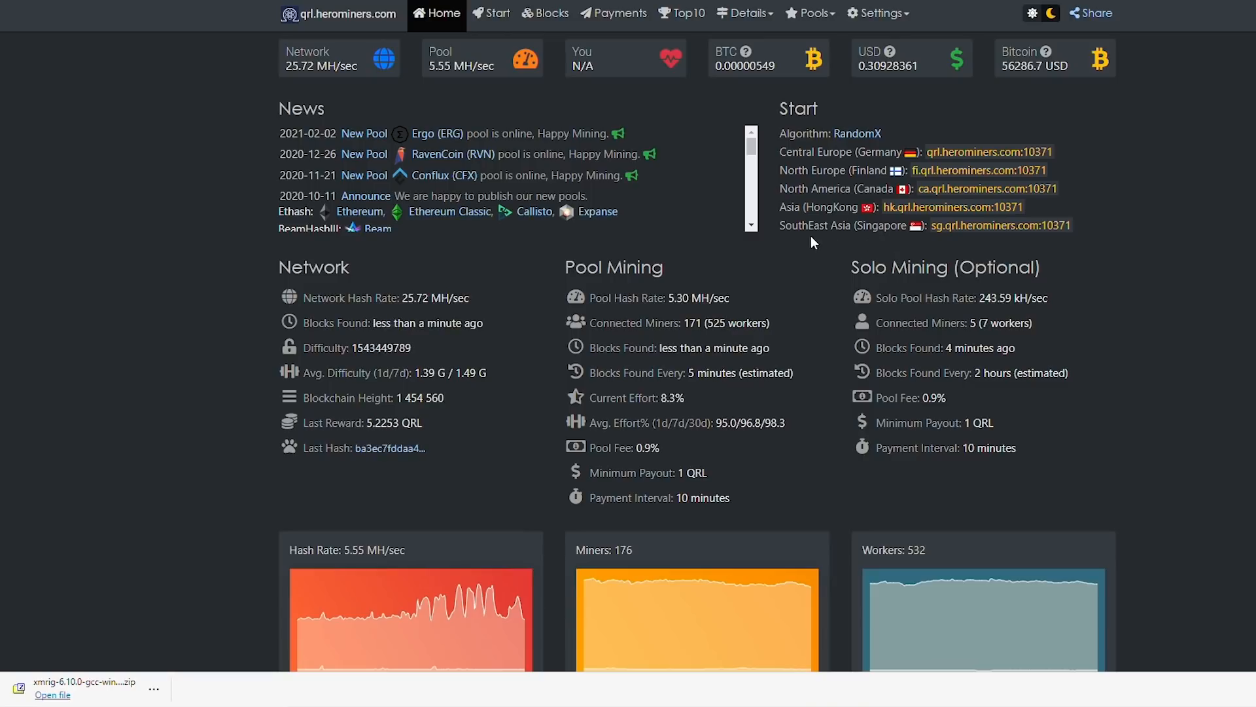
pyautogui.moveTo(832, 249)
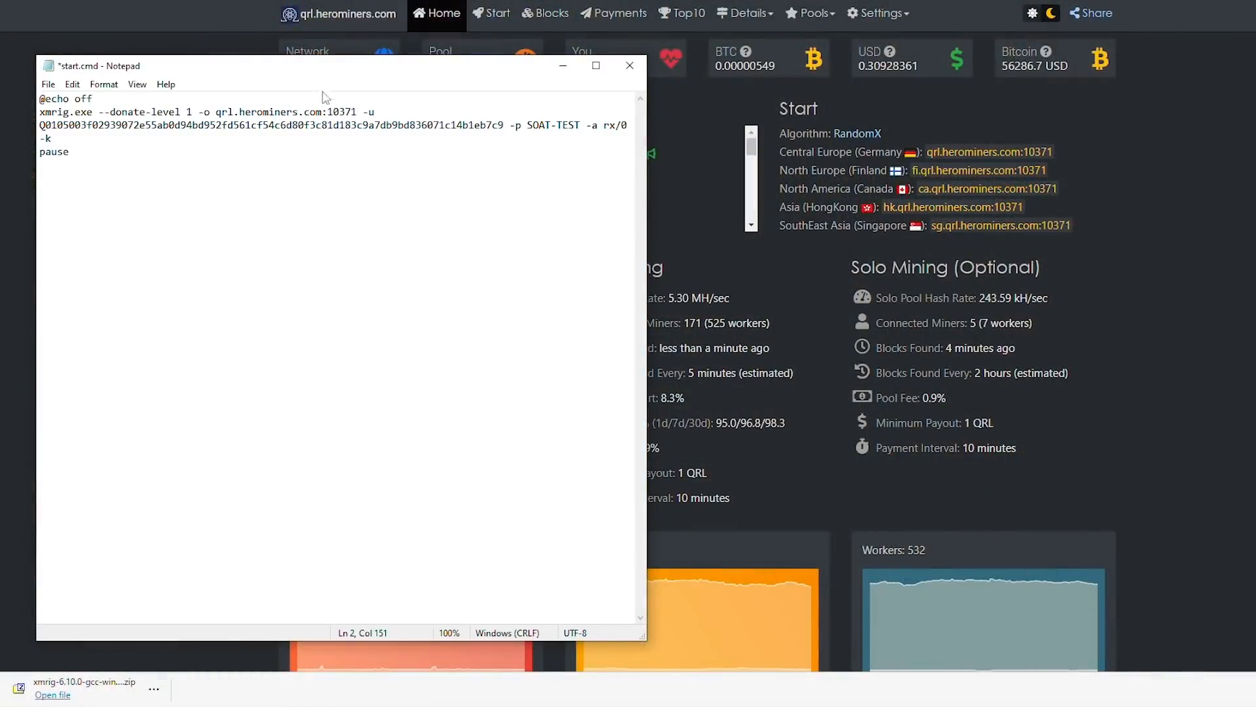
pyautogui.doubleClick(287, 111)
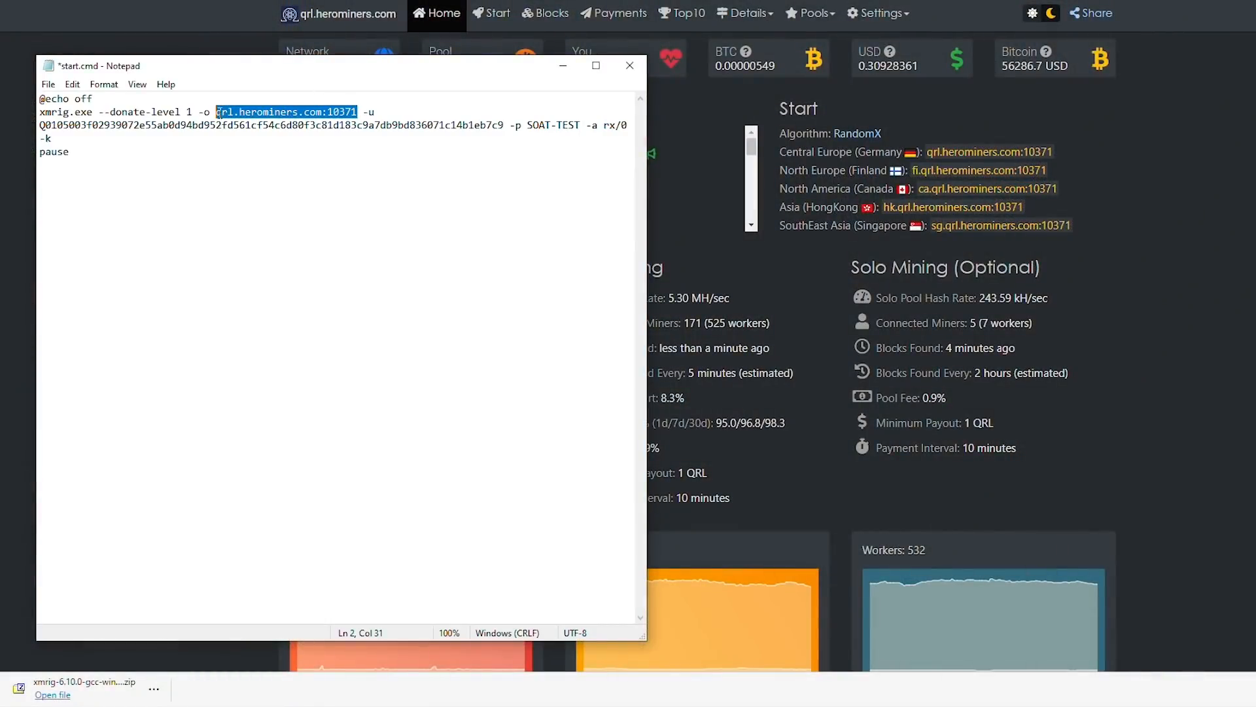
pyautogui.moveTo(342, 53)
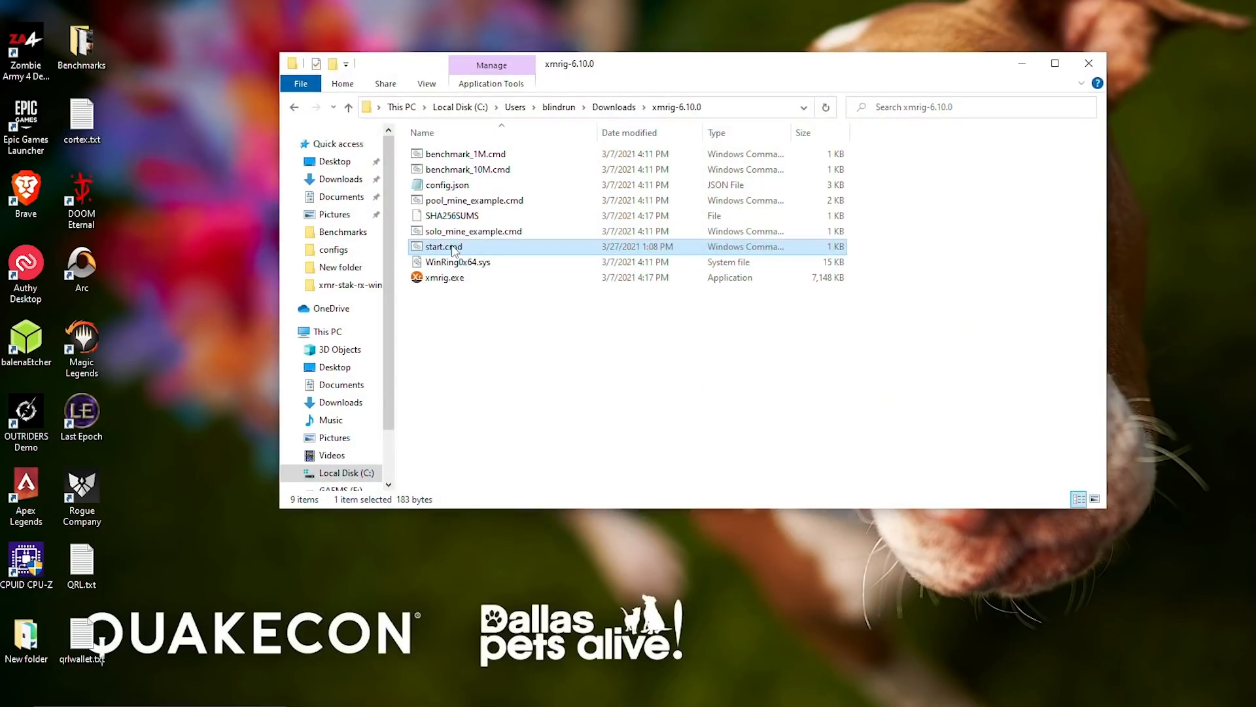
pyautogui.moveTo(456, 249)
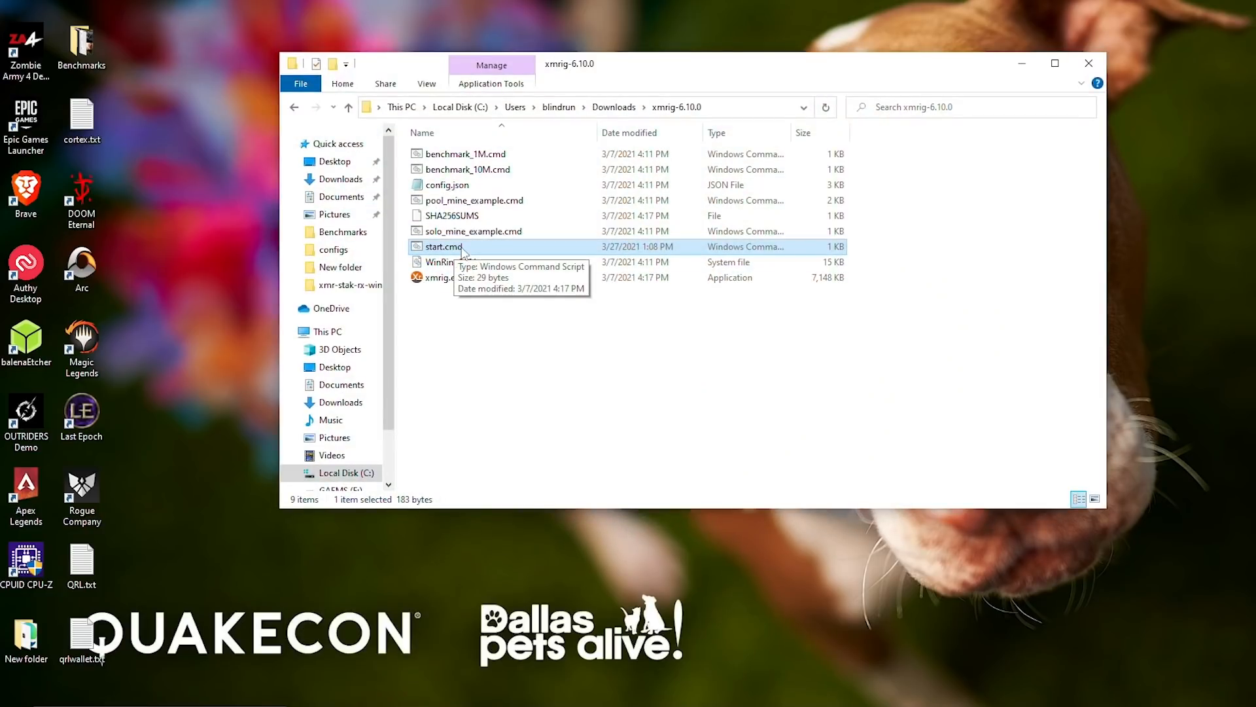
# - Run start.cmd from the xmrig-6.10.0 folder to launch XMRig
pyautogui.doubleClick(443, 246)
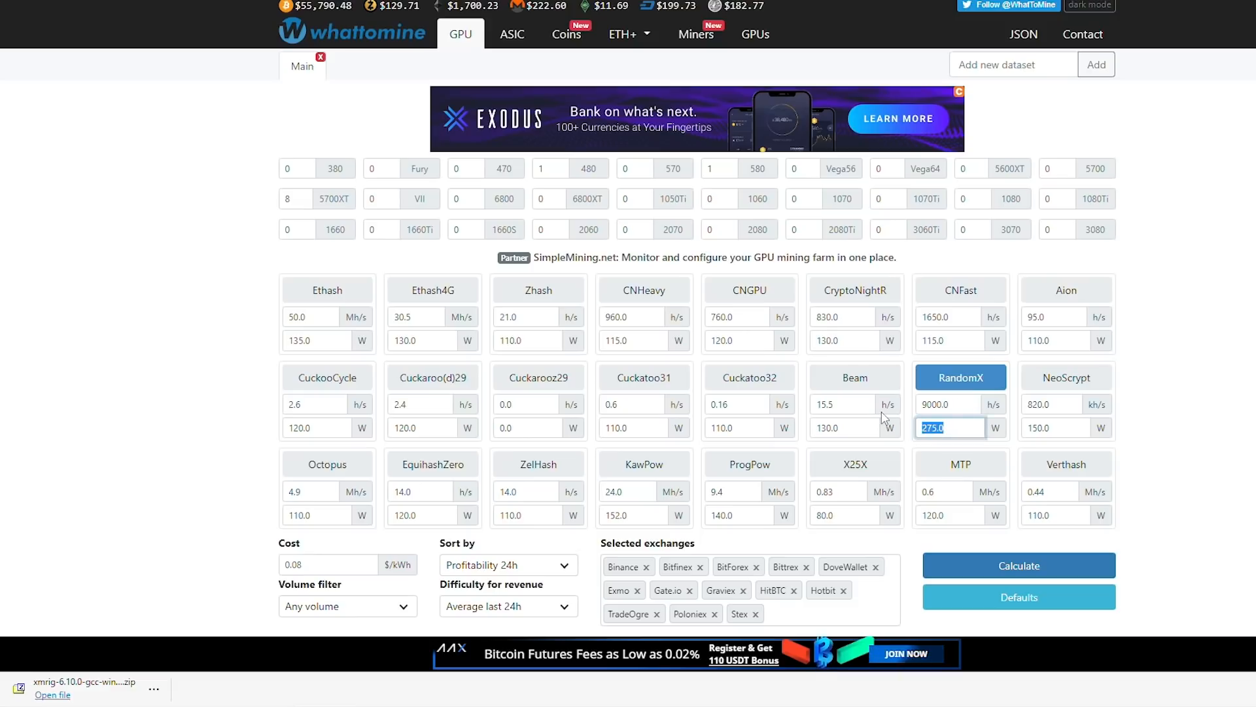
# - Recalculate RandomX at 9000 h/s and 280 W, reviewing results with QRL on top
pyautogui.write('280')
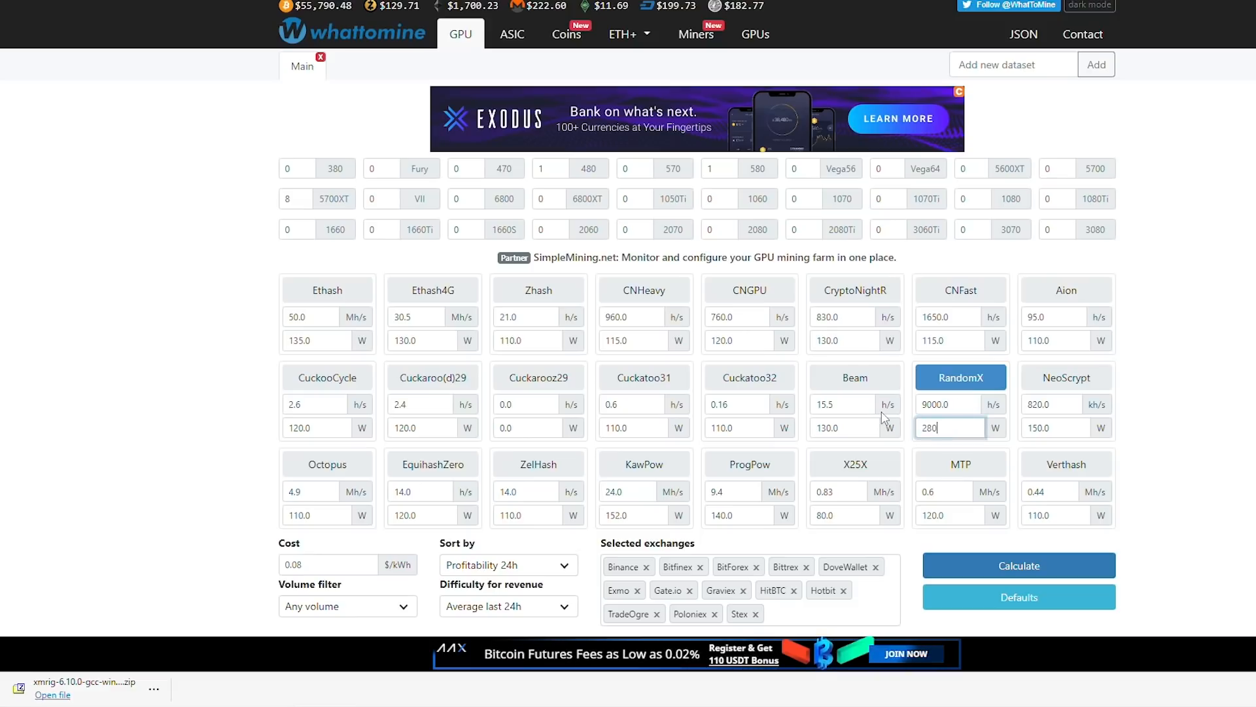
pyautogui.click(1018, 564)
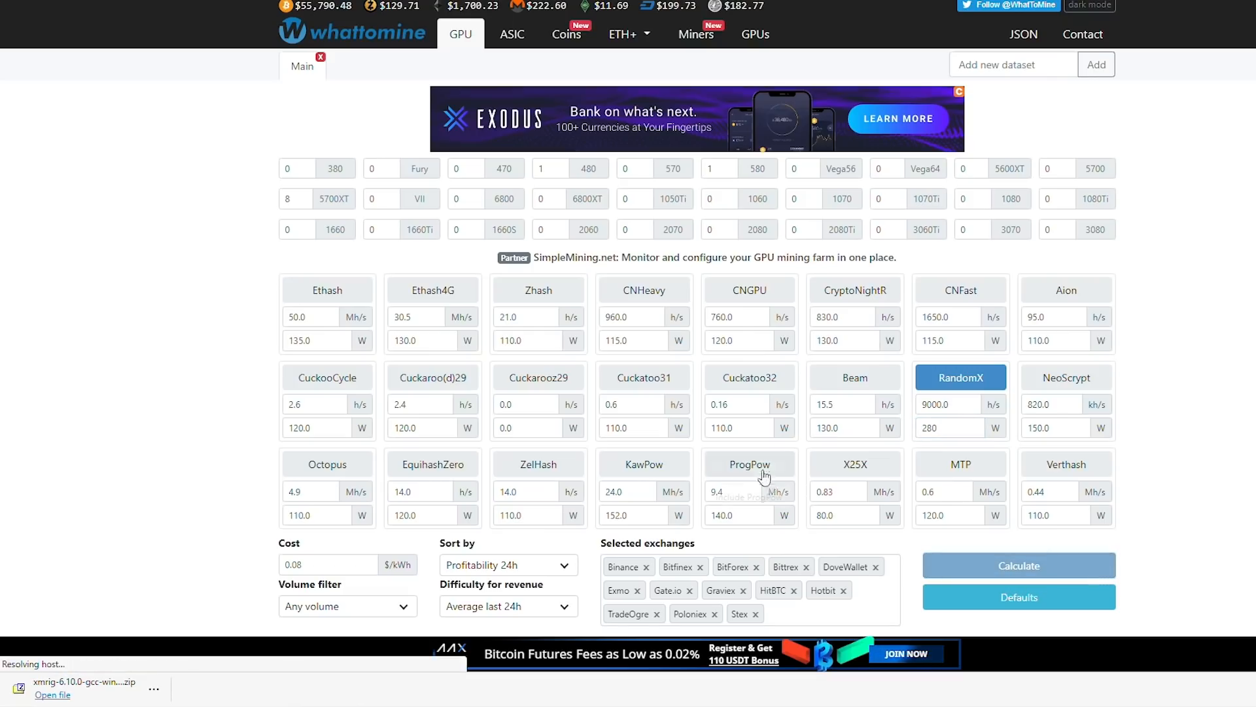
pyautogui.click(1018, 564)
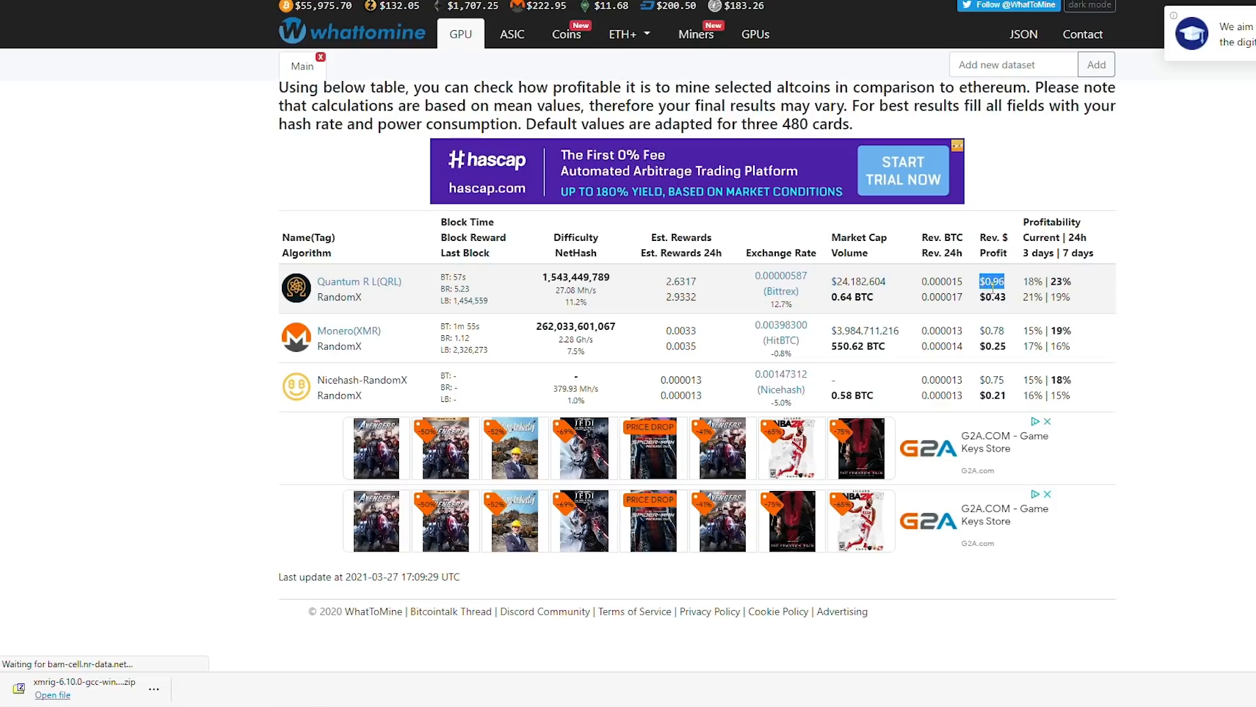
pyautogui.moveTo(903, 336)
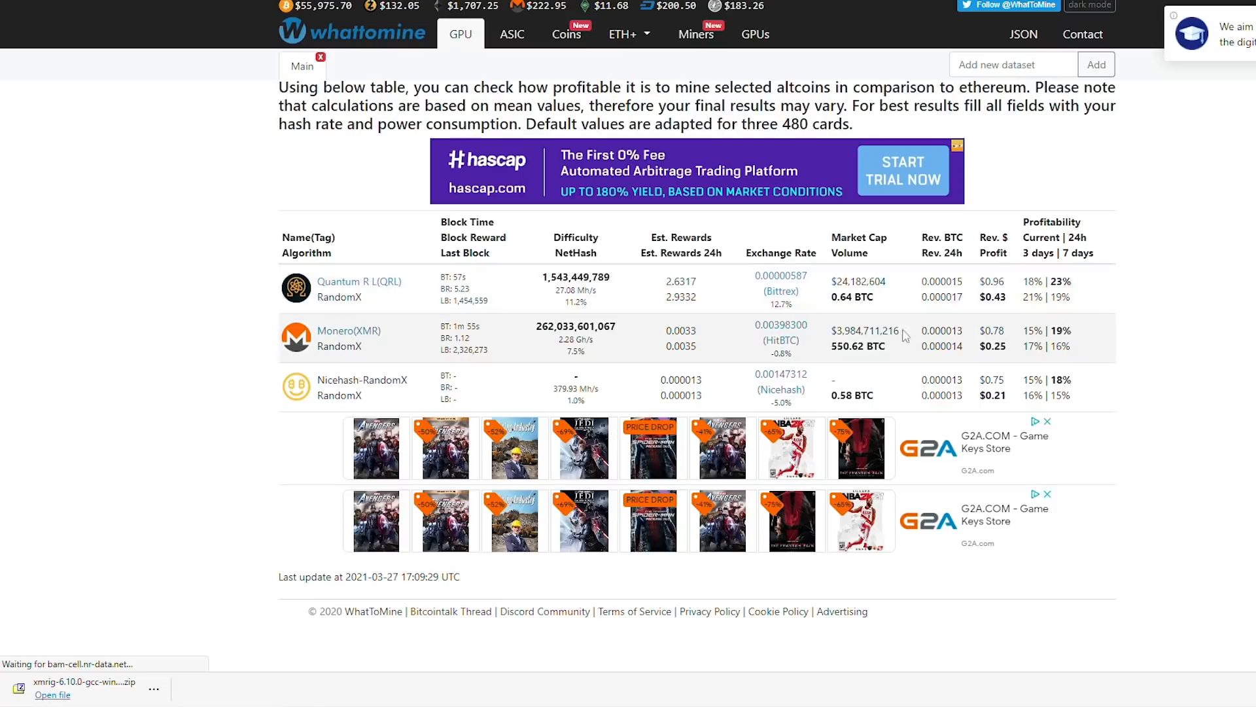
pyautogui.moveTo(1130, 350)
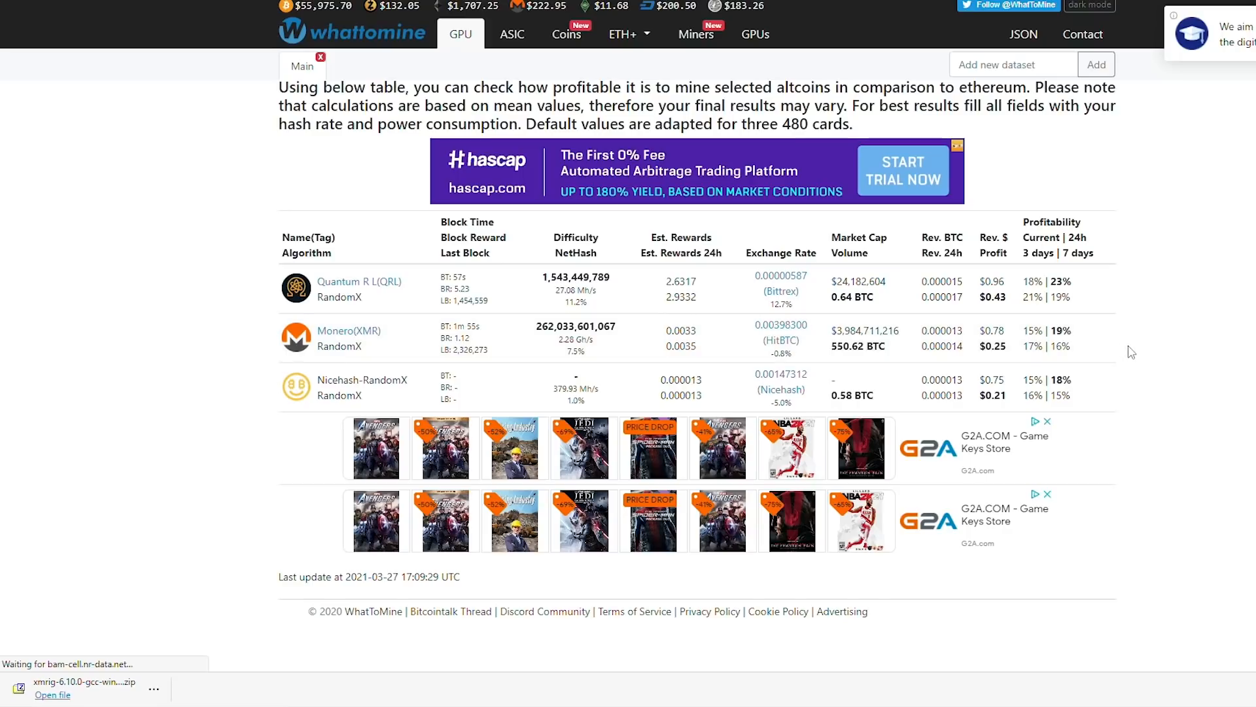
pyautogui.moveTo(1174, 325)
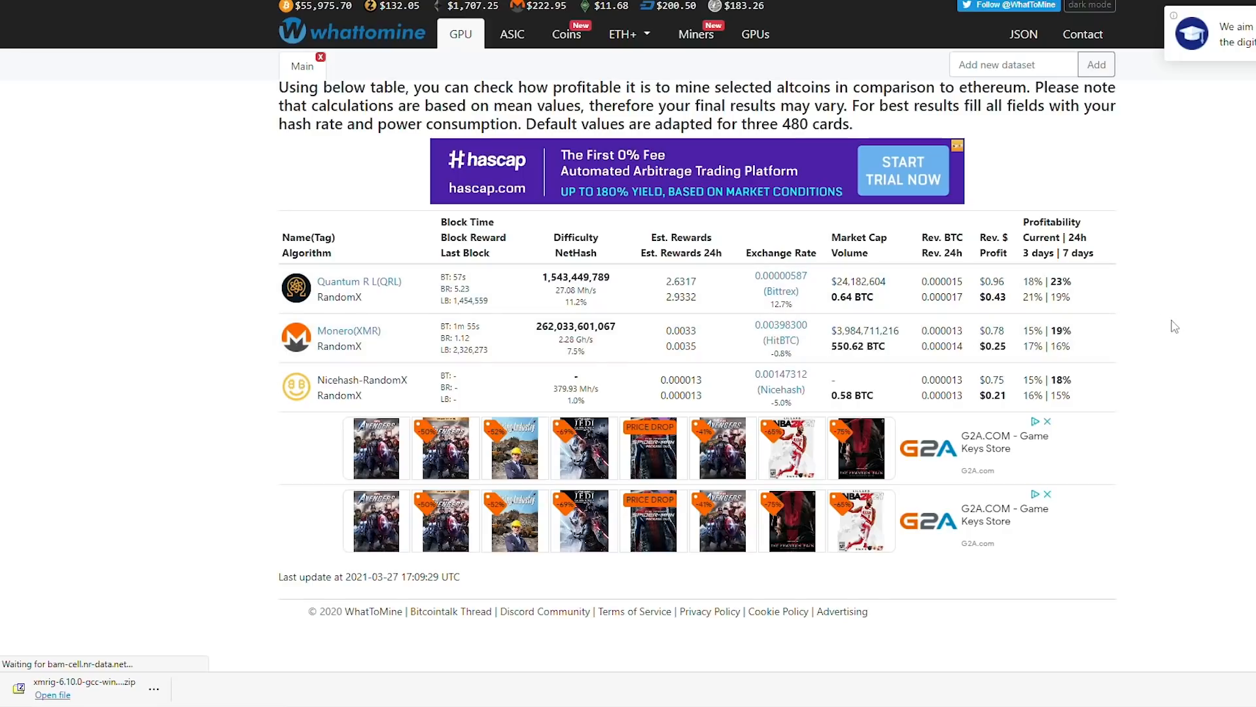
pyautogui.moveTo(1184, 299)
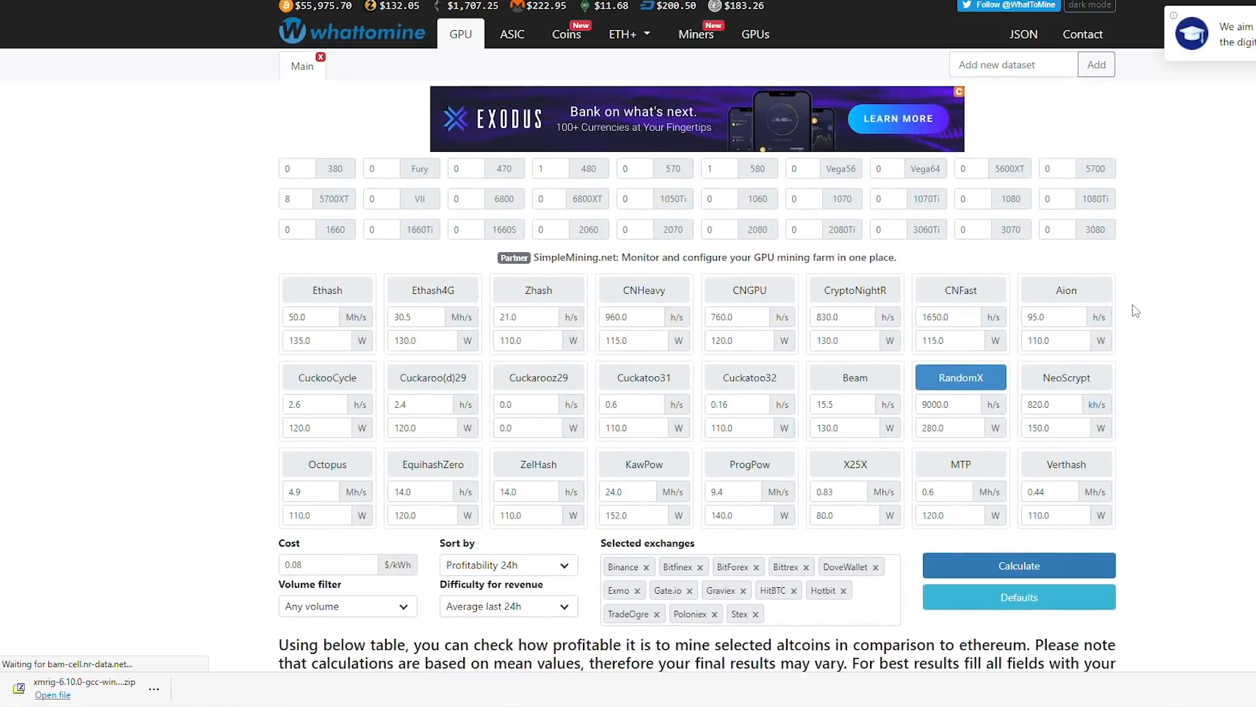
pyautogui.moveTo(853, 335)
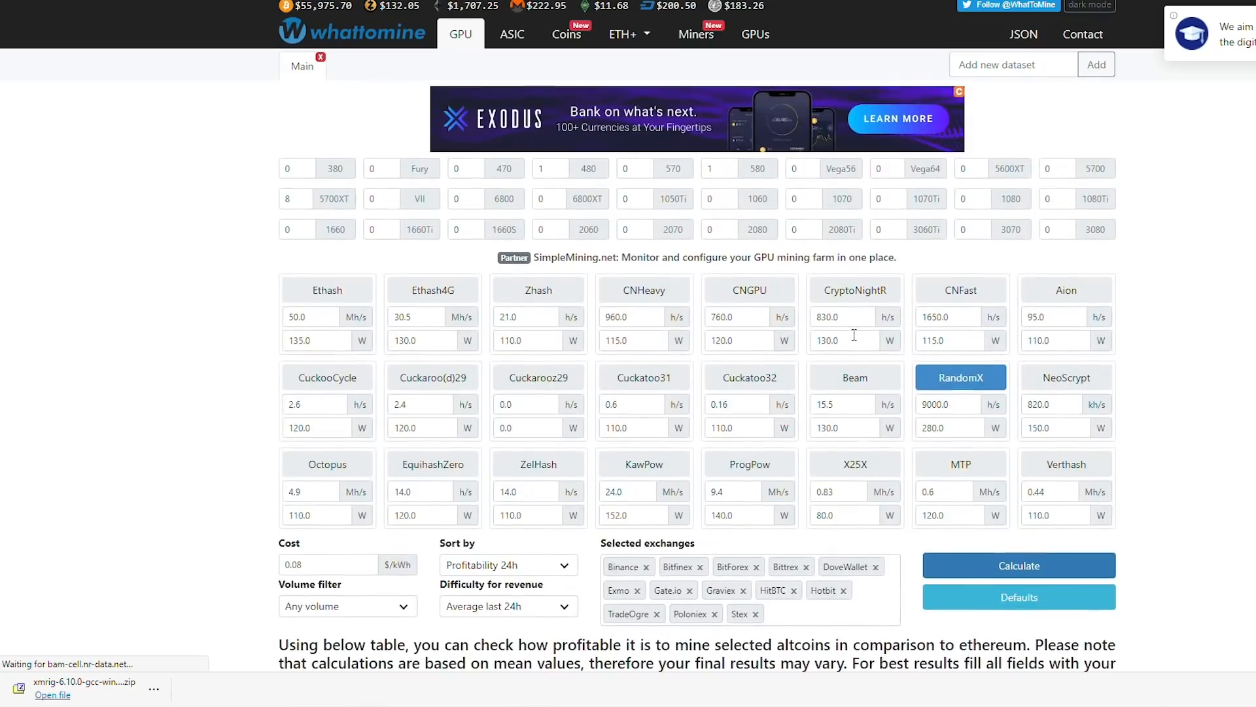
pyautogui.scroll(-3)
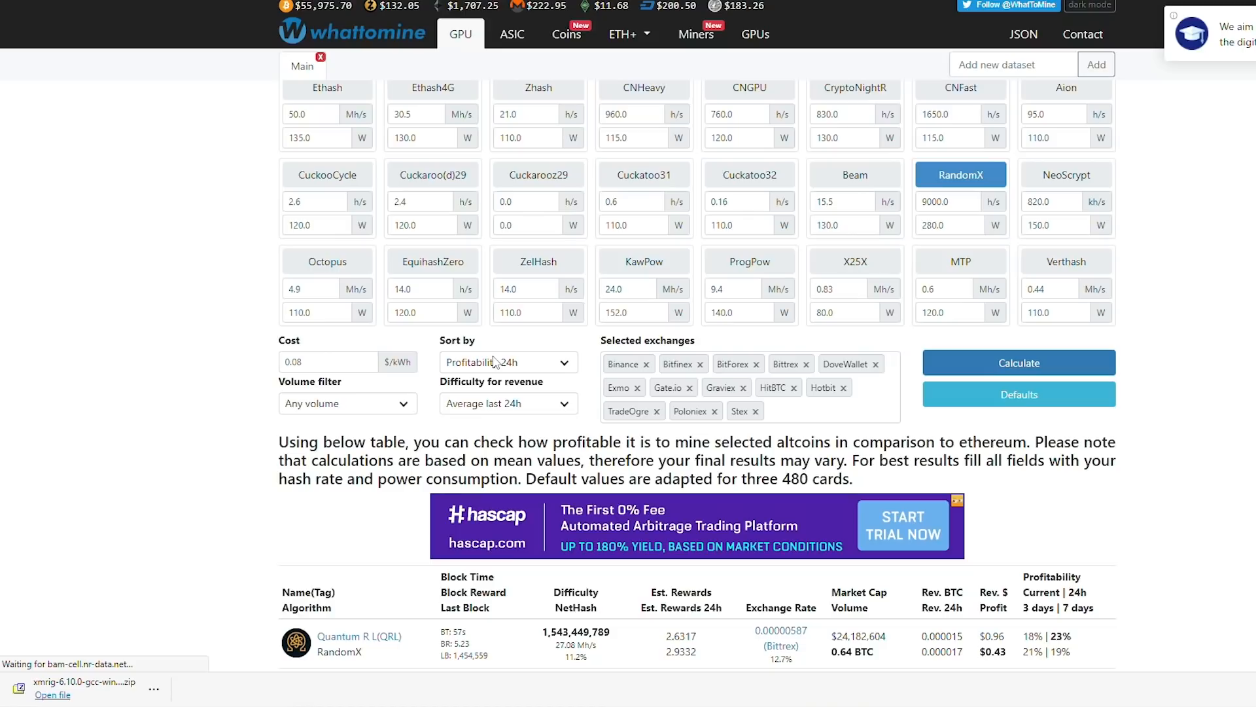
pyautogui.scroll(-3)
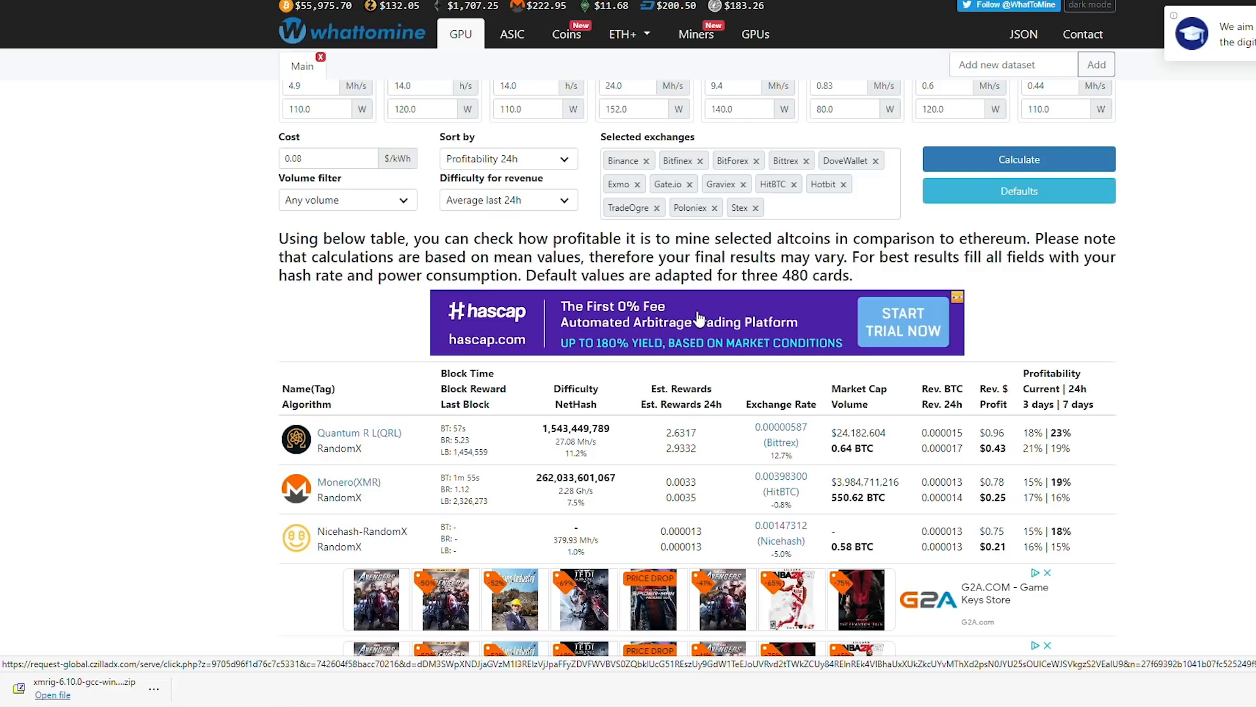
pyautogui.moveTo(1190, 42)
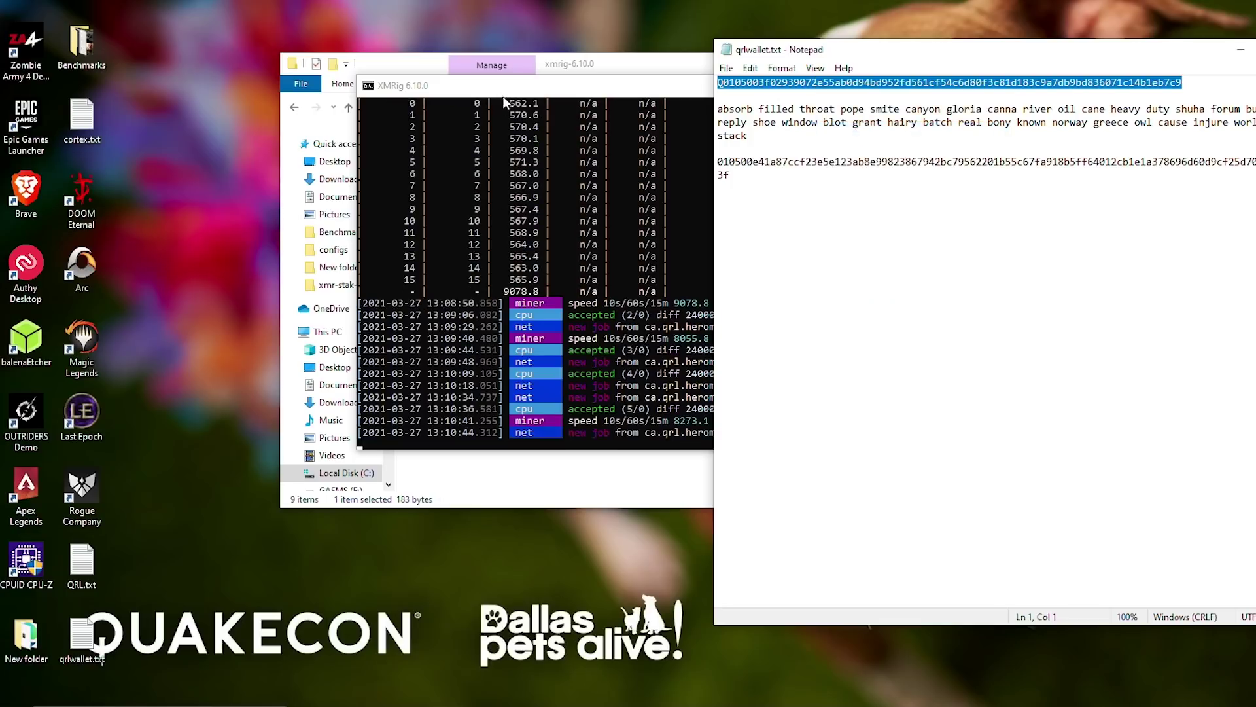
# - Look up the QRL wallet Q0105003f…b7c9 on HeroMiners and view its worker statistics
pyautogui.click(1106, 224)
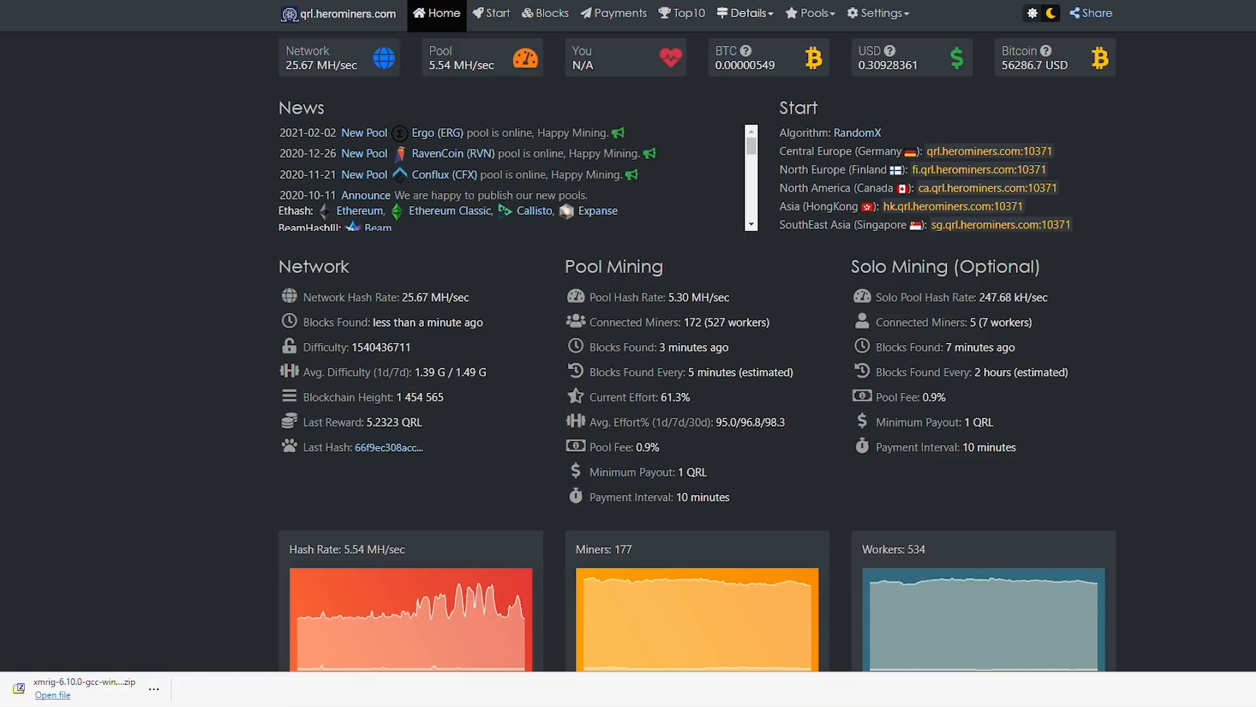
pyautogui.scroll(-3)
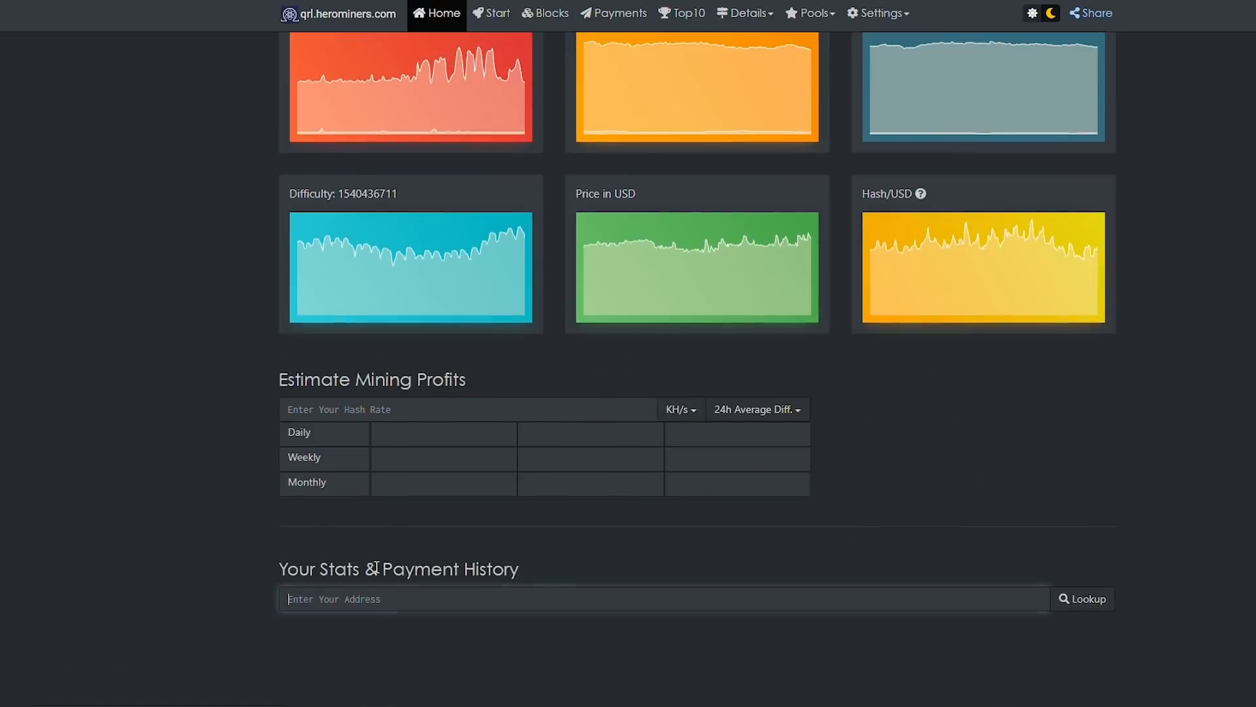
pyautogui.moveTo(542, 584)
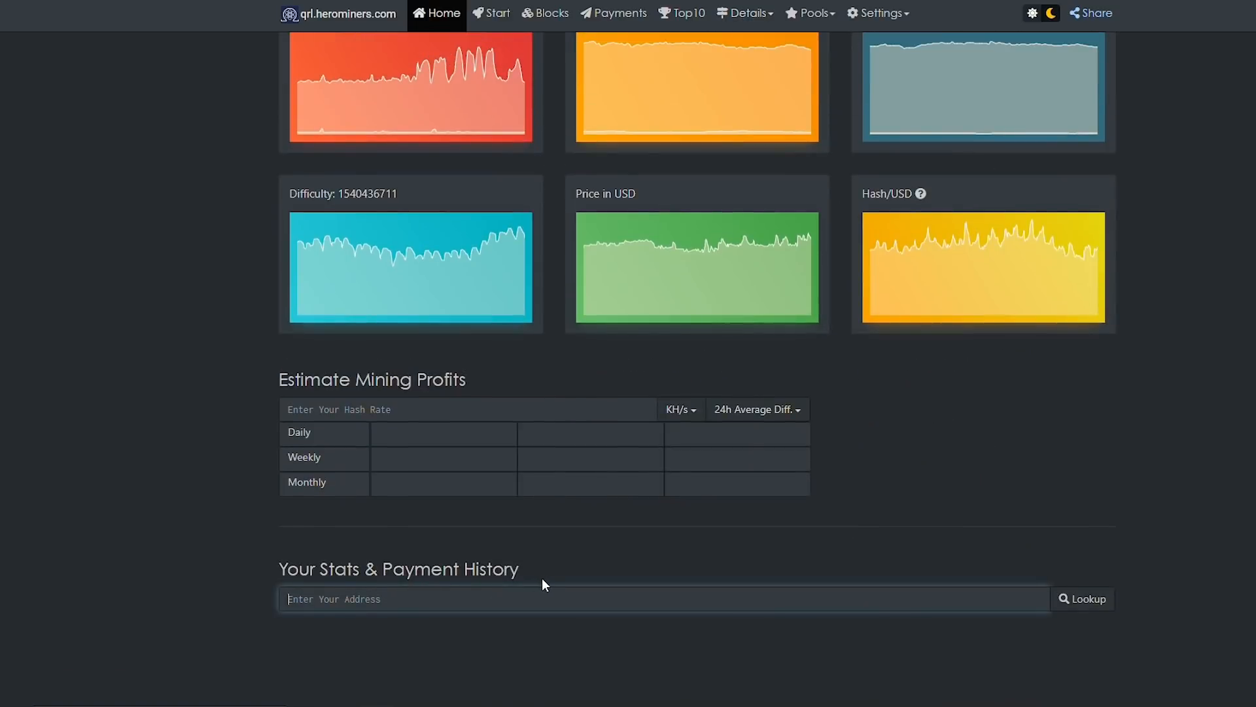
pyautogui.write('Q0105003f02939072e55ab0d94bd952fd561cf54c6d80f3c81d183c9a7db9bd836071c14b1eb7c9')
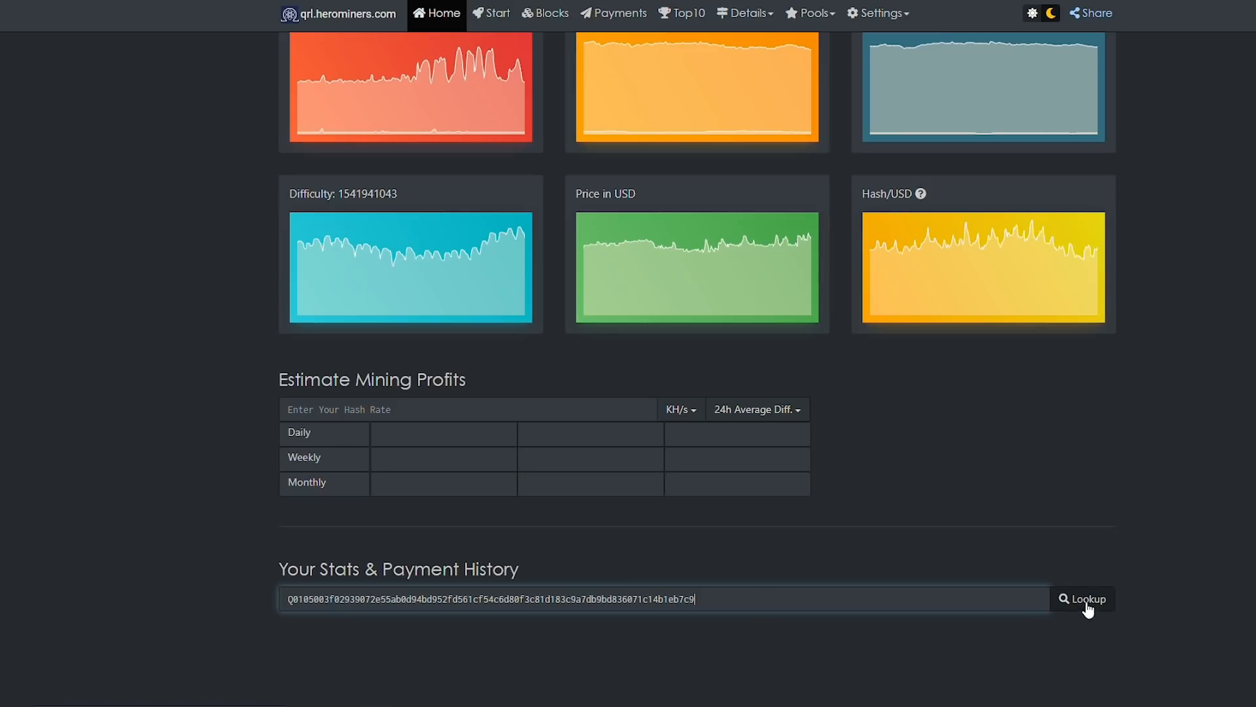
pyautogui.click(1081, 599)
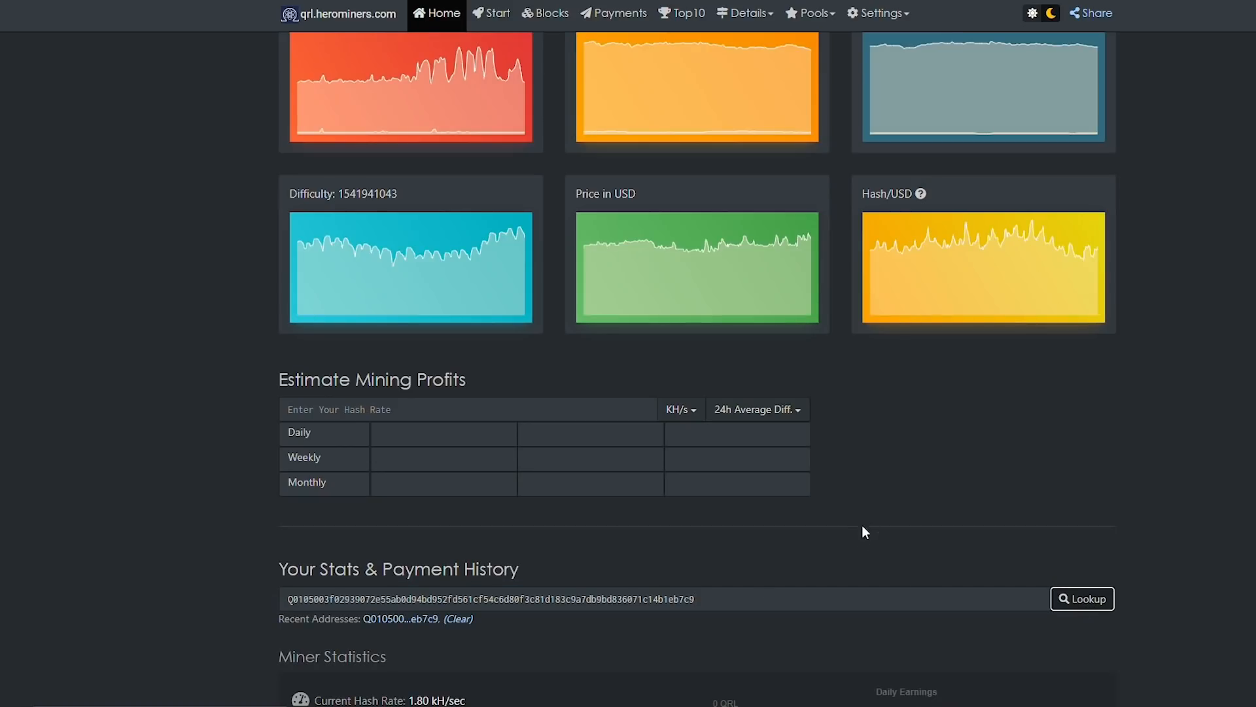
pyautogui.scroll(-3)
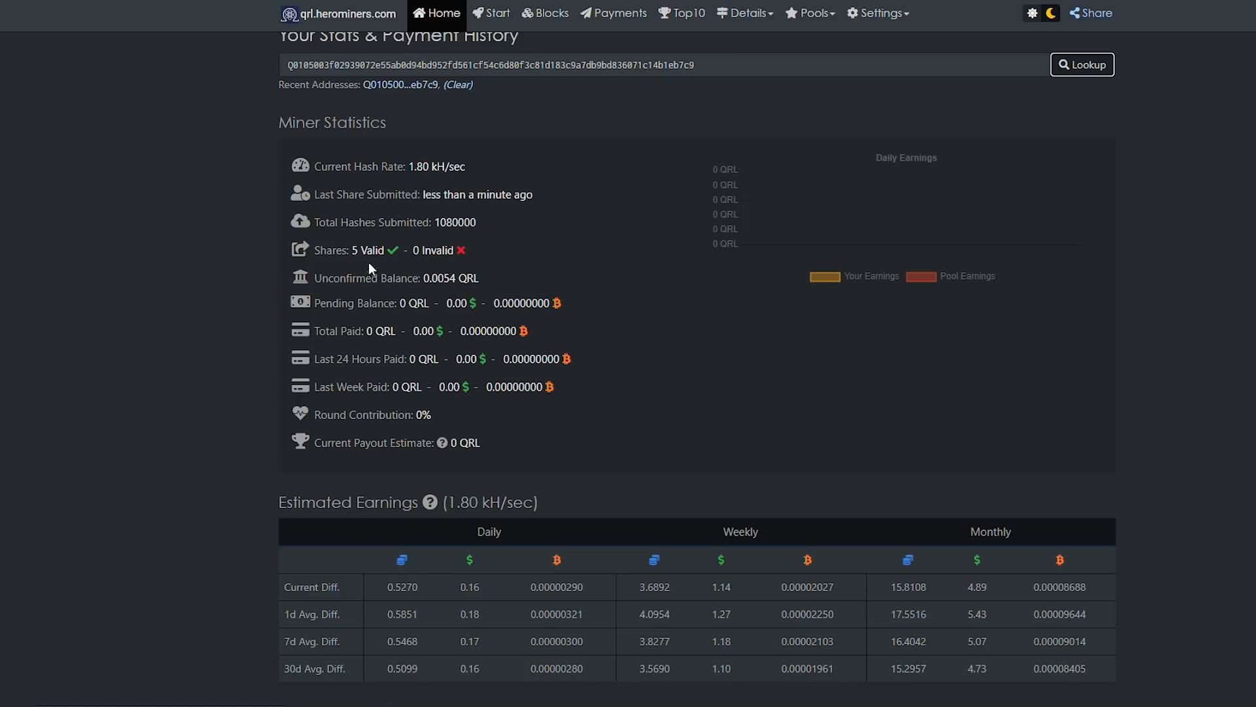
pyautogui.scroll(-3)
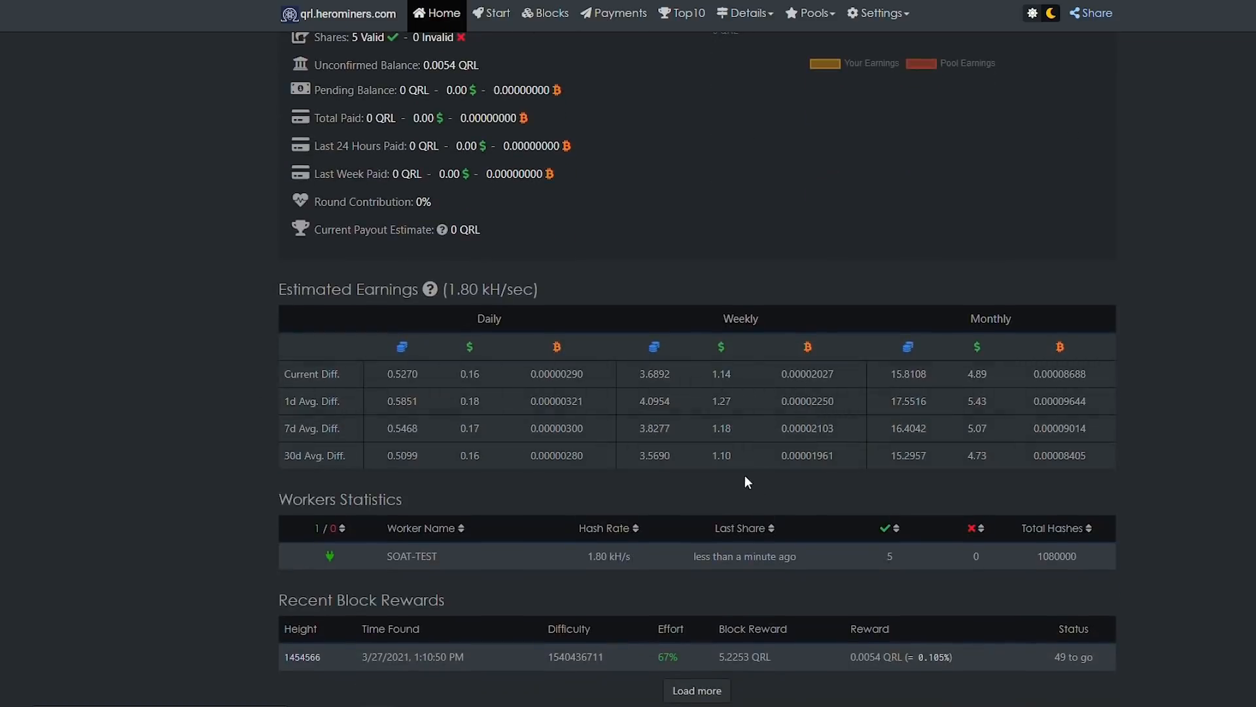
pyautogui.moveTo(702, 486)
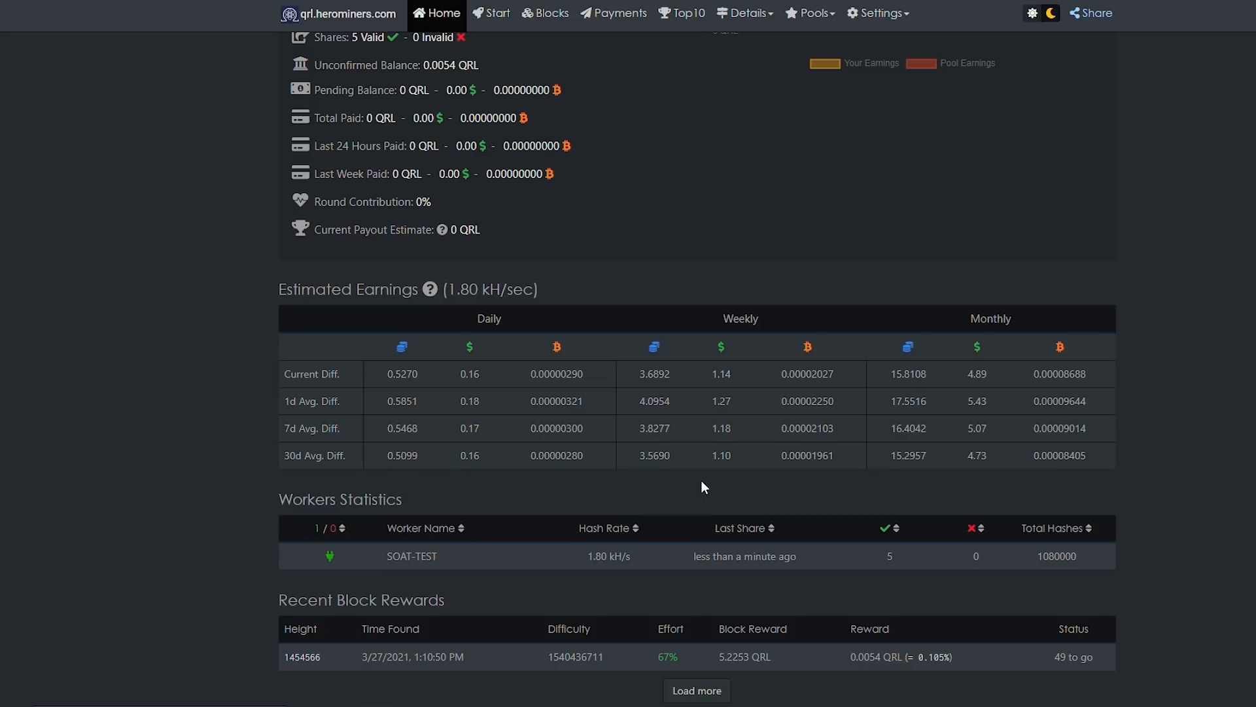
# - Enter 9000 H/s in HeroMiners' Estimate Mining Profits calculator
pyautogui.scroll(3)
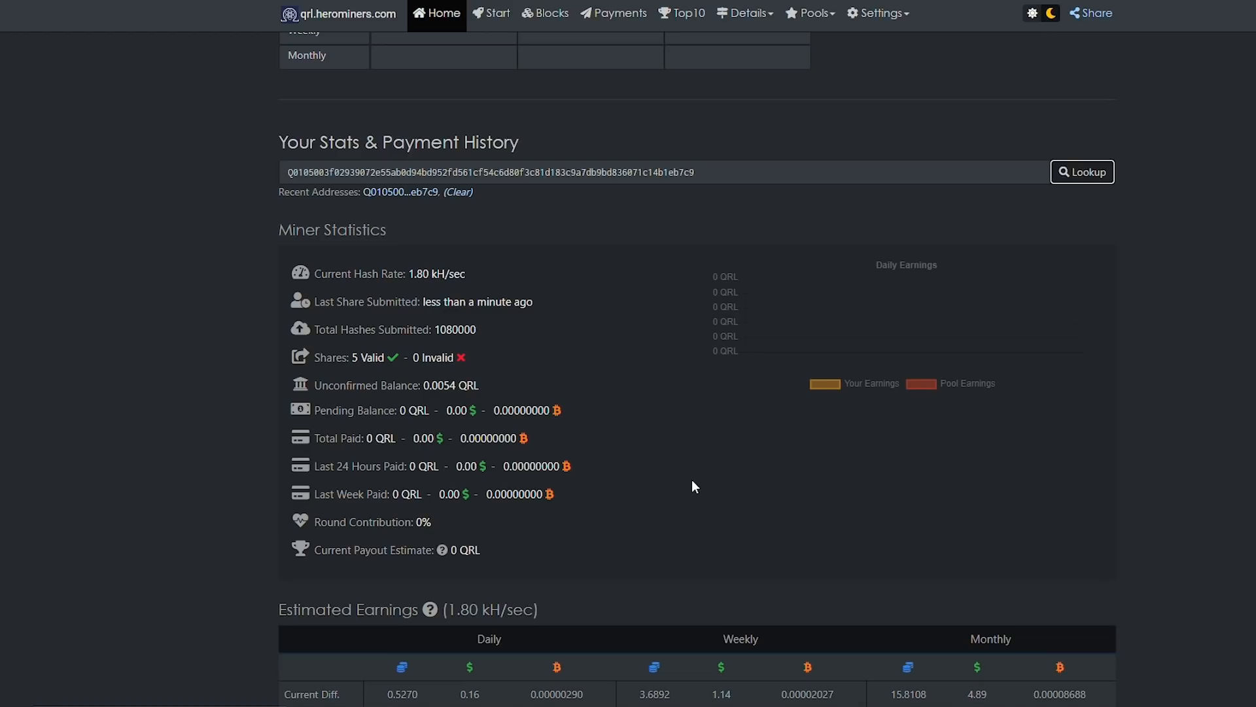
pyautogui.scroll(3)
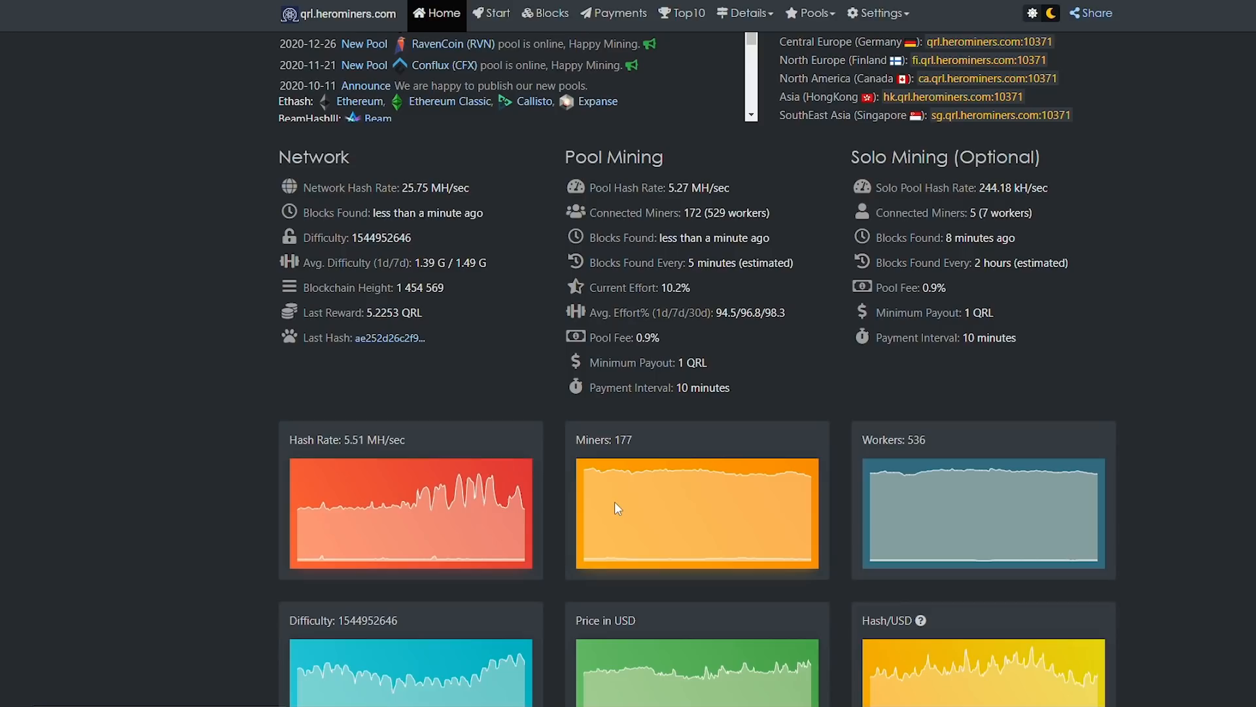
pyautogui.scroll(3)
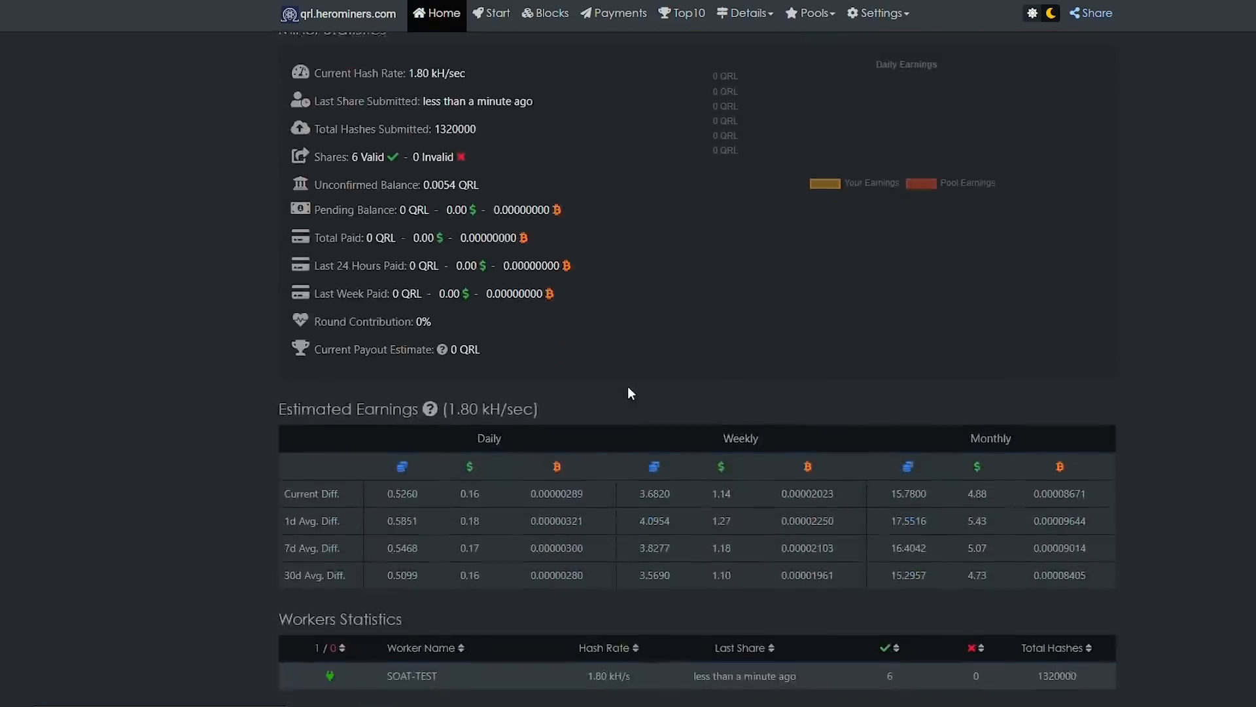
pyautogui.scroll(3)
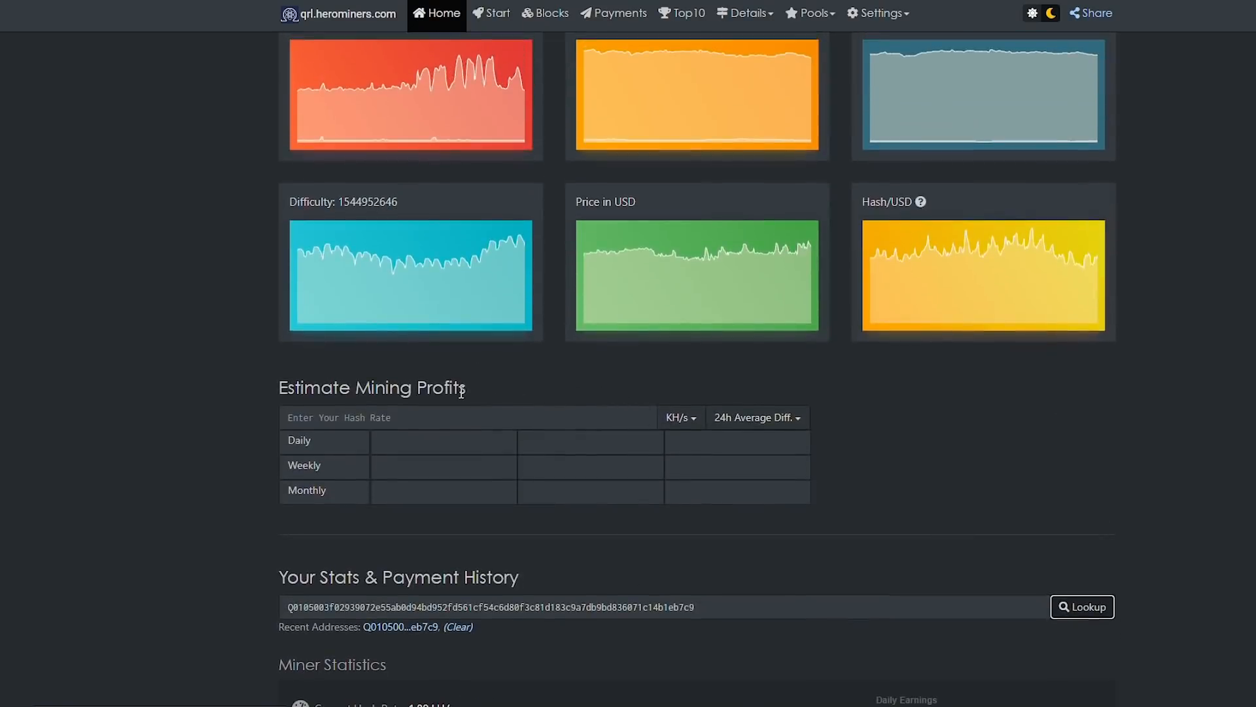
pyautogui.write('9000')
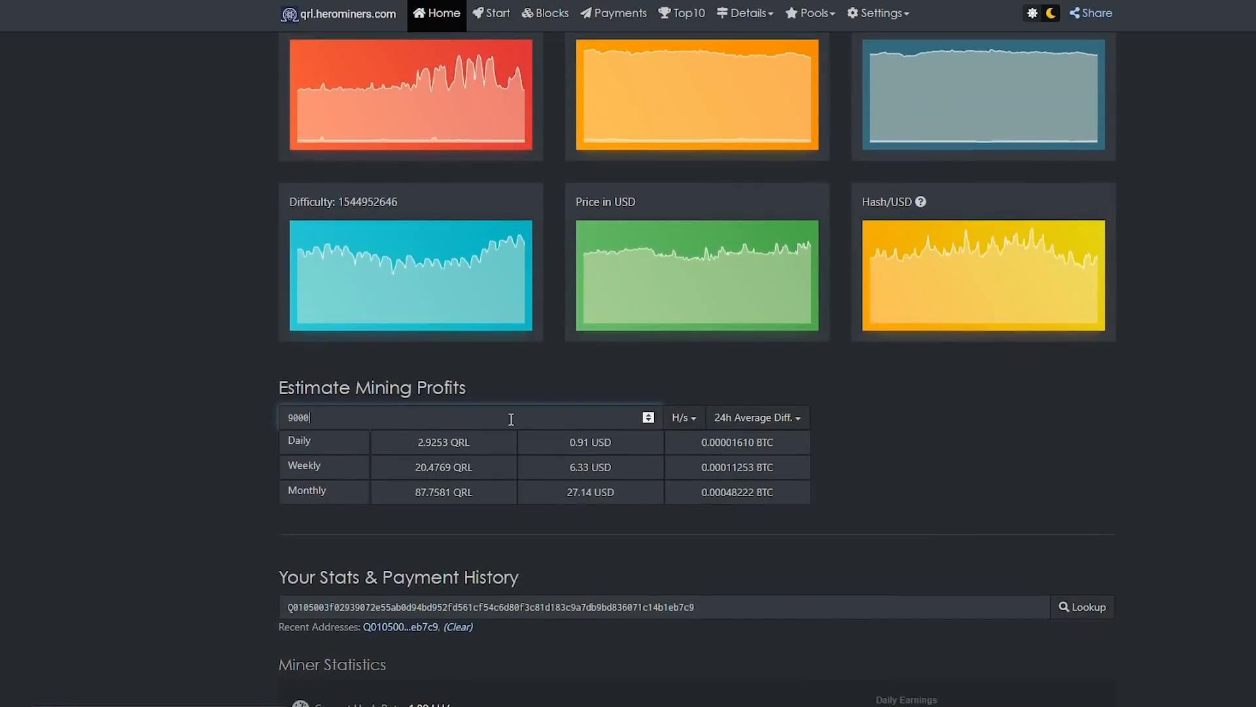